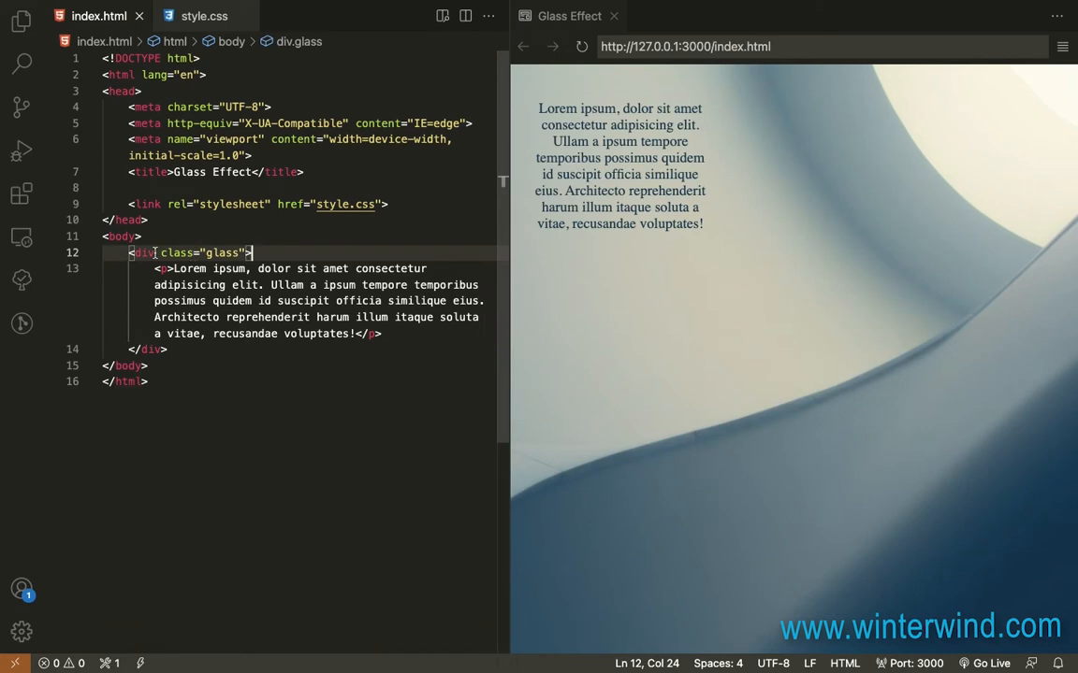
Give .glass a translucent white background of rgba(255,255,255, 0.2) in style.css.
{"action": "double_click", "coordinate": [223, 253]}
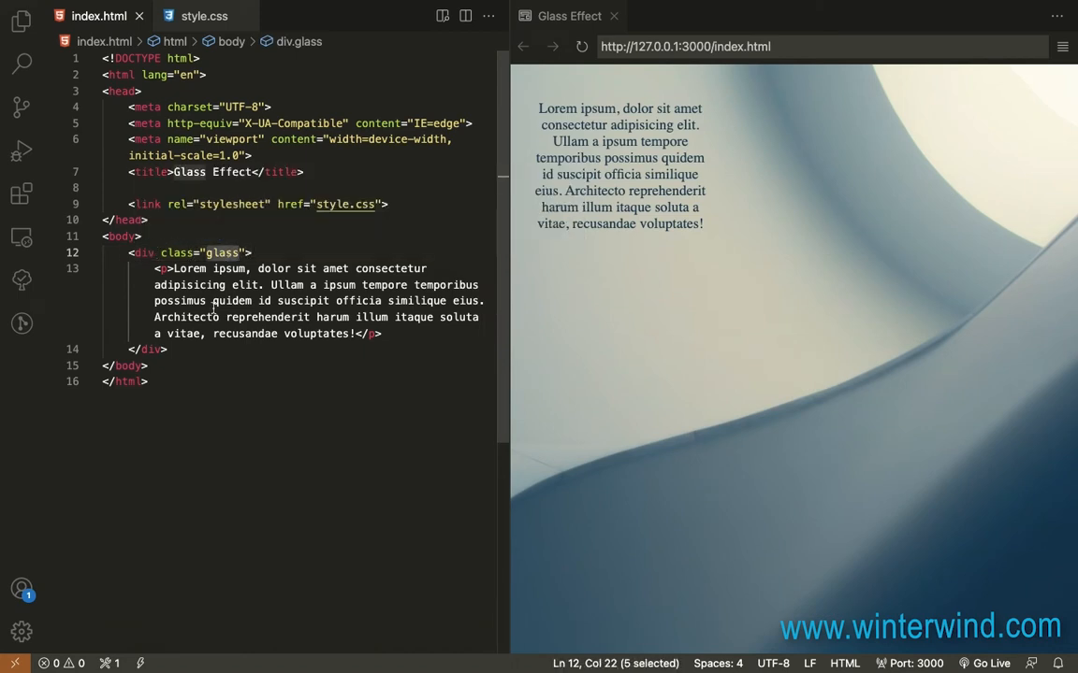
{"action": "left_click", "coordinate": [221, 284]}
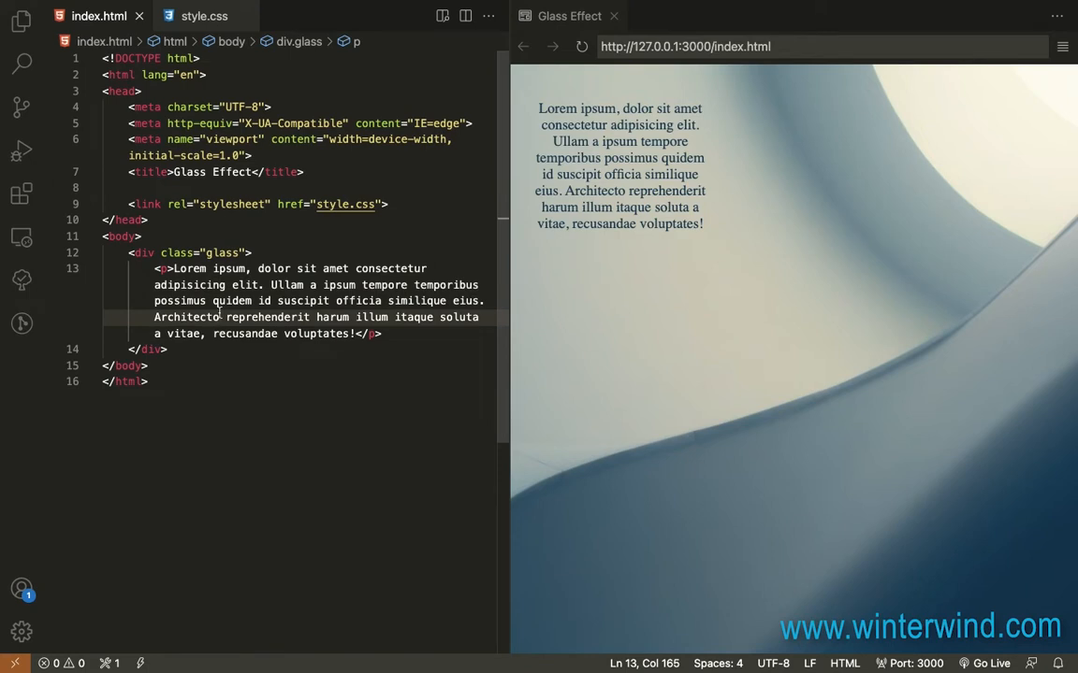
{"action": "mouse_move", "coordinate": [191, 15]}
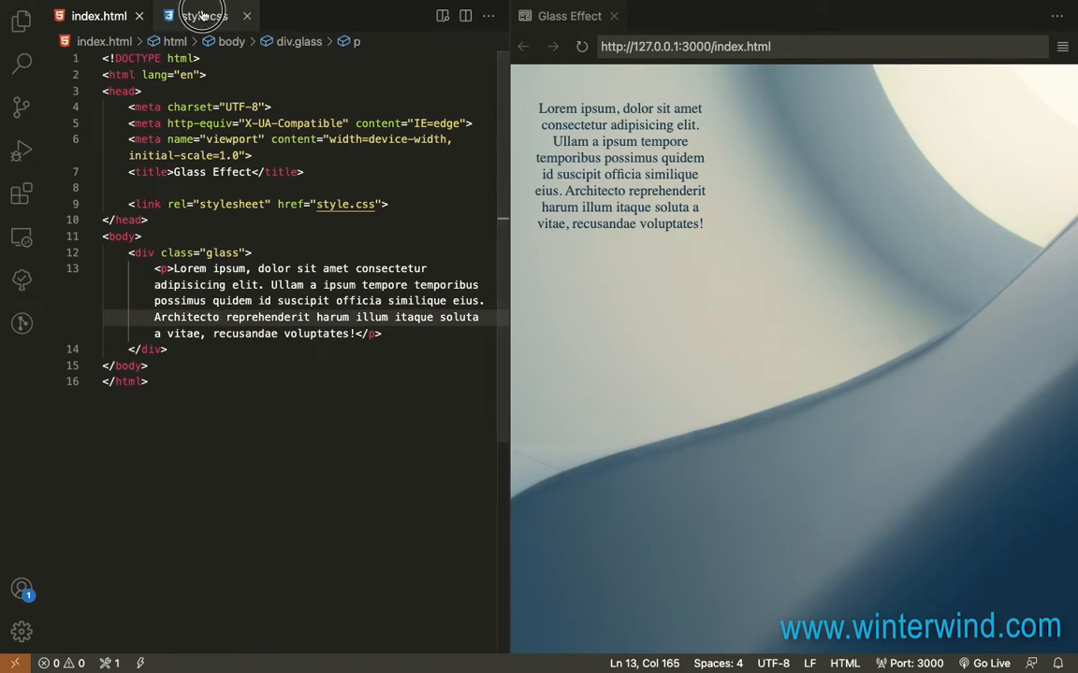
{"action": "left_click", "coordinate": [202, 15]}
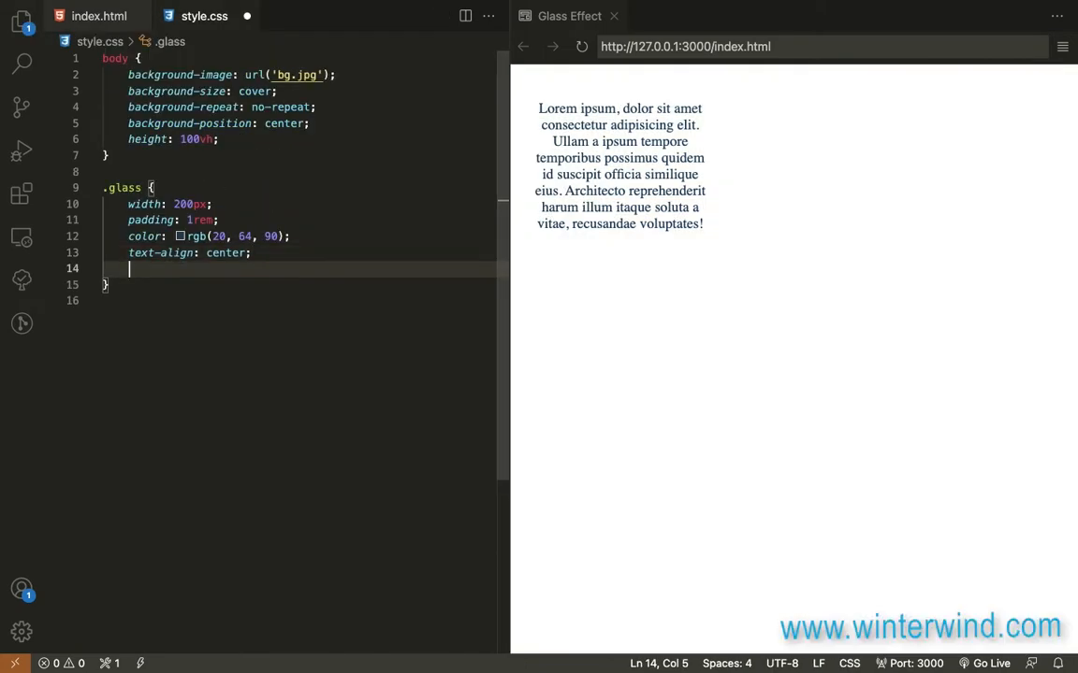
{"action": "type", "text": "background"}
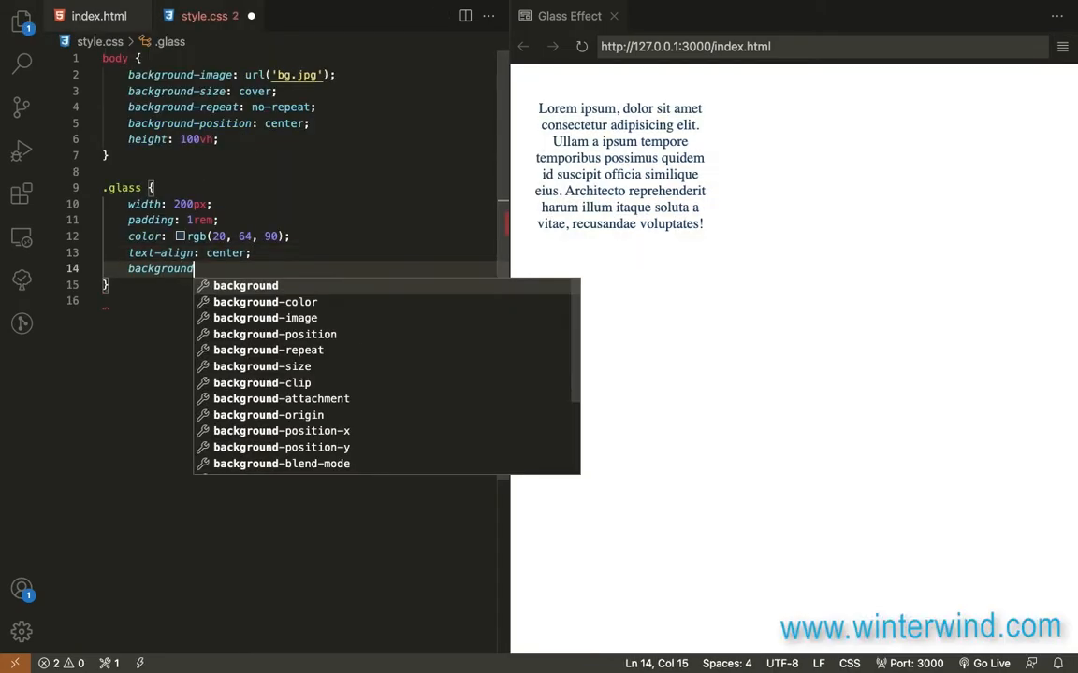
{"action": "type", "text": ": rgba(255,255,255"}
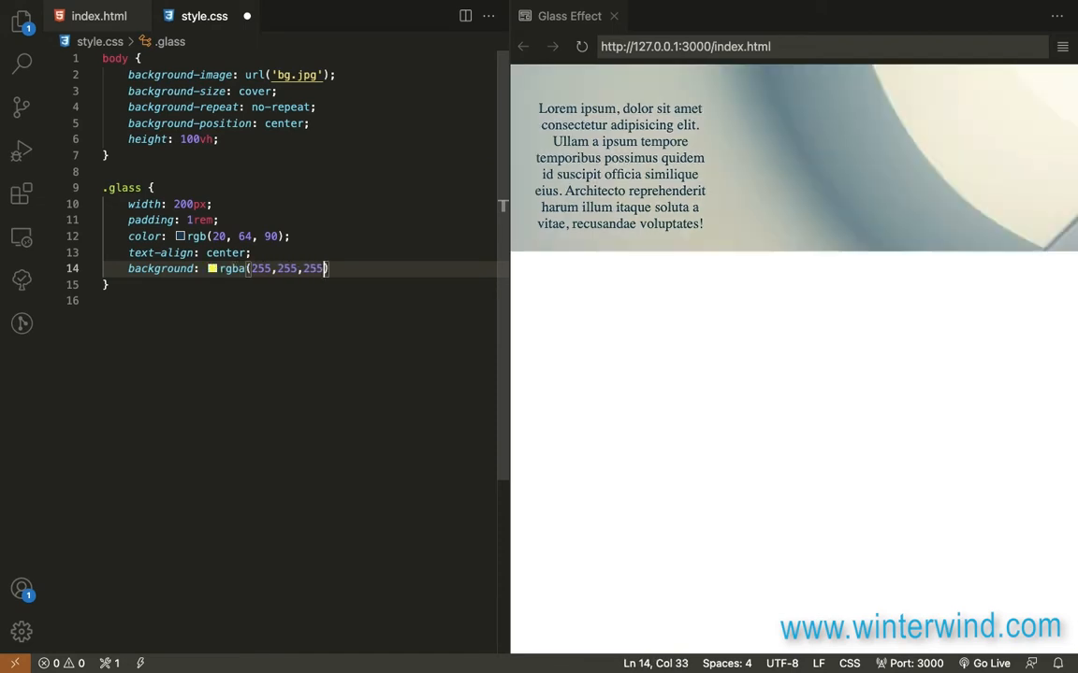
{"action": "type", "text": ", 0"}
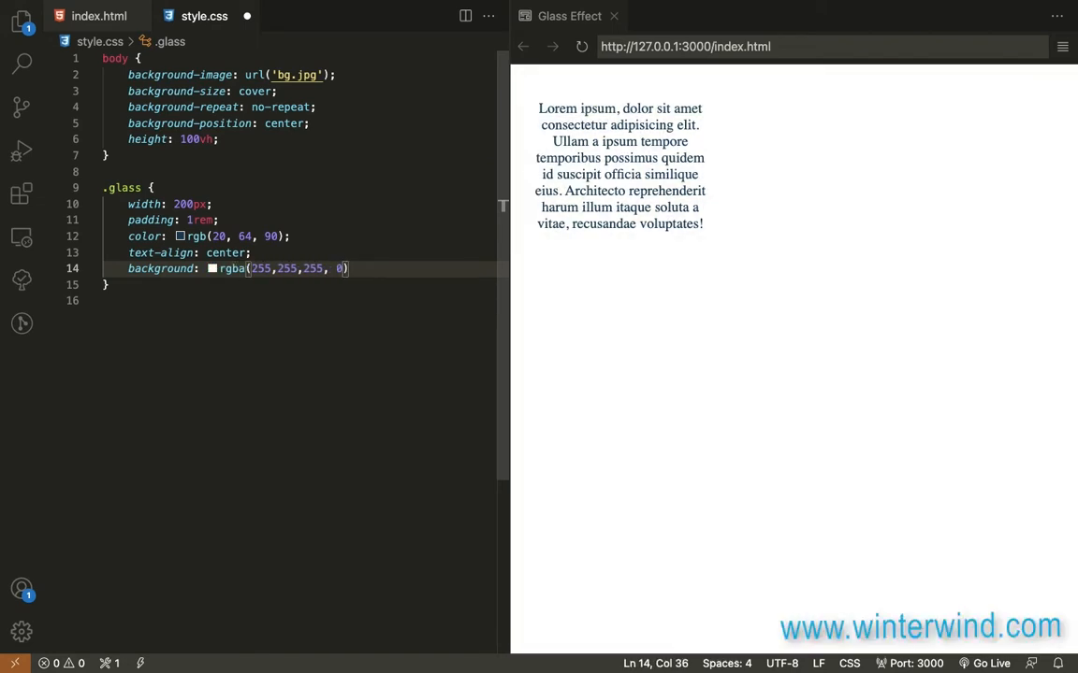
{"action": "type", "text": "."}
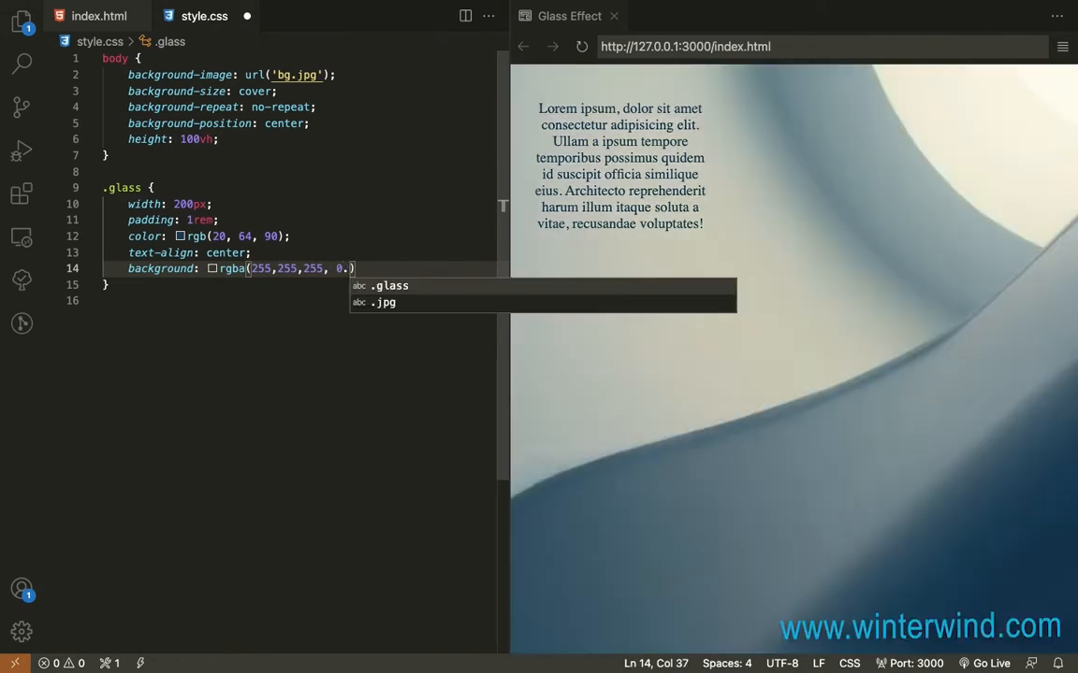
{"action": "type", "text": "2);"}
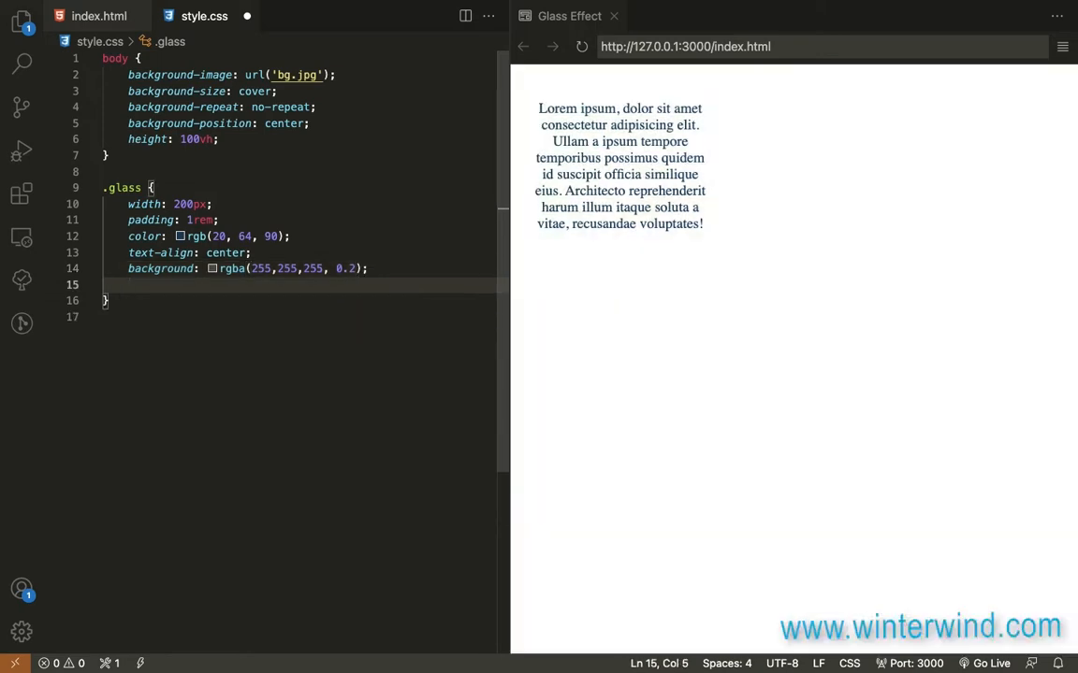
Add backdrop-filter: blur(5px) to the .glass rule.
{"action": "type", "text": "backdrop-filter: ;"}
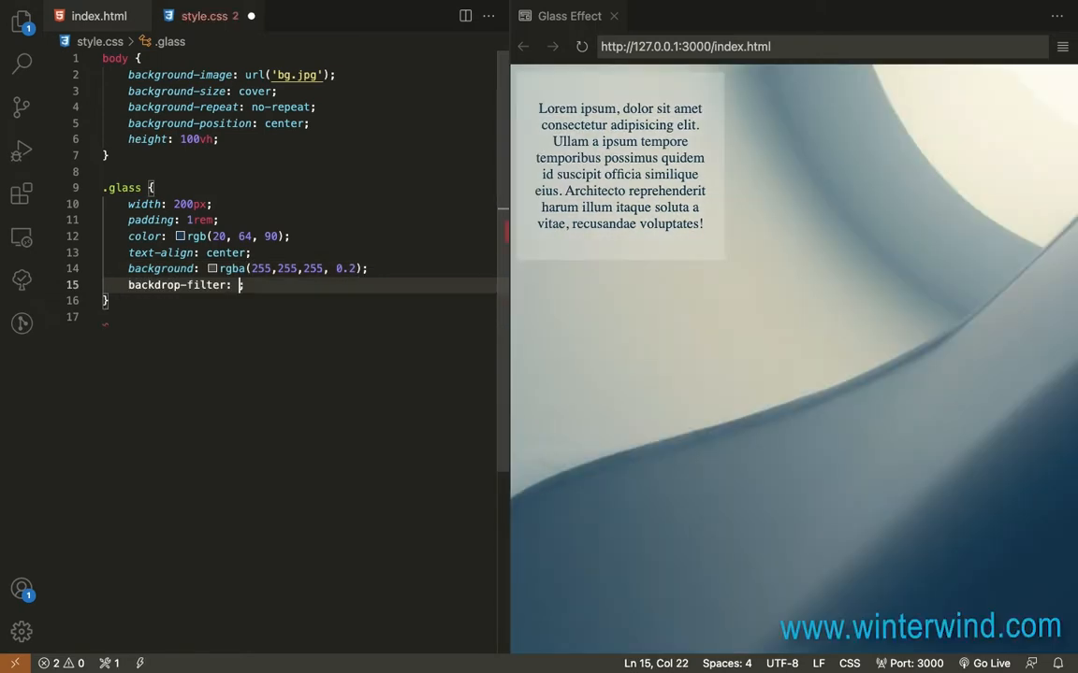
{"action": "type", "text": "blur"}
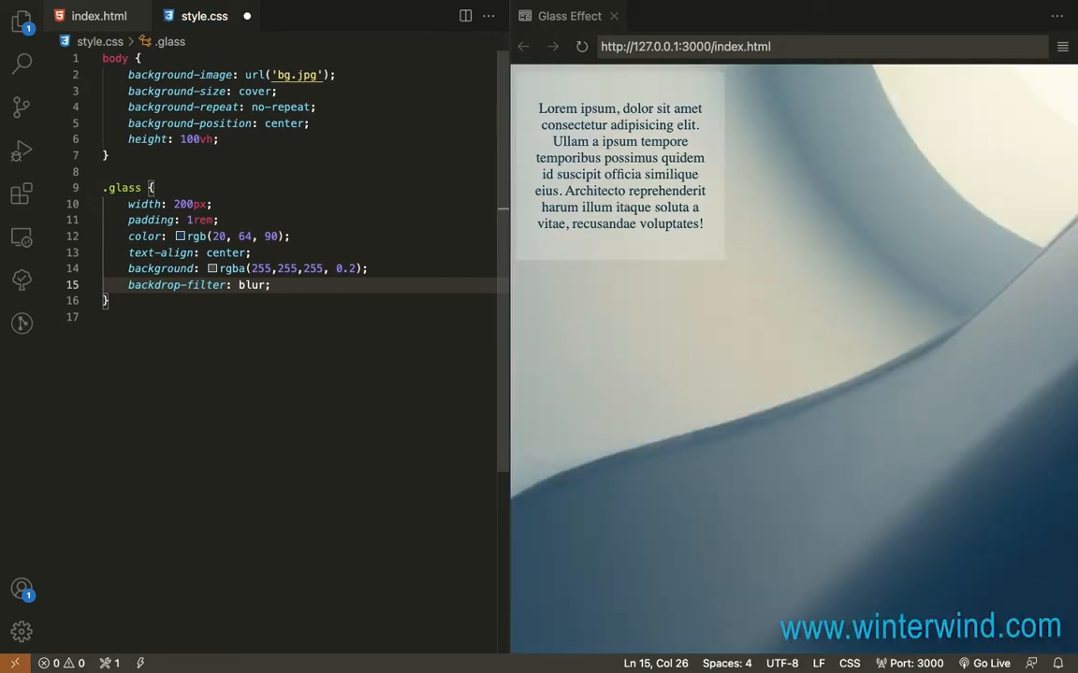
{"action": "type", "text": "()"}
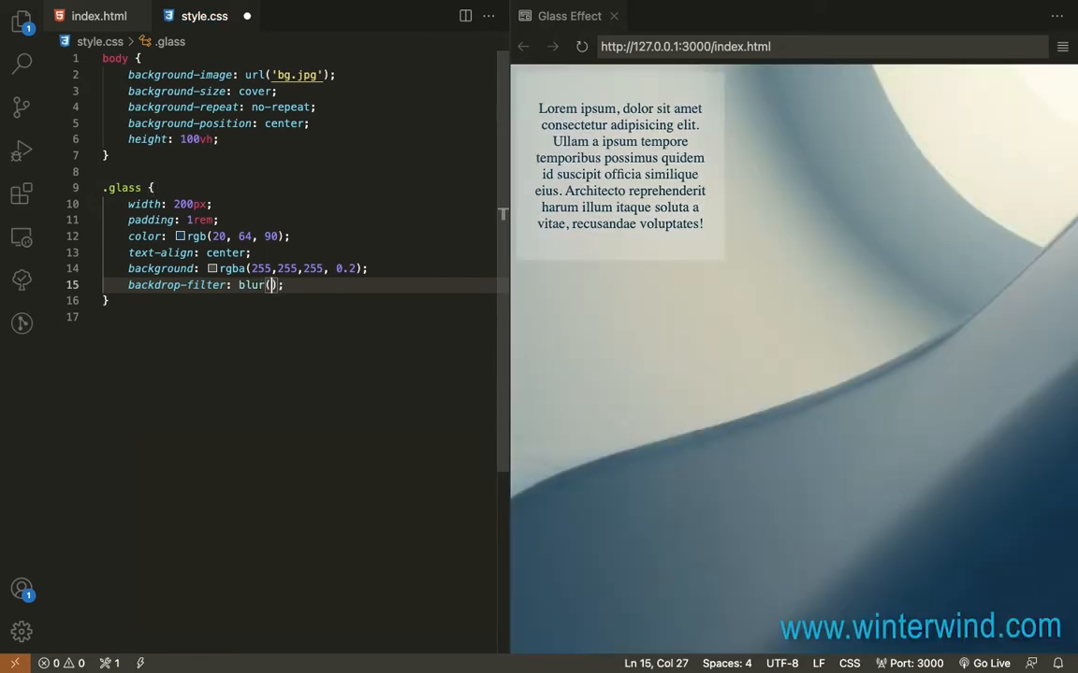
{"action": "type", "text": "5px"}
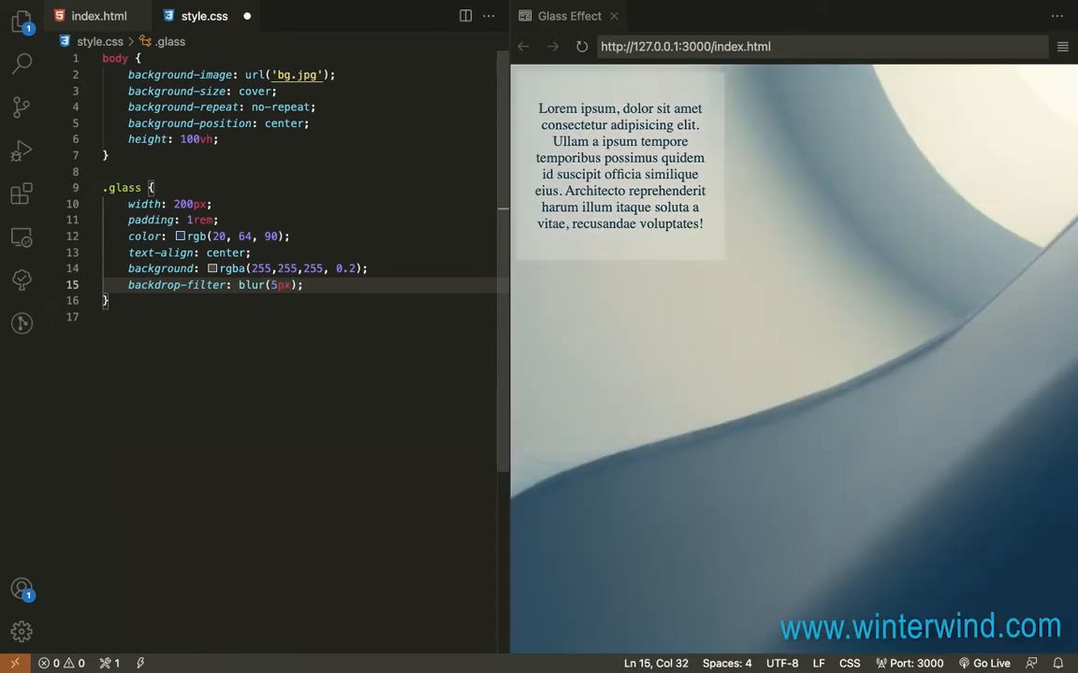
Add a 1px solid rgba(255,255,255, 0.2) border to .glass.
{"action": "type", "text": "bor"}
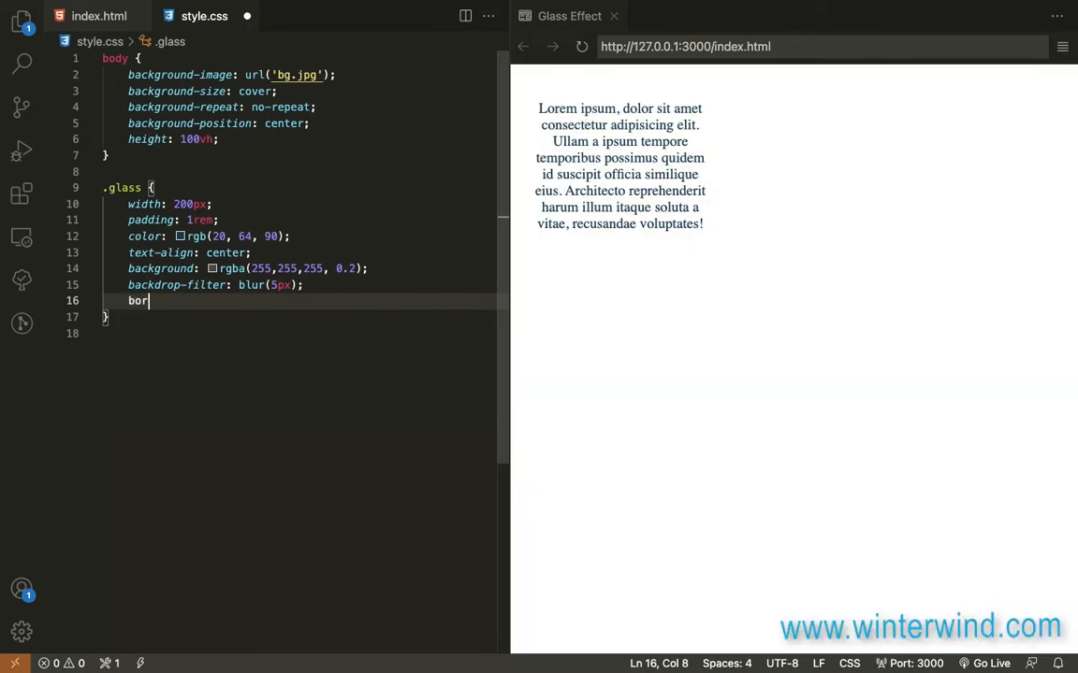
{"action": "type", "text": "der: 1px"}
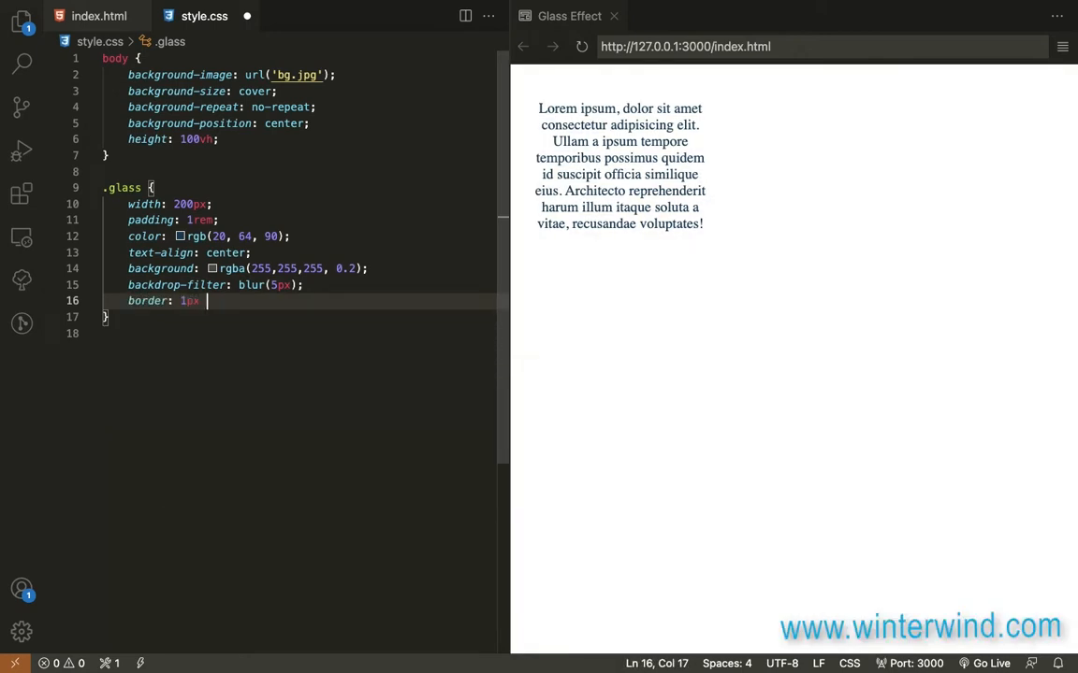
{"action": "type", "text": "solid"}
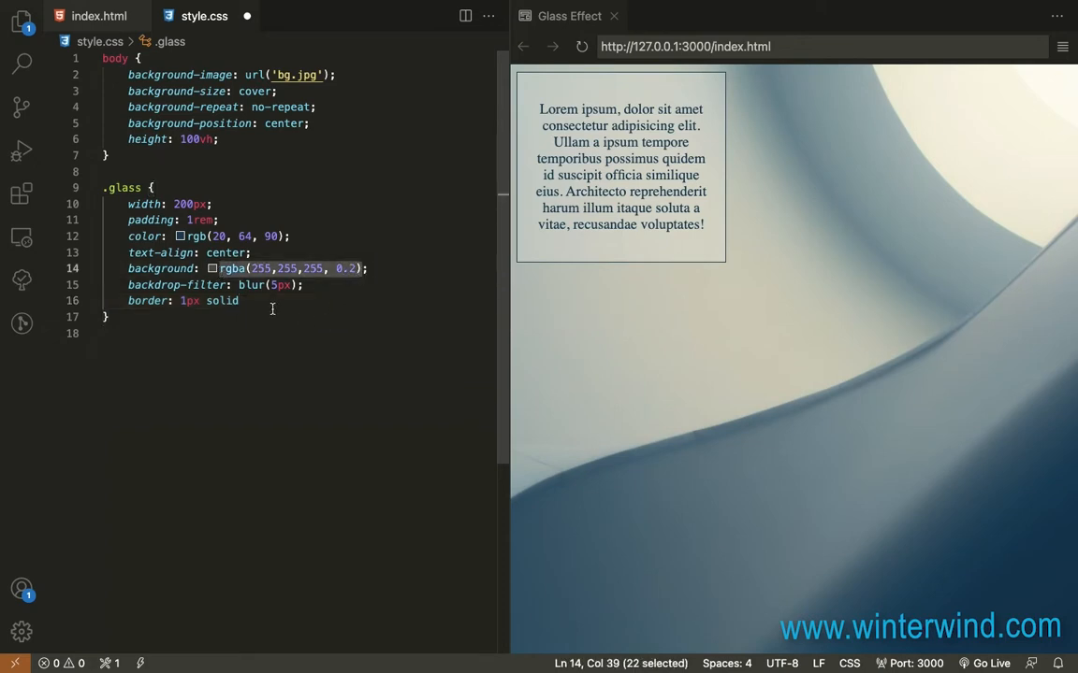
{"action": "type", "text": "rgba(255,255,255, 0.2);"}
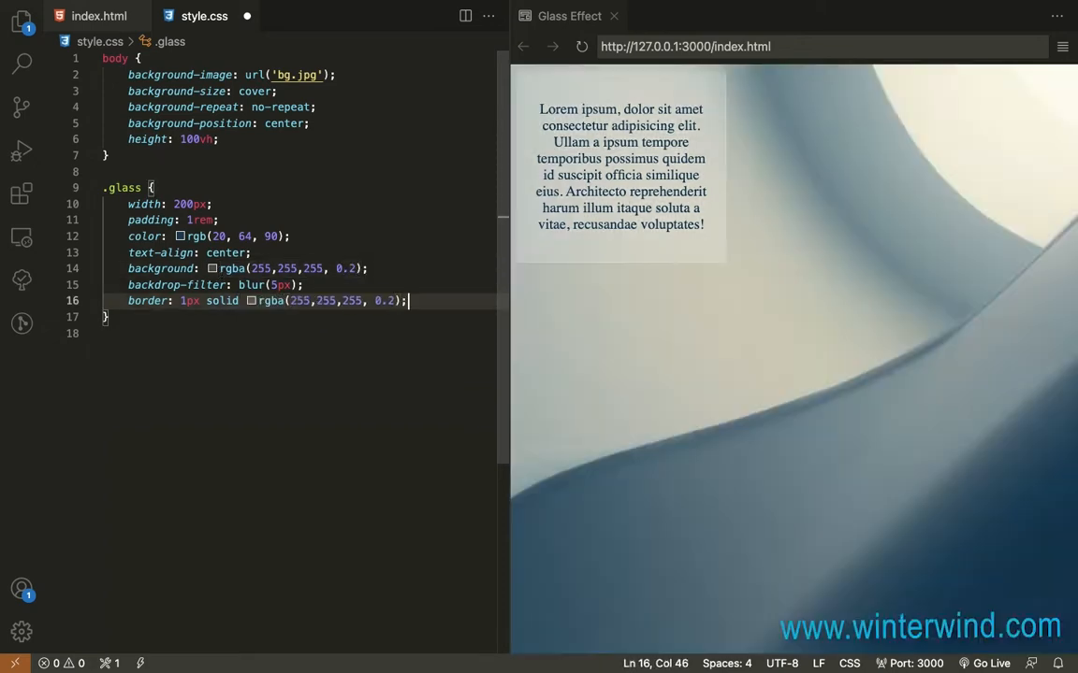
{"action": "key", "text": "Enter"}
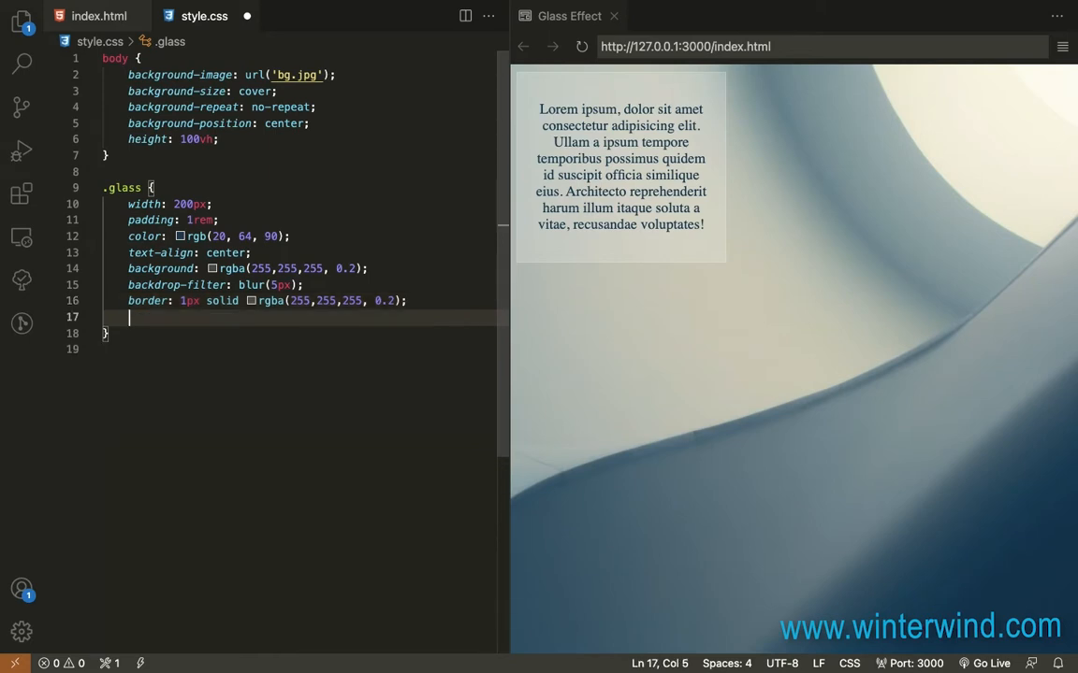
Add border-radius: 10px and box-shadow: 0 0 10px rgba(0,0,0, 0.1) to .glass.
{"action": "type", "text": "border-radius: ;"}
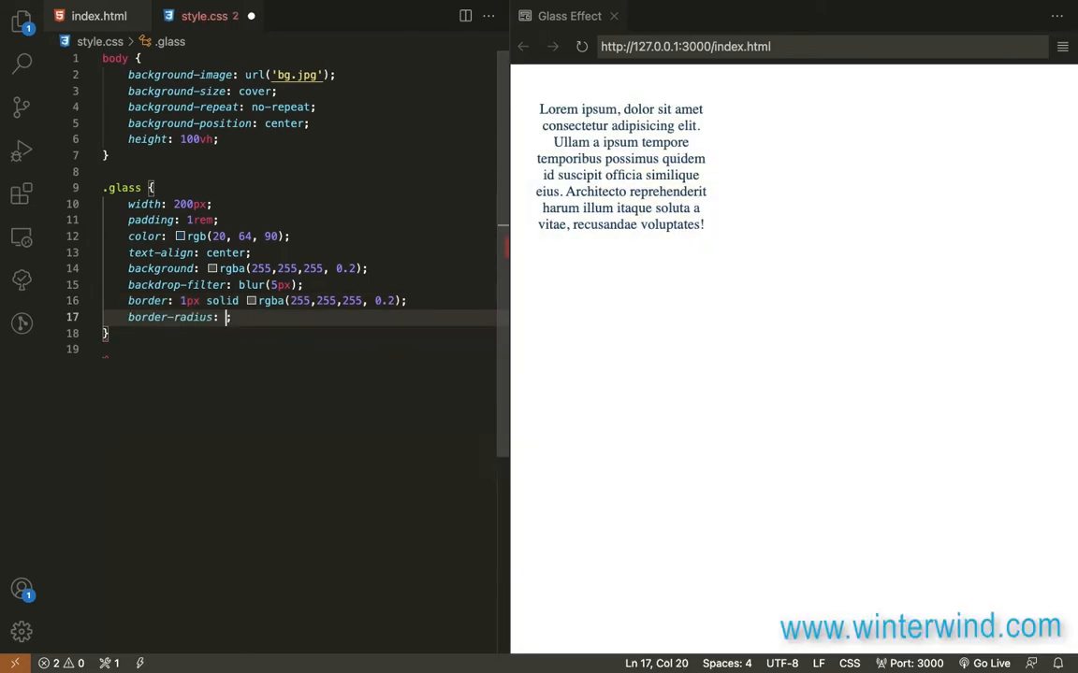
{"action": "type", "text": "10px;"}
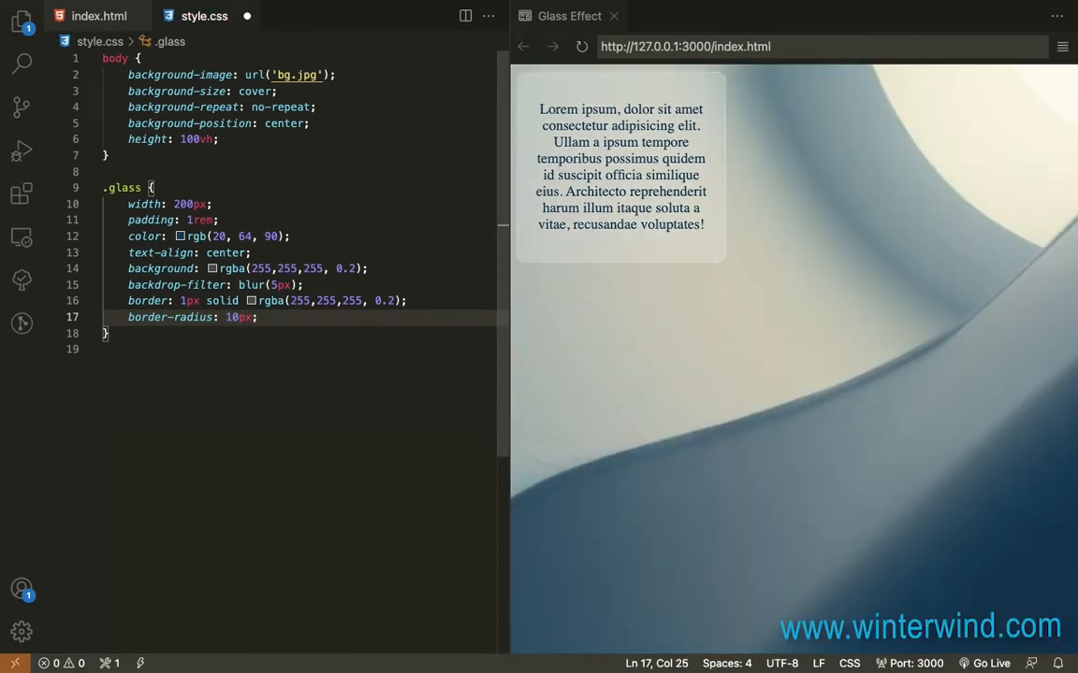
{"action": "type", "text": "b"}
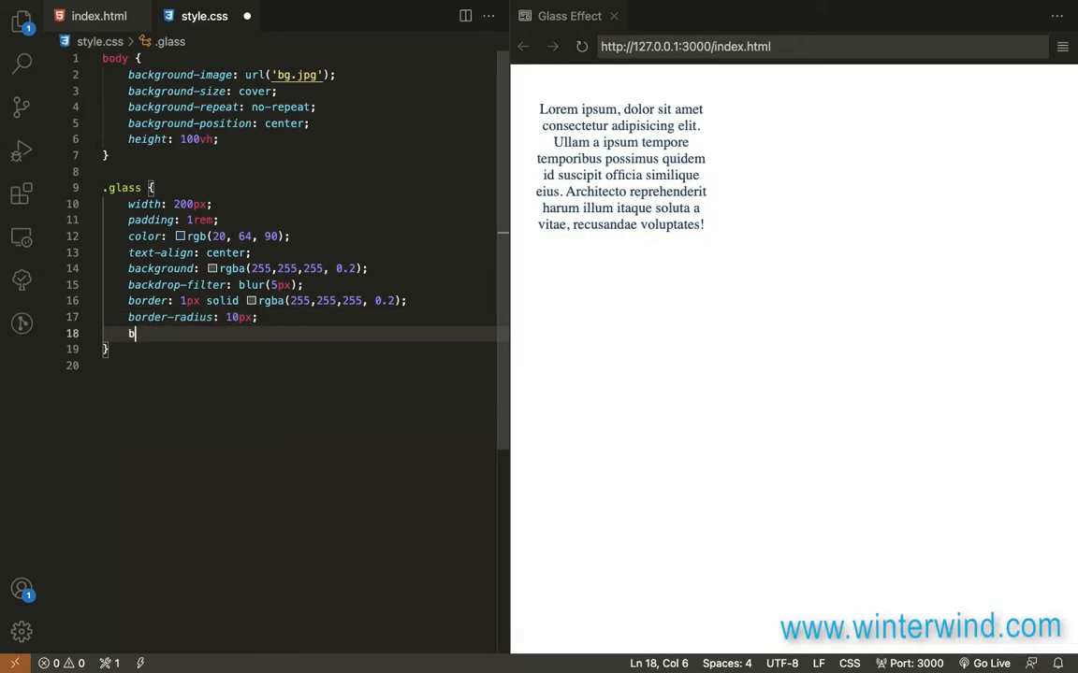
{"action": "type", "text": "ox-shadow: 0 0 10px"}
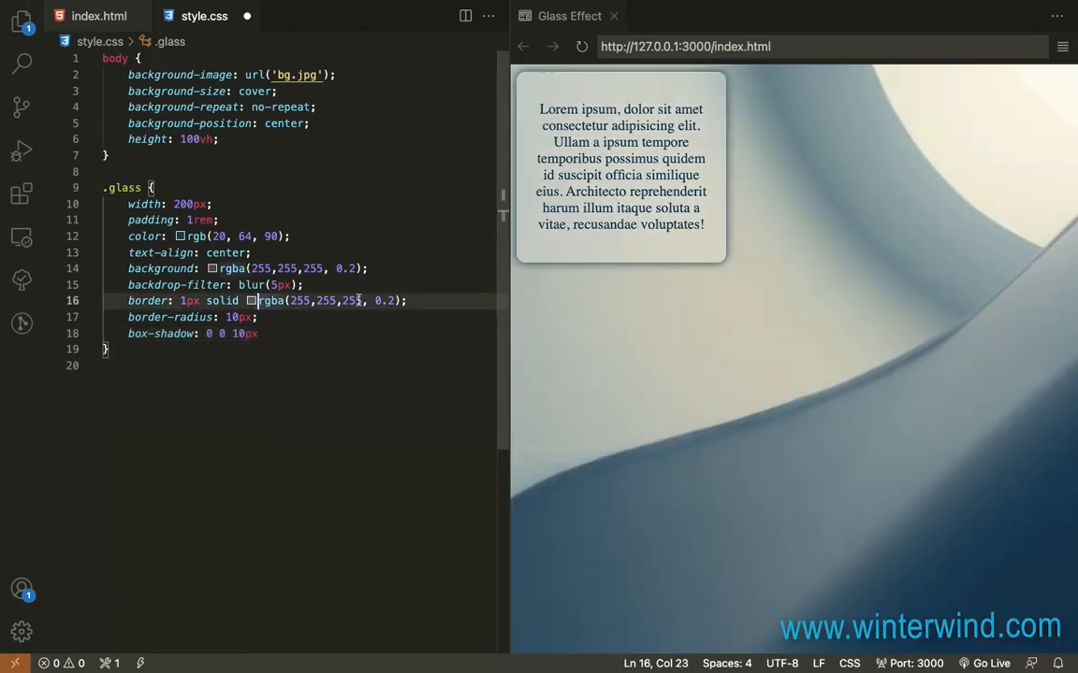
{"action": "type", "text": "rgba(255,255,255, 0.2);"}
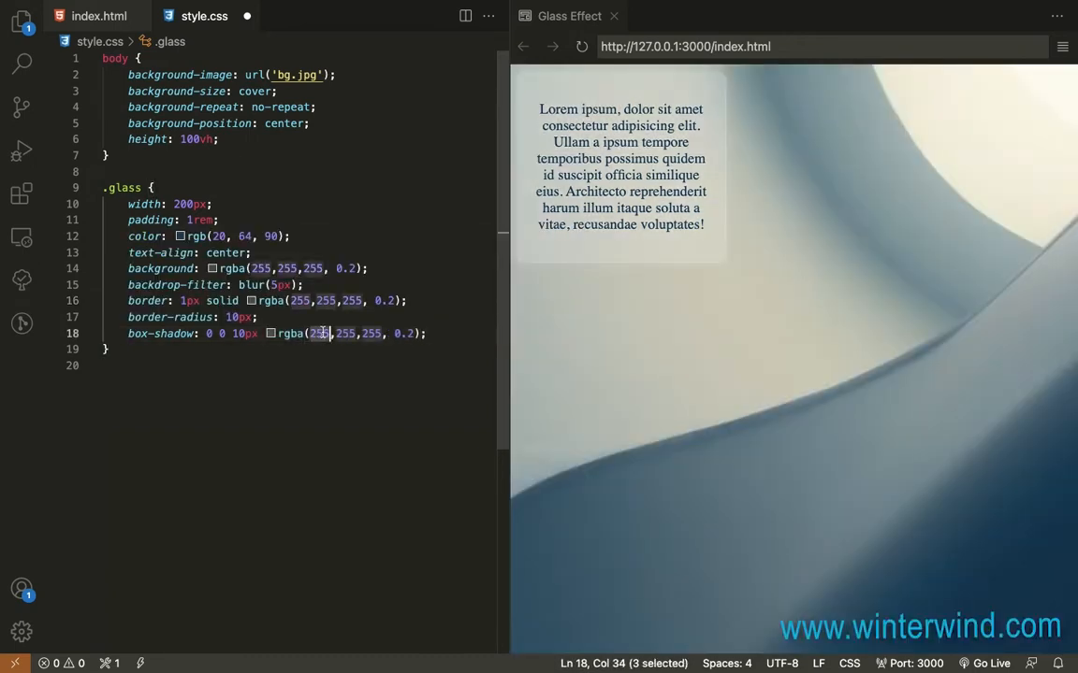
{"action": "type", "text": "0,0,255"}
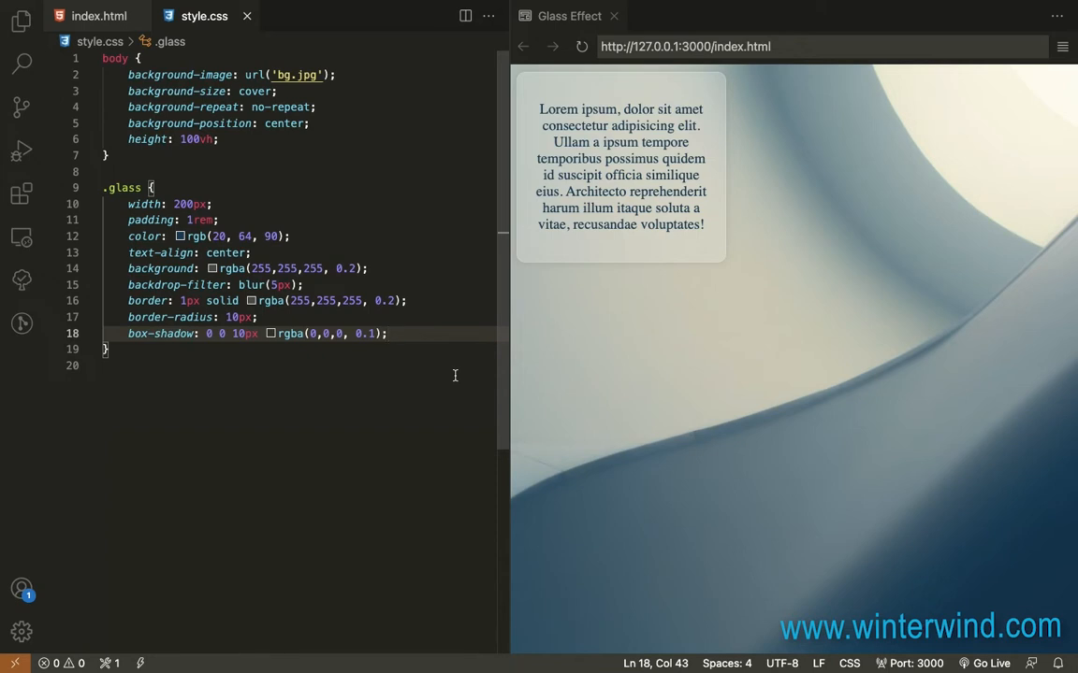
Position .glass absolutely with top: 50% and left: 50%.
{"action": "key", "text": "Enter"}
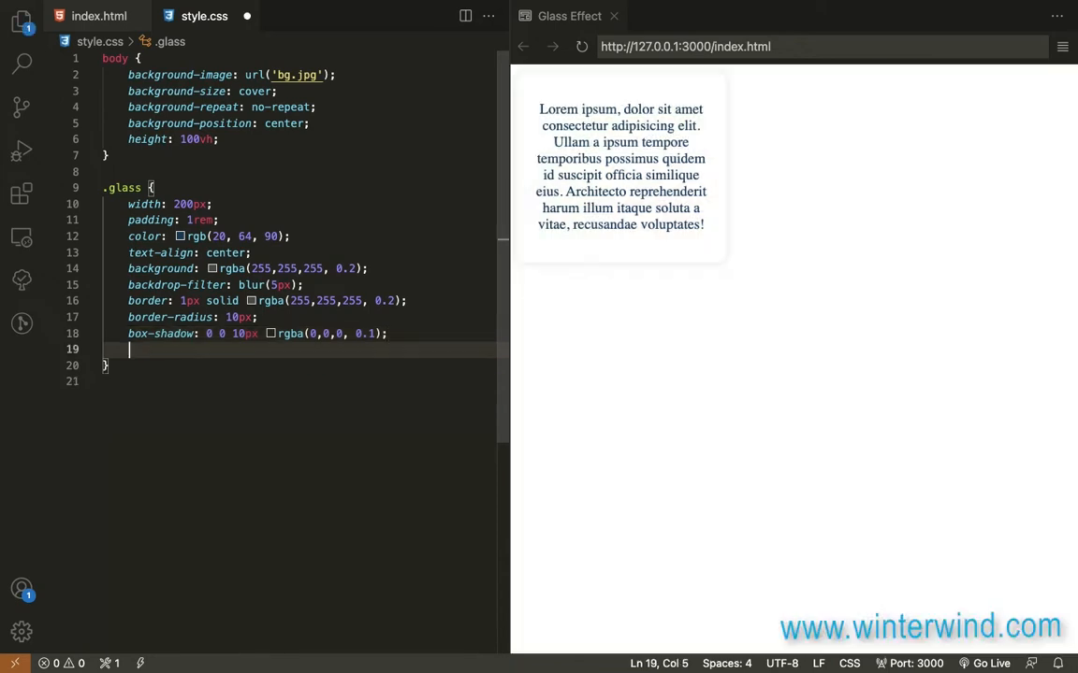
{"action": "type", "text": "position: a;"}
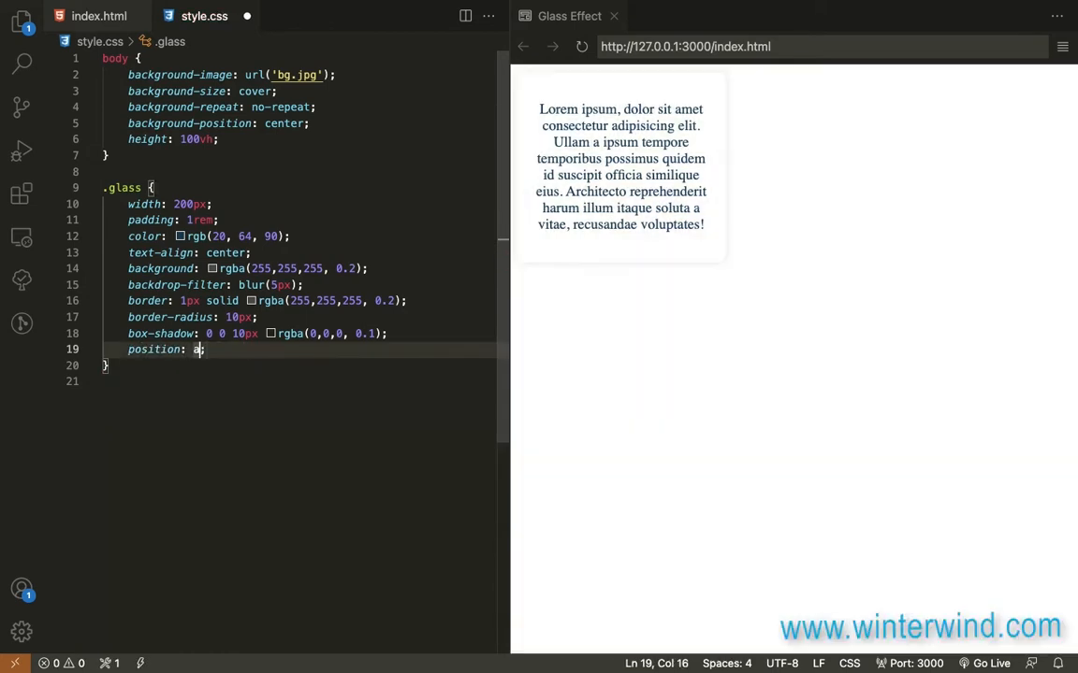
{"action": "type", "text": "bsolute"}
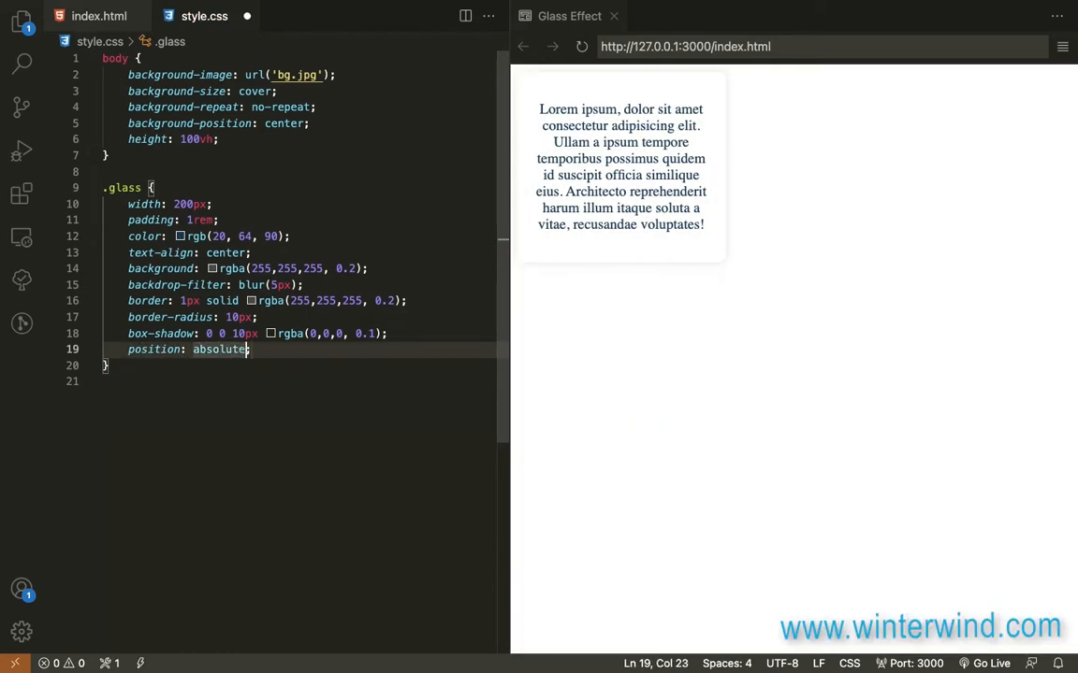
{"action": "key", "text": "Enter"}
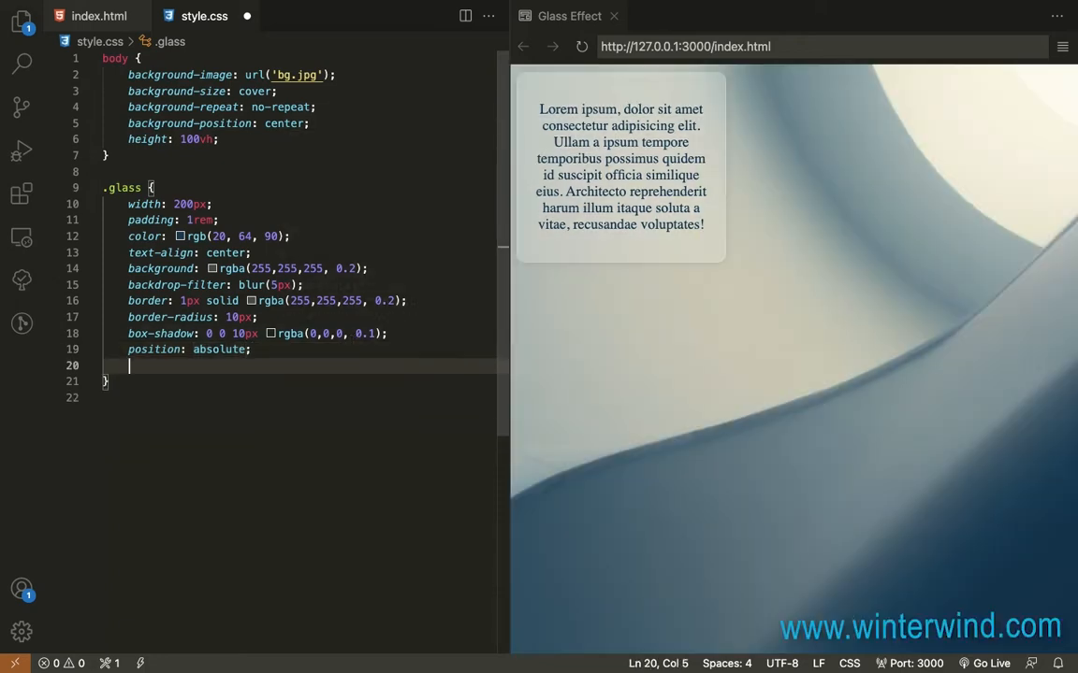
{"action": "type", "text": "top:"}
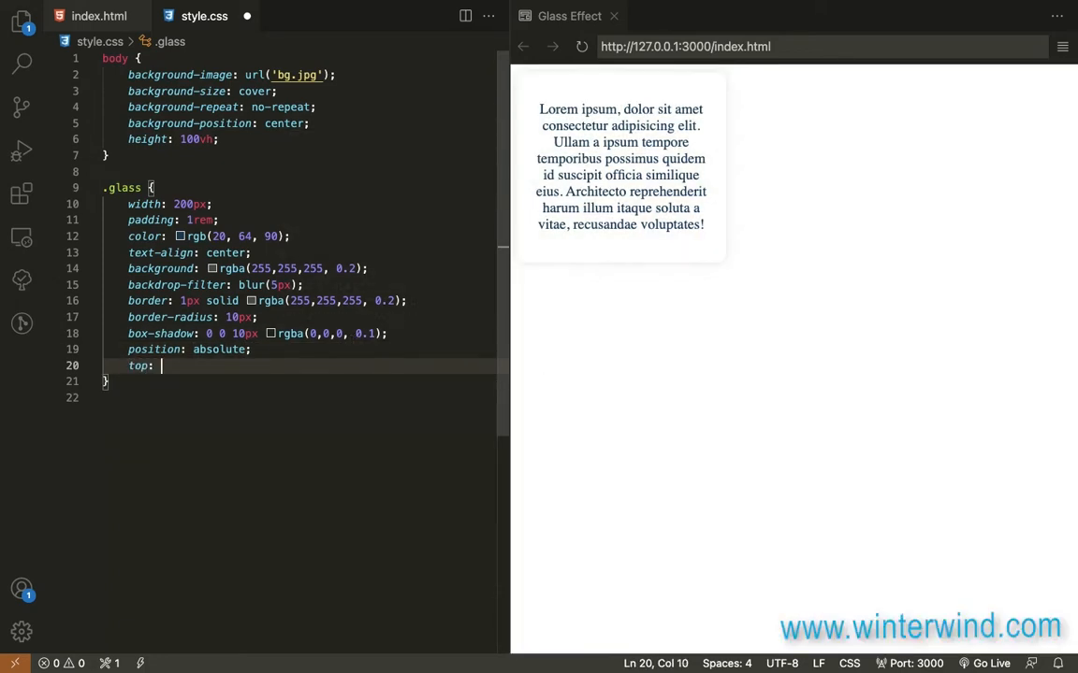
{"action": "type", "text": "50%;"}
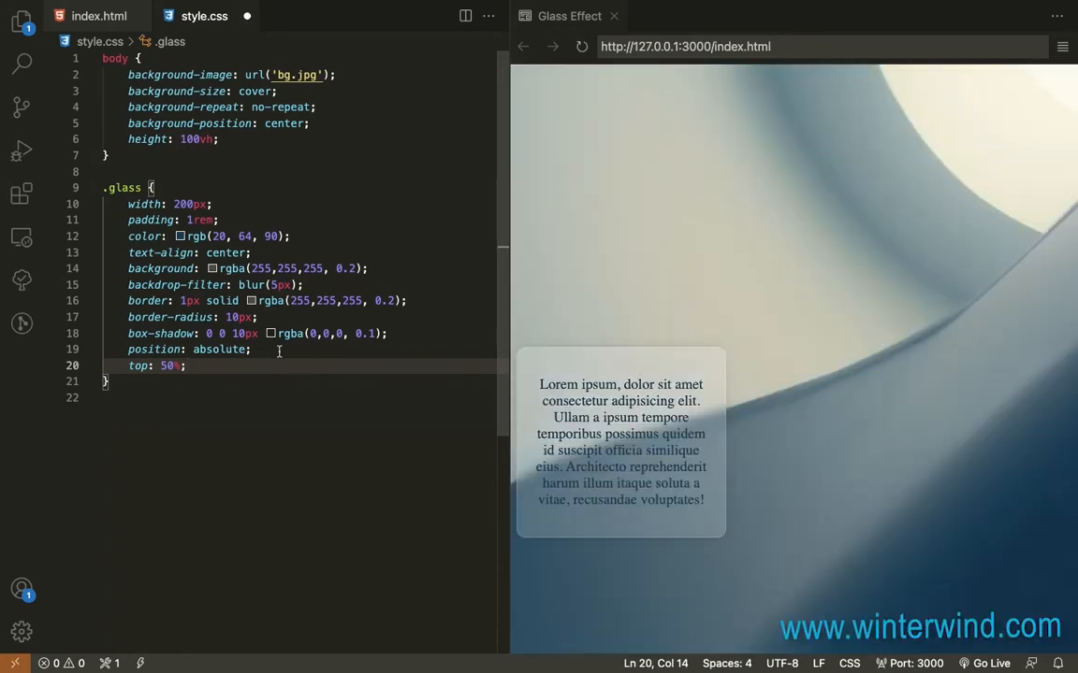
{"action": "type", "text": "left: 50%;"}
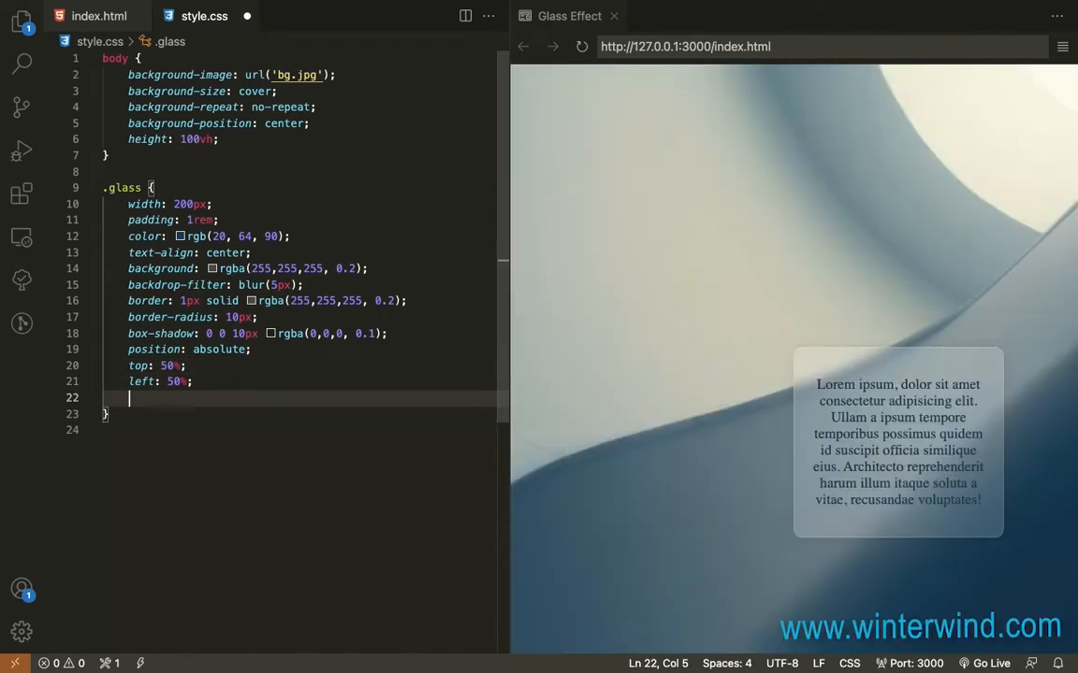
Add transform: translate(-50%, -50%) to centre the card, and begin an animation property.
{"action": "type", "text": "trans"}
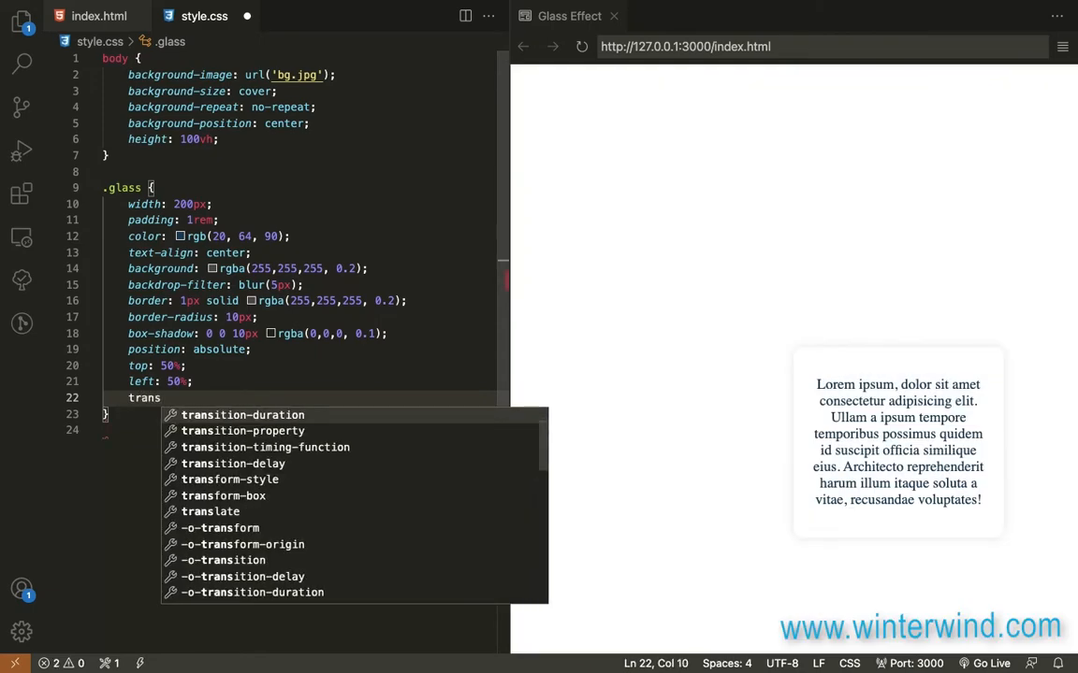
{"action": "type", "text": "form"}
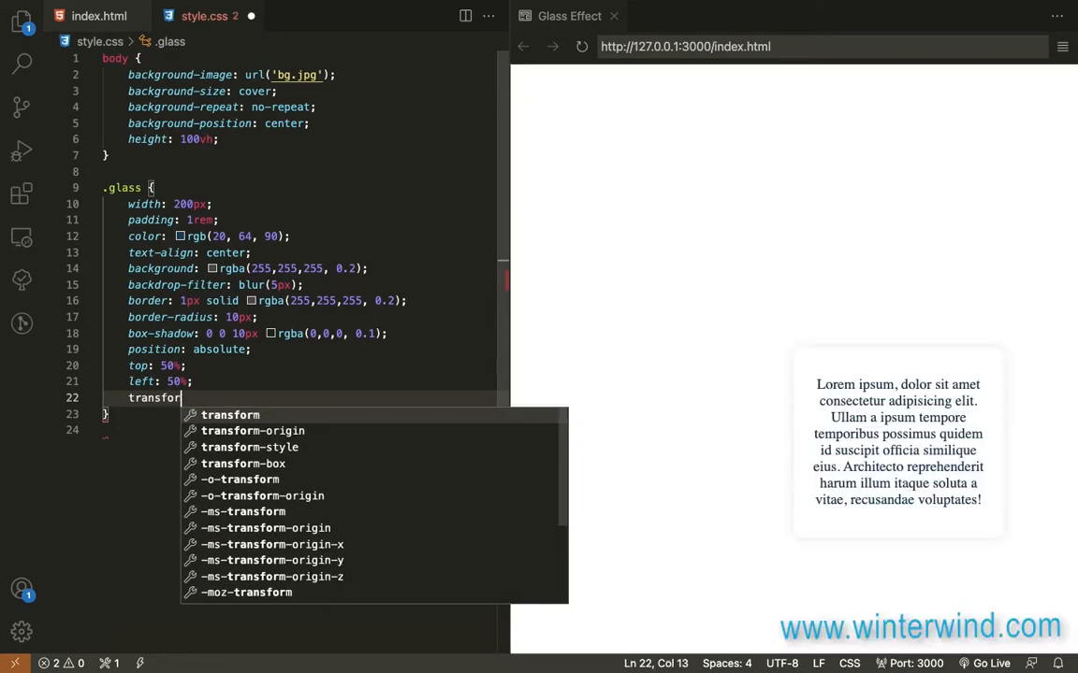
{"action": "type", "text": ":"}
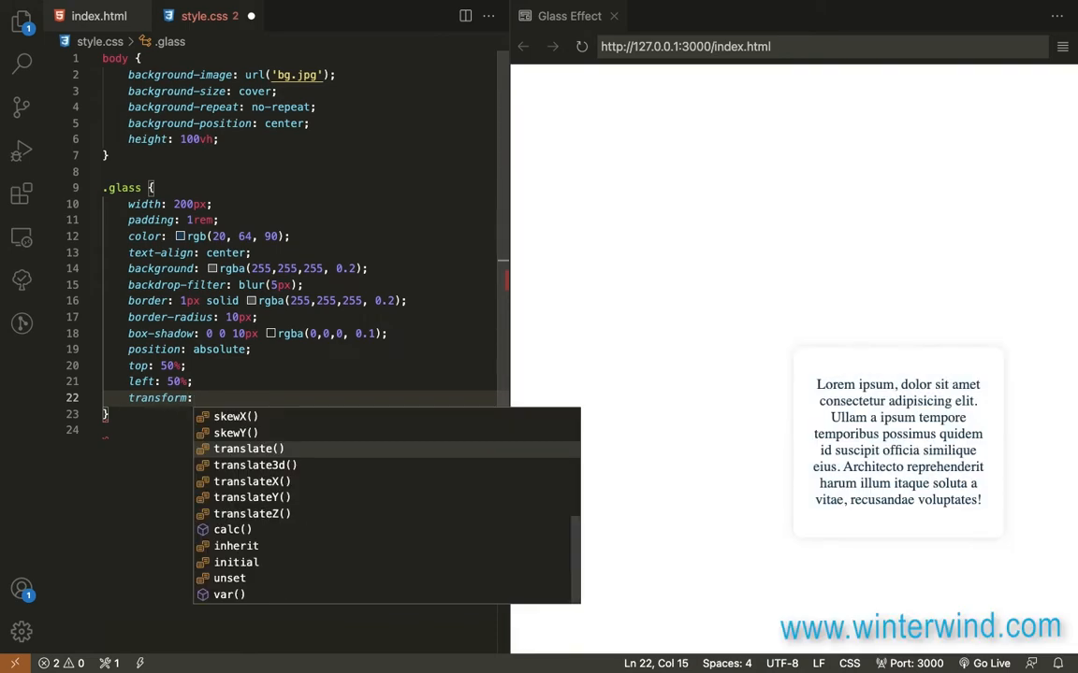
{"action": "left_click", "coordinate": [247, 449]}
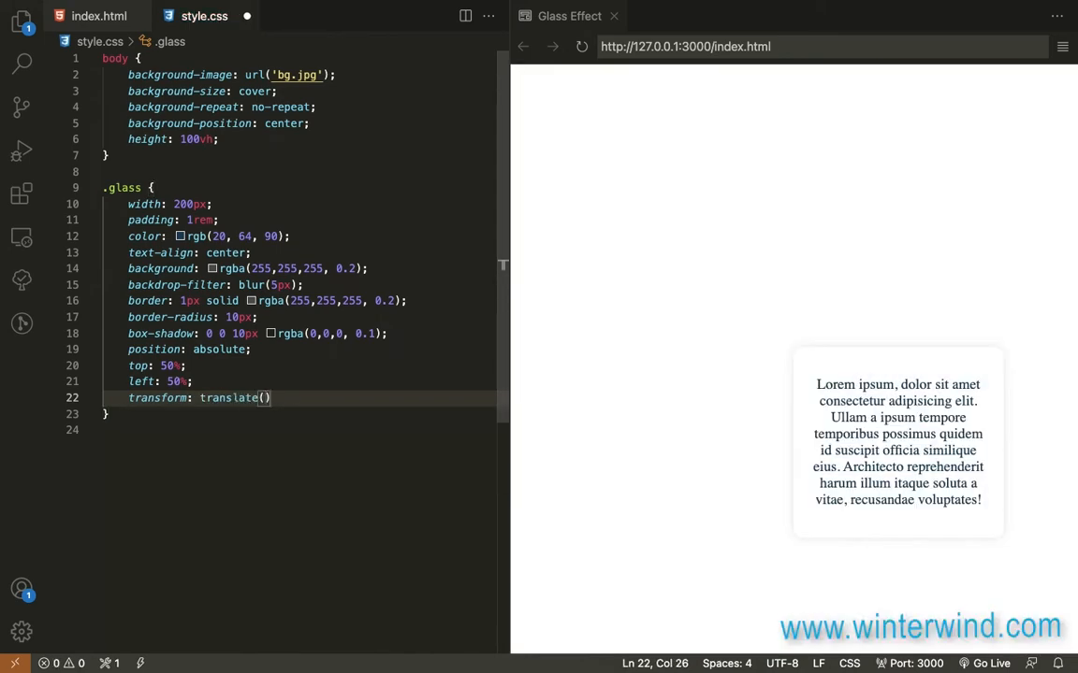
{"action": "type", "text": "-50"}
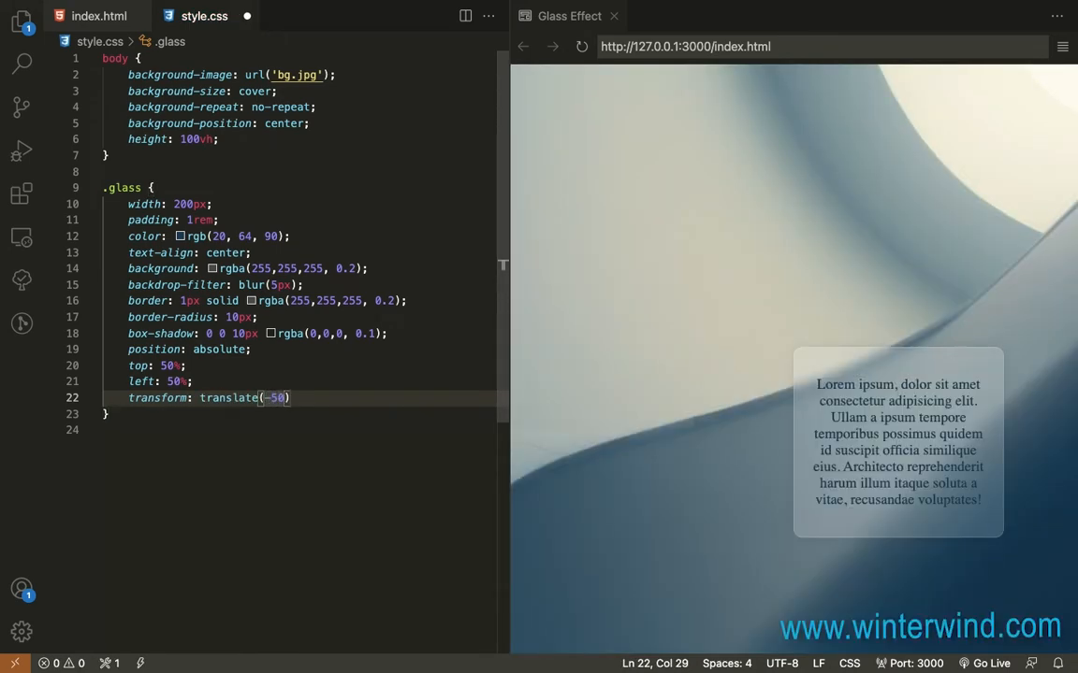
{"action": "type", "text": ","}
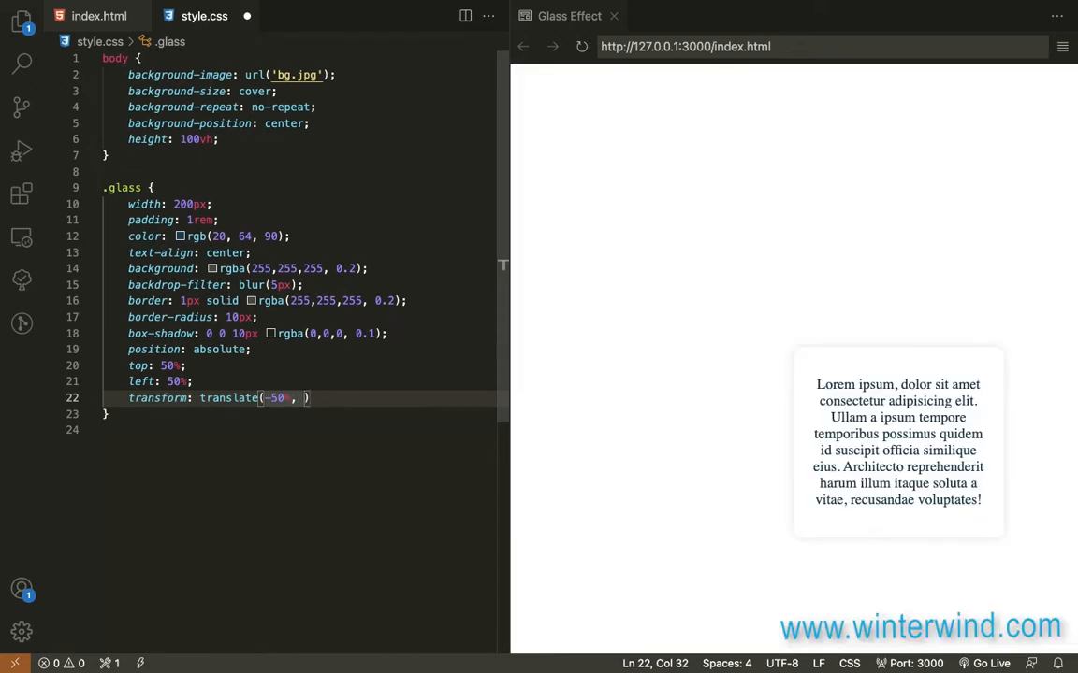
{"action": "type", "text": "-50"}
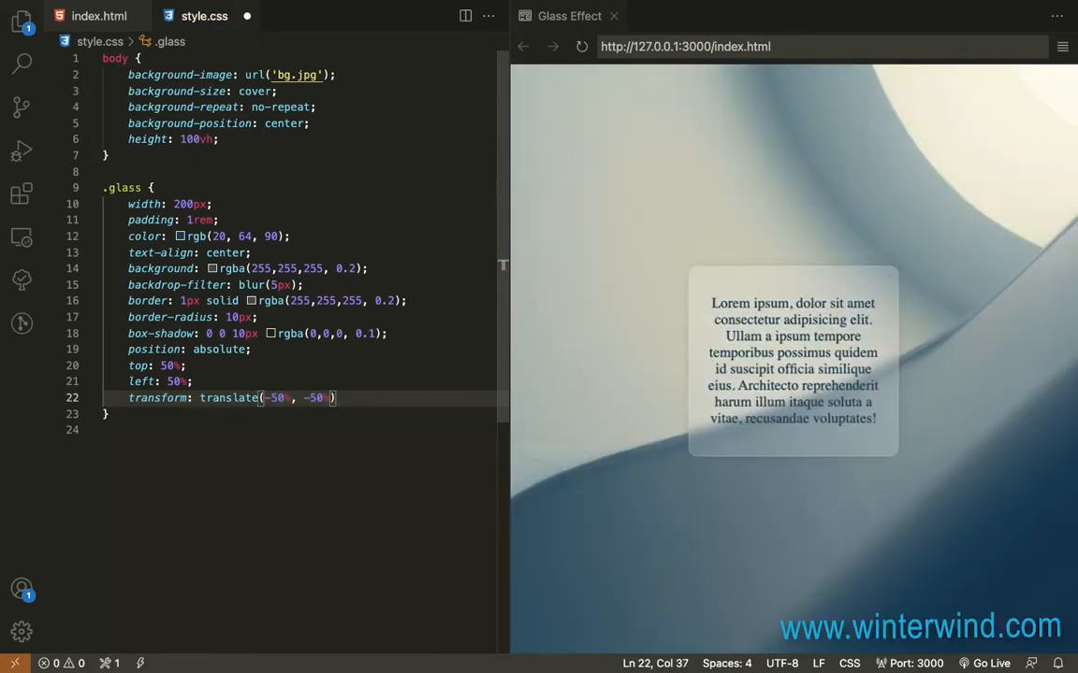
{"action": "type", "text": "%);"}
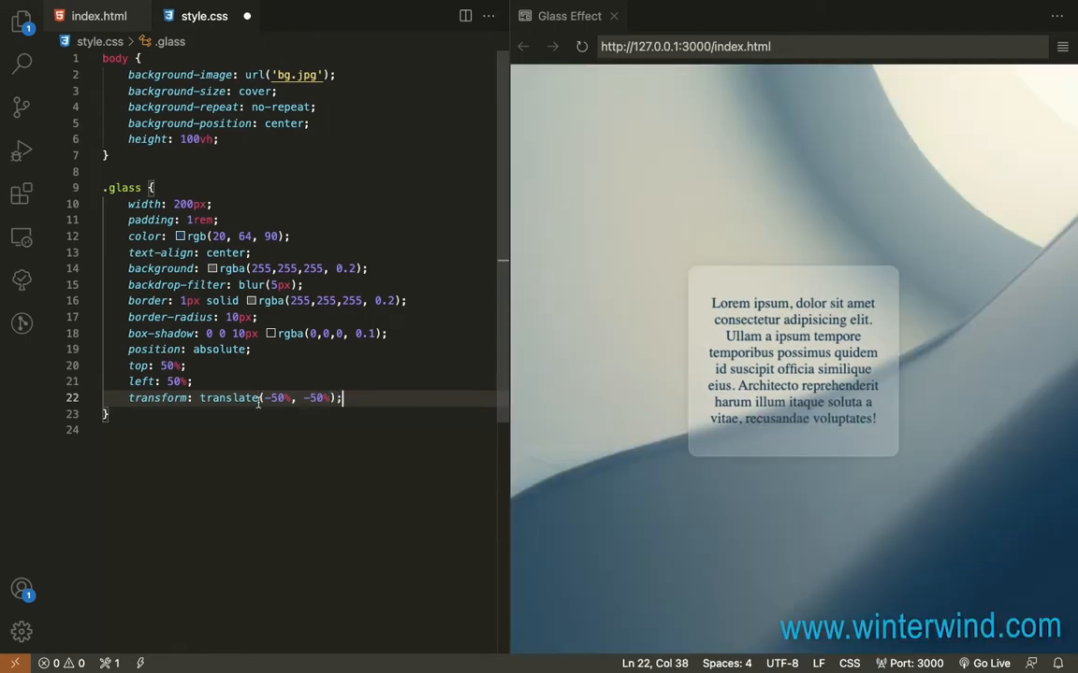
{"action": "type", "text": "animation: ;"}
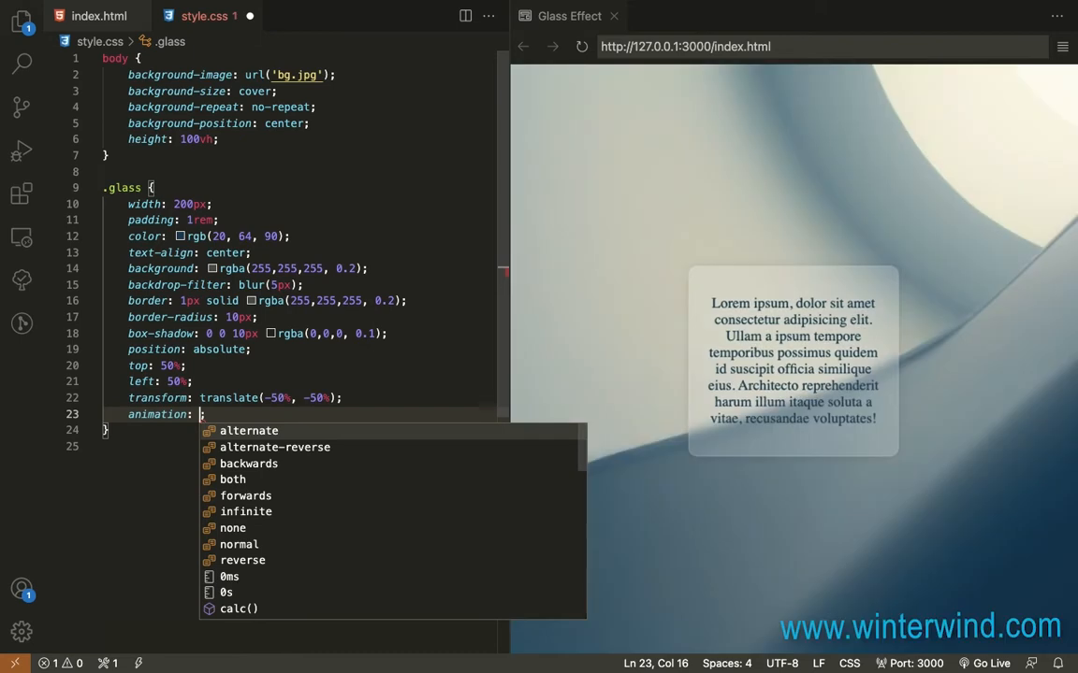
{"action": "type", "text": "tilt"}
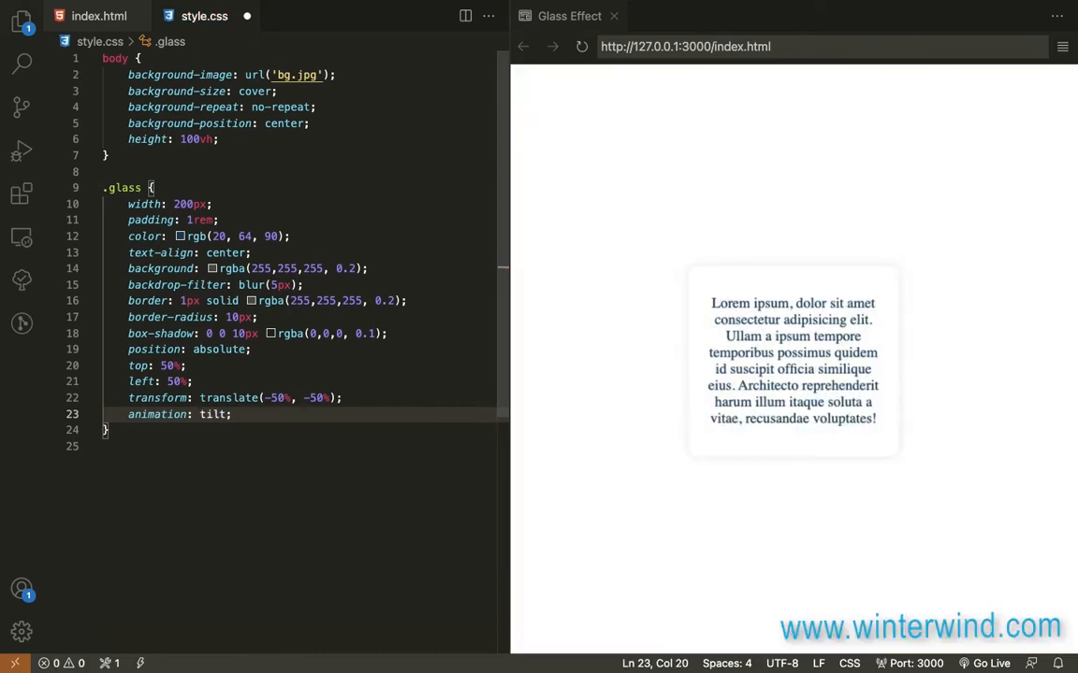
{"action": "type", "text": "lin"}
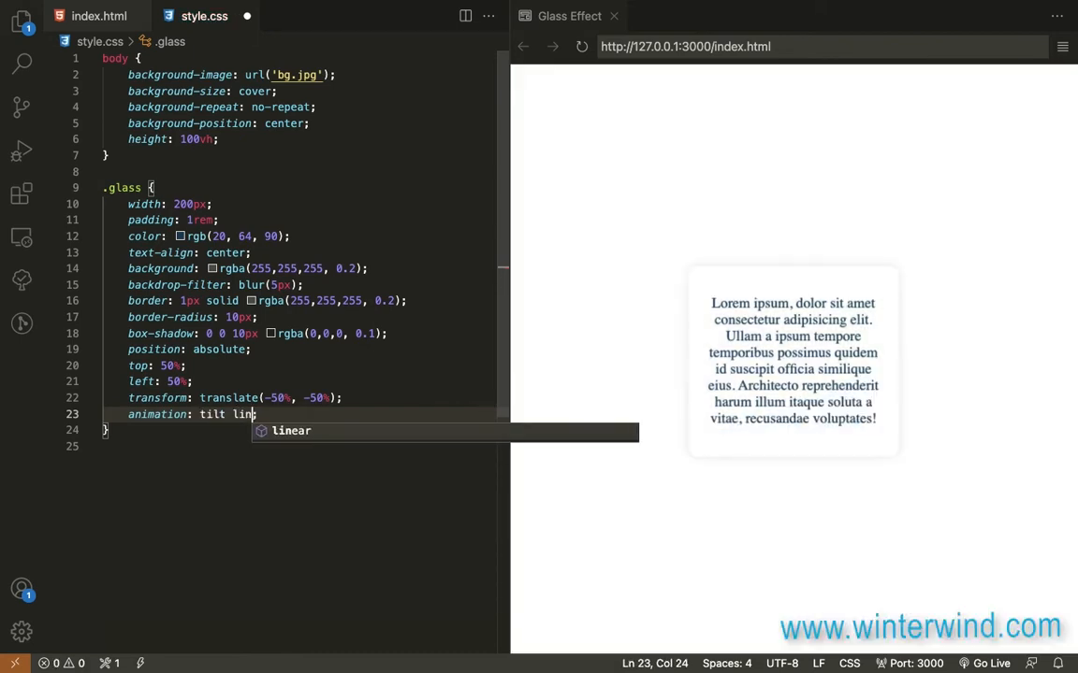
{"action": "type", "text": "linear"}
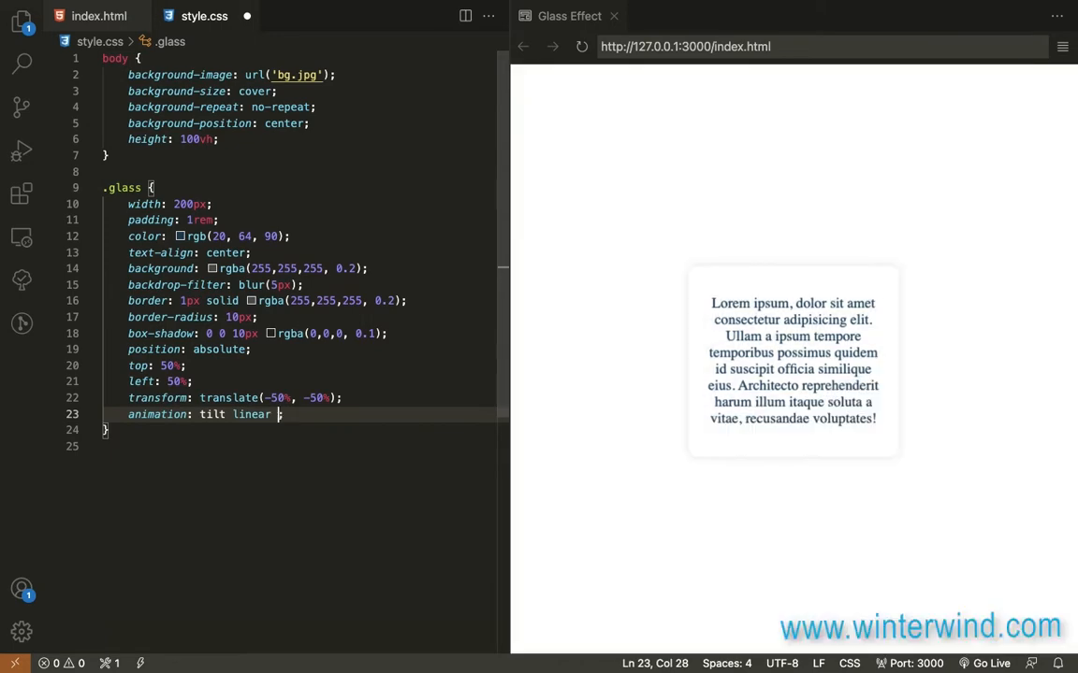
{"action": "type", "text": "5s"}
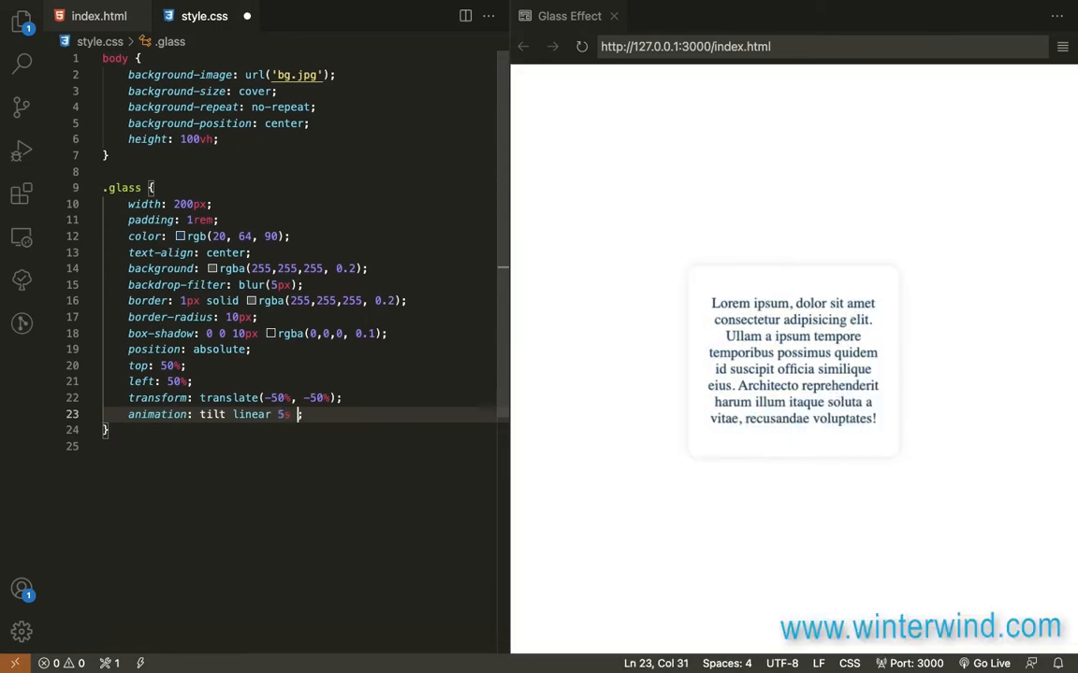
{"action": "type", "text": "infinite"}
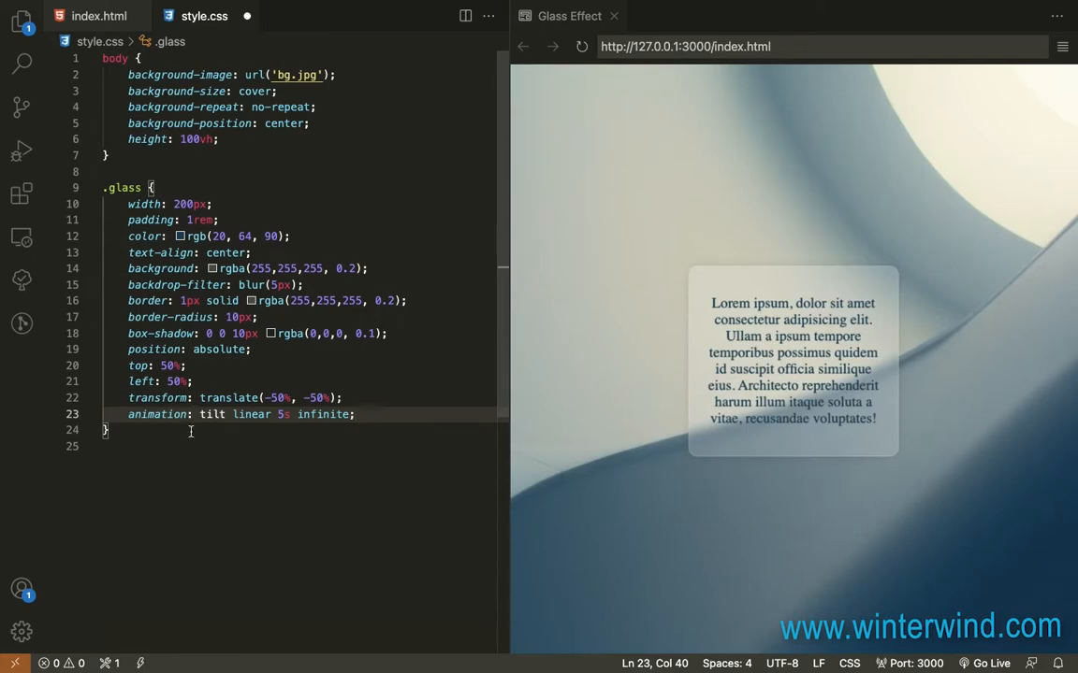
{"action": "type", "text": "@keyframes"}
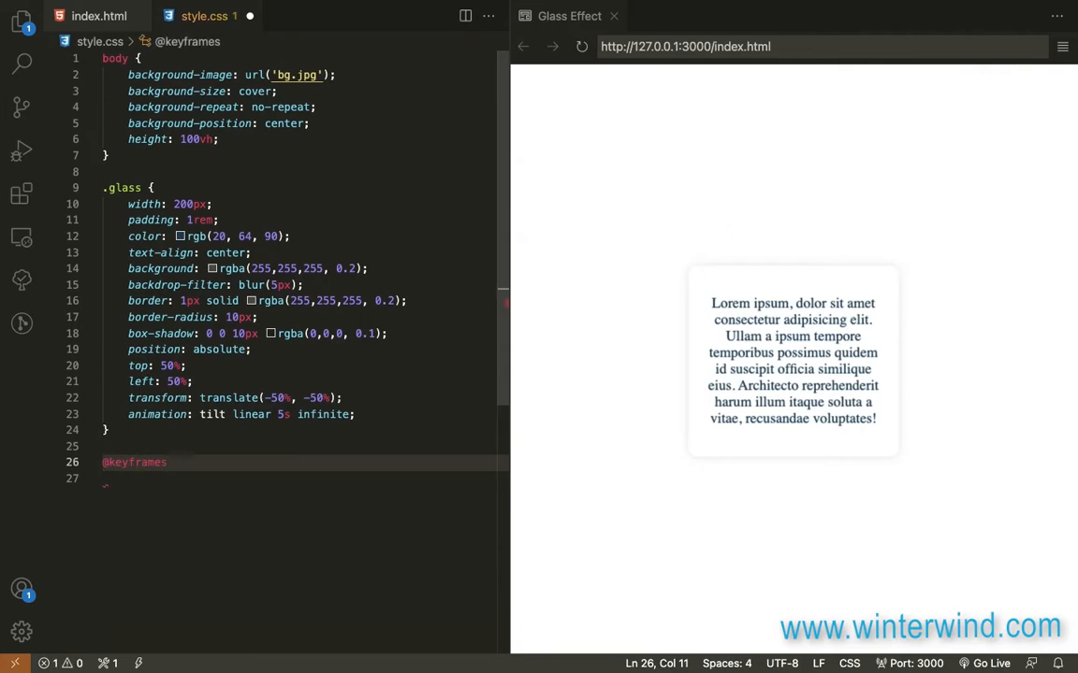
{"action": "type", "text": "tilt"}
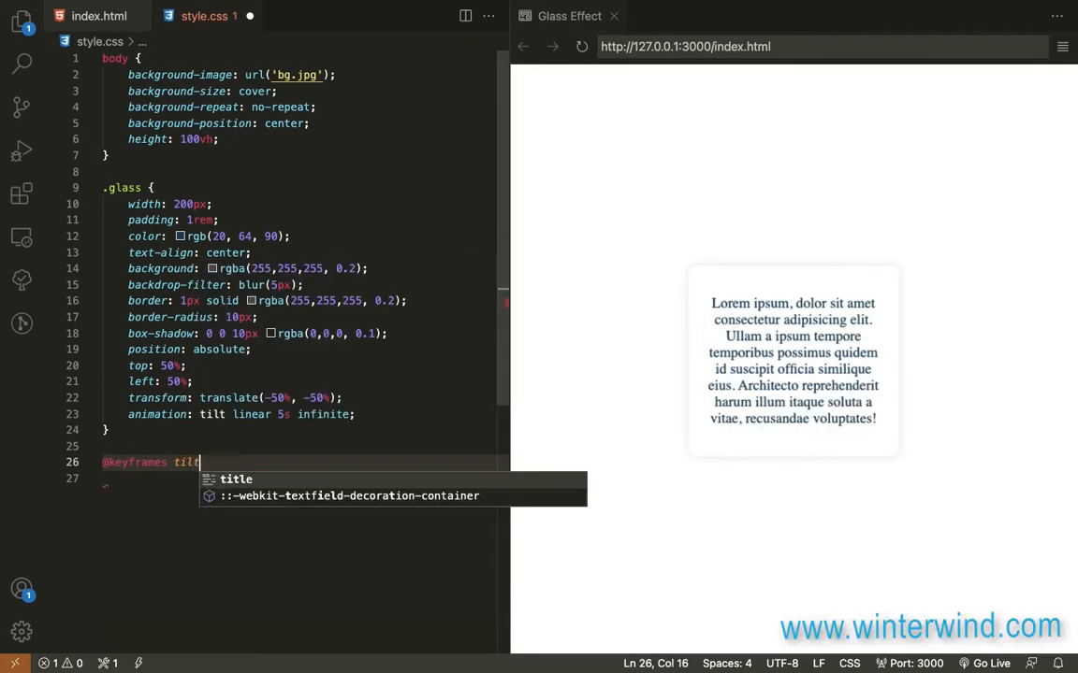
{"action": "key", "text": "{"}
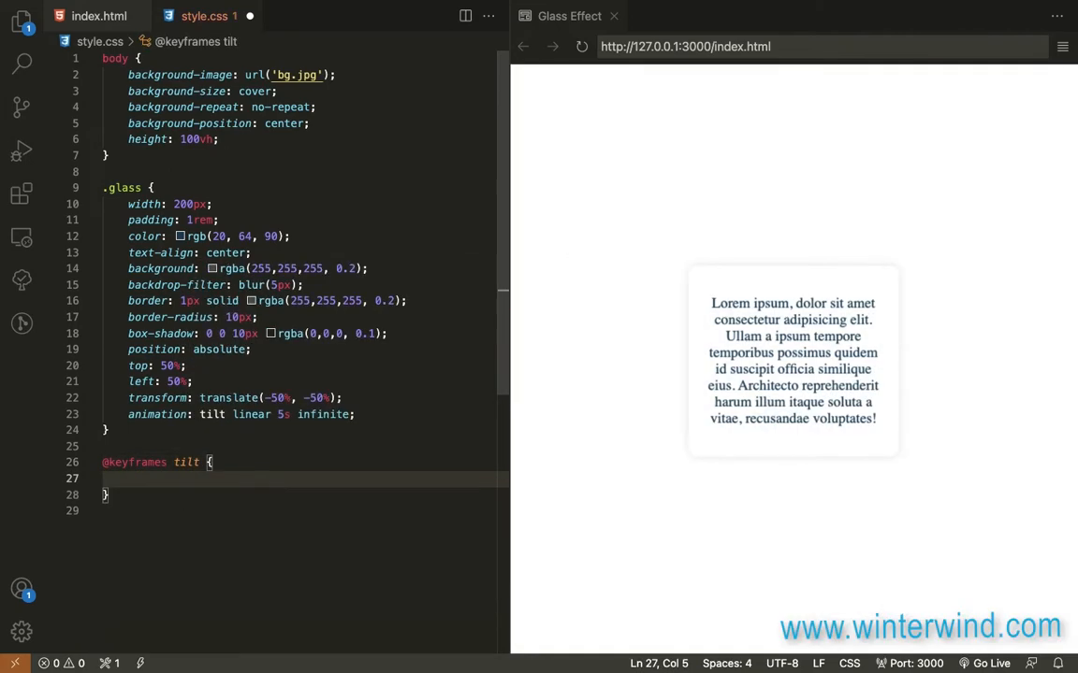
{"action": "type", "text": "0% {"}
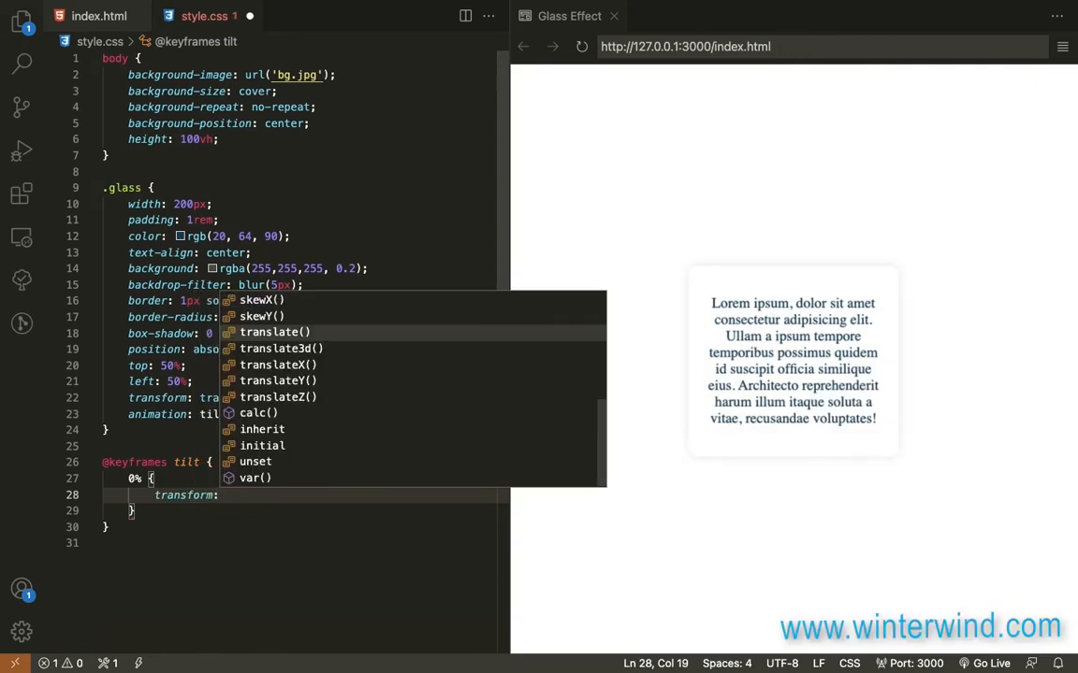
{"action": "type", "text": "translate()"}
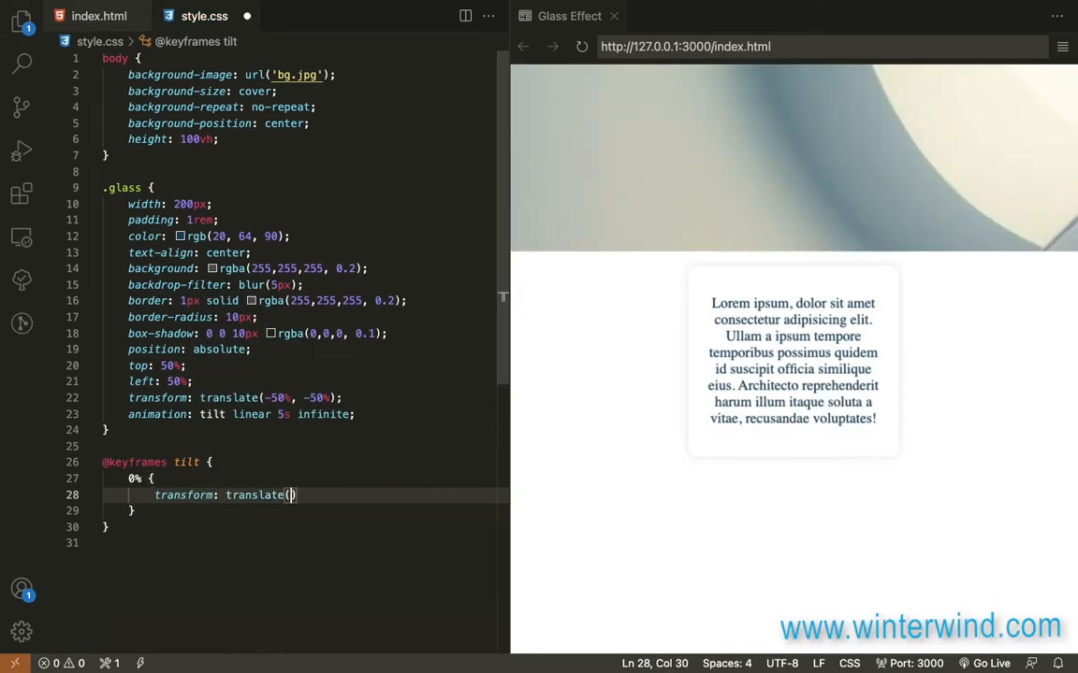
{"action": "type", "text": "-50%,"}
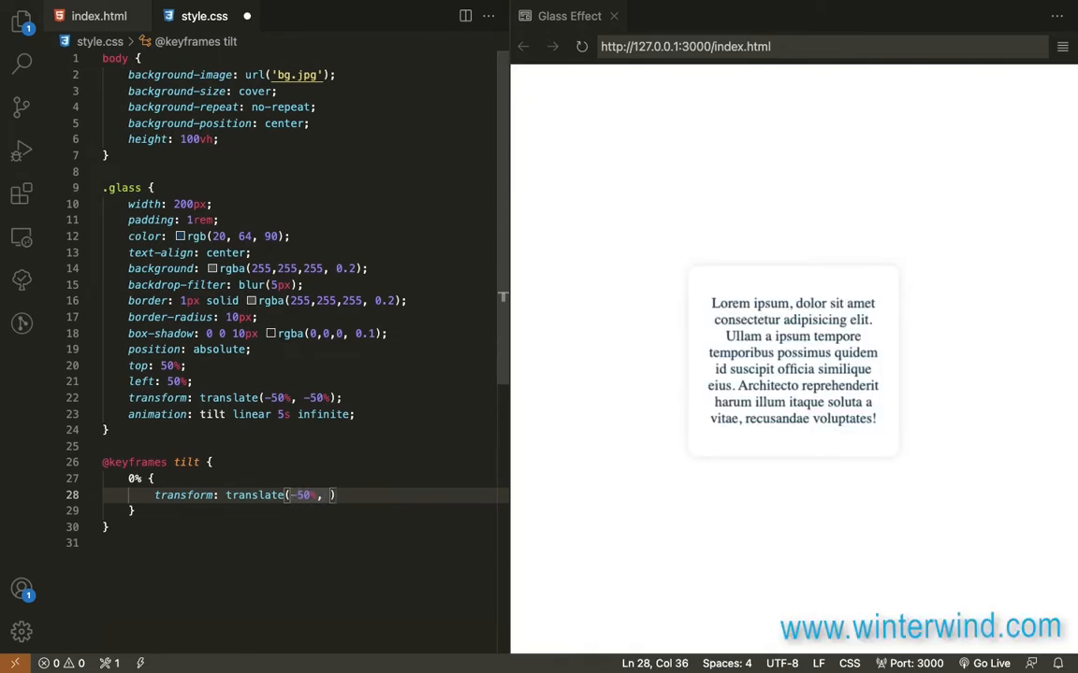
{"action": "type", "text": "-50%)"}
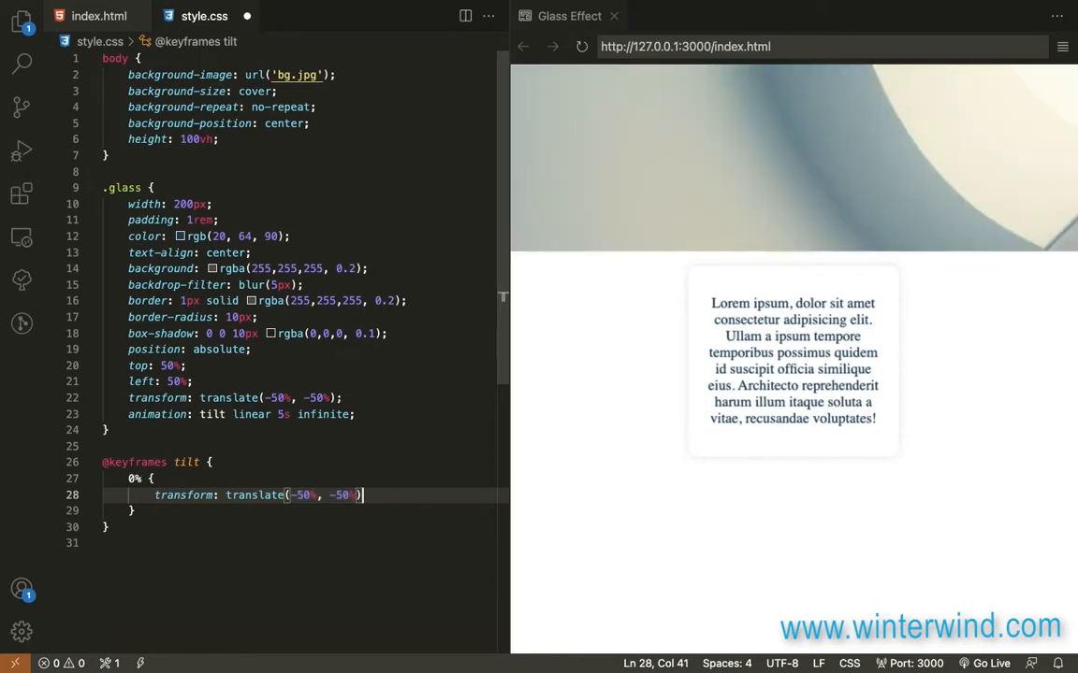
{"action": "type", "text": ","}
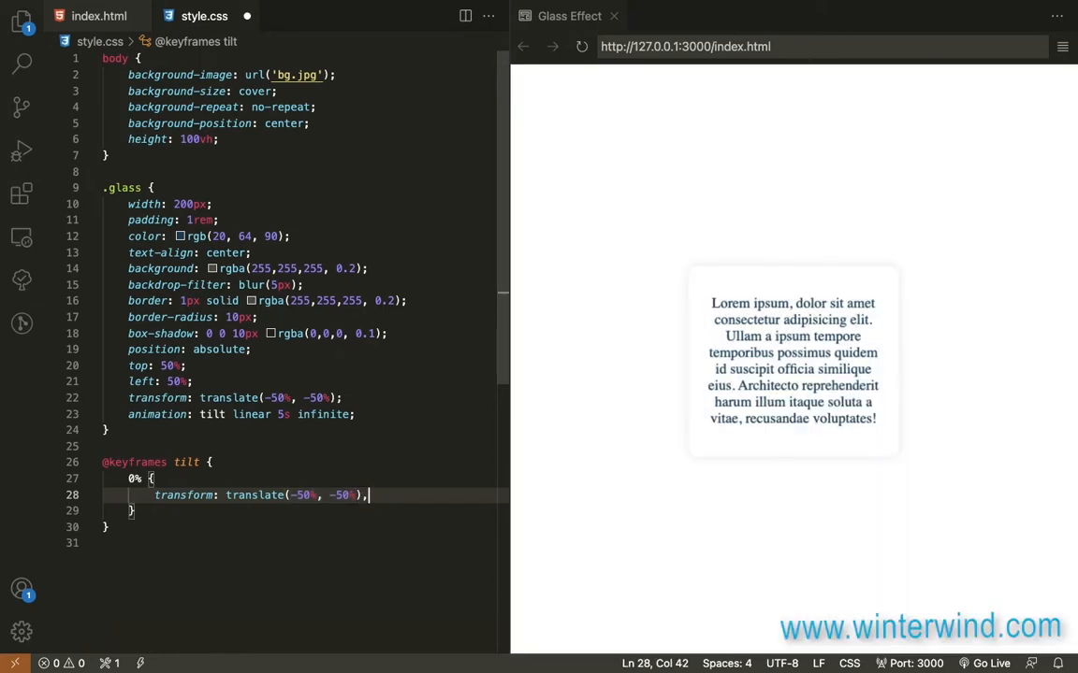
Add skewY values of 5deg, -5deg and 5deg at 0%, 50% and 100%.
{"action": "type", "text": "sk"}
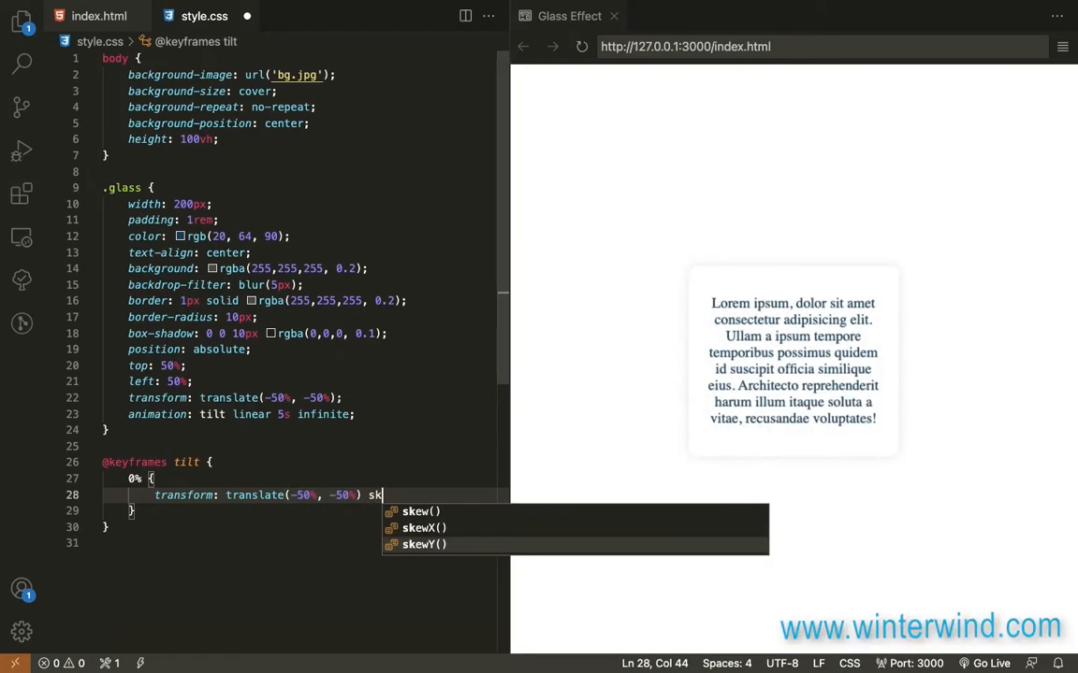
{"action": "type", "text": "ewY(5)"}
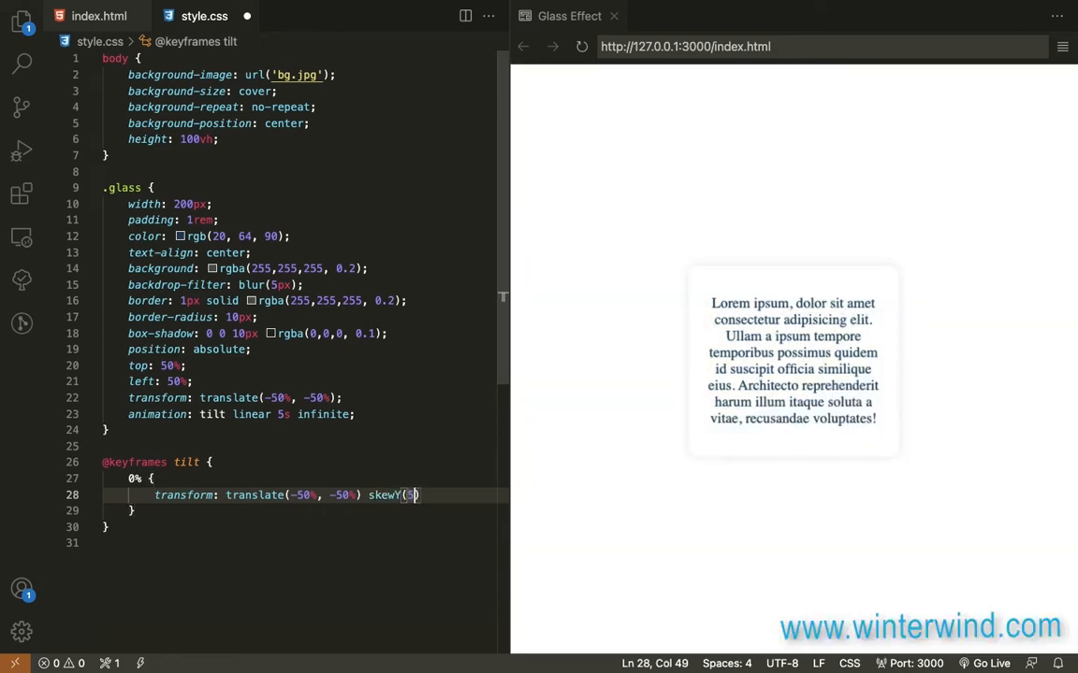
{"action": "type", "text": "deg"}
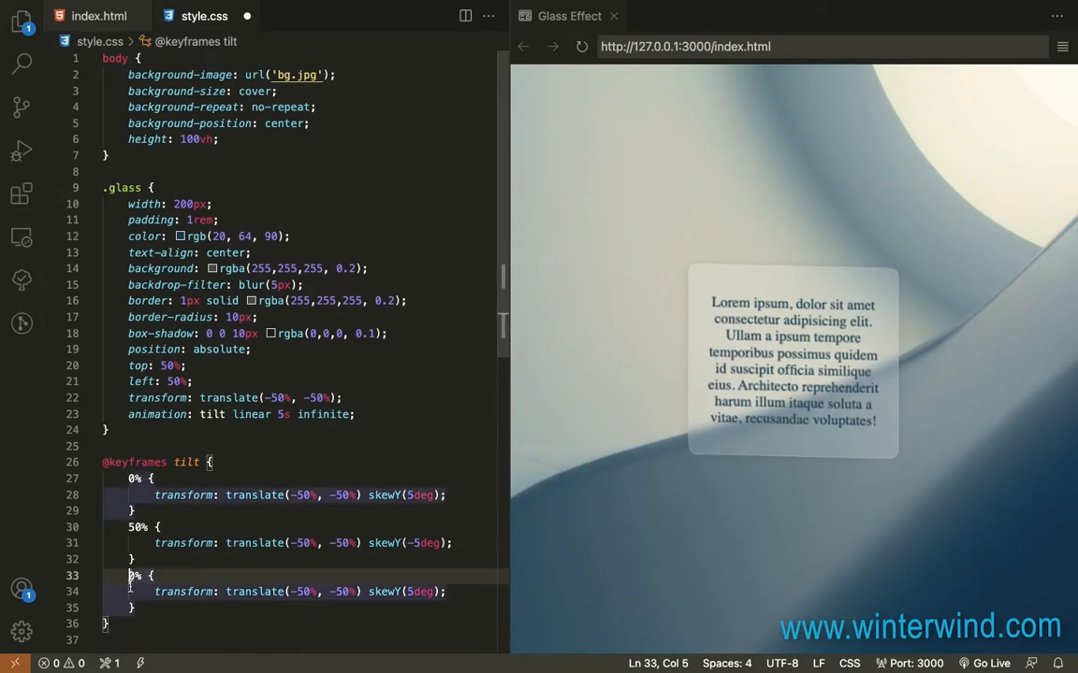
{"action": "type", "text": "10"}
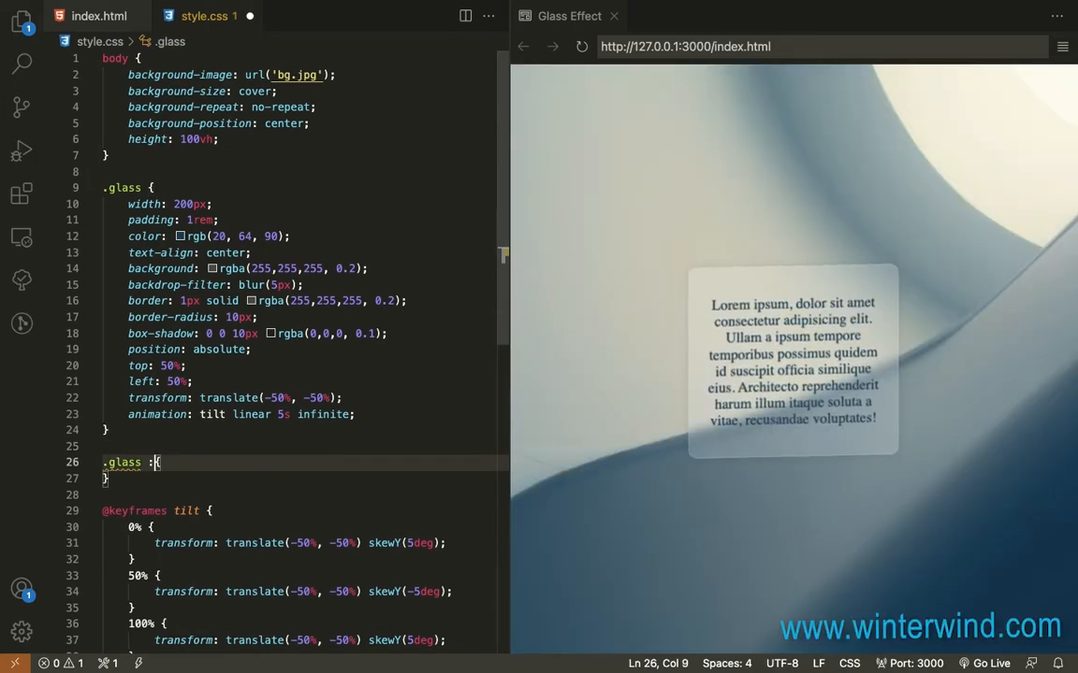
Move the animation into a new .glass:hover rule and give .glass cursor: pointer.
{"action": "type", "text": "hover"}
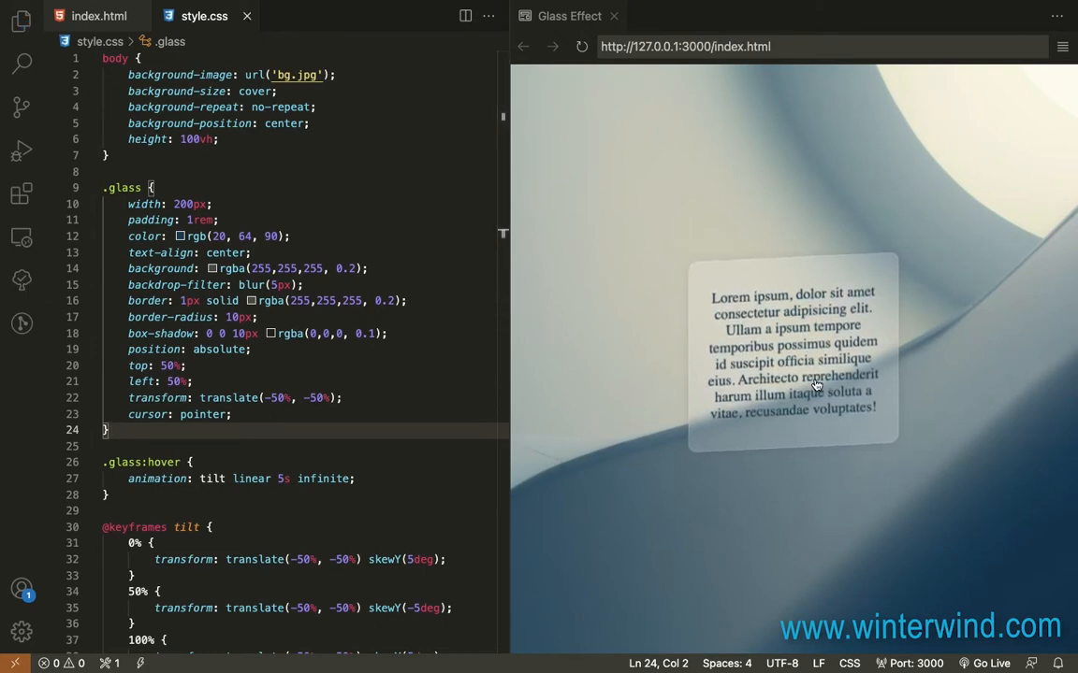
{"action": "scroll", "scroll_direction": "down", "scroll_amount": 3}
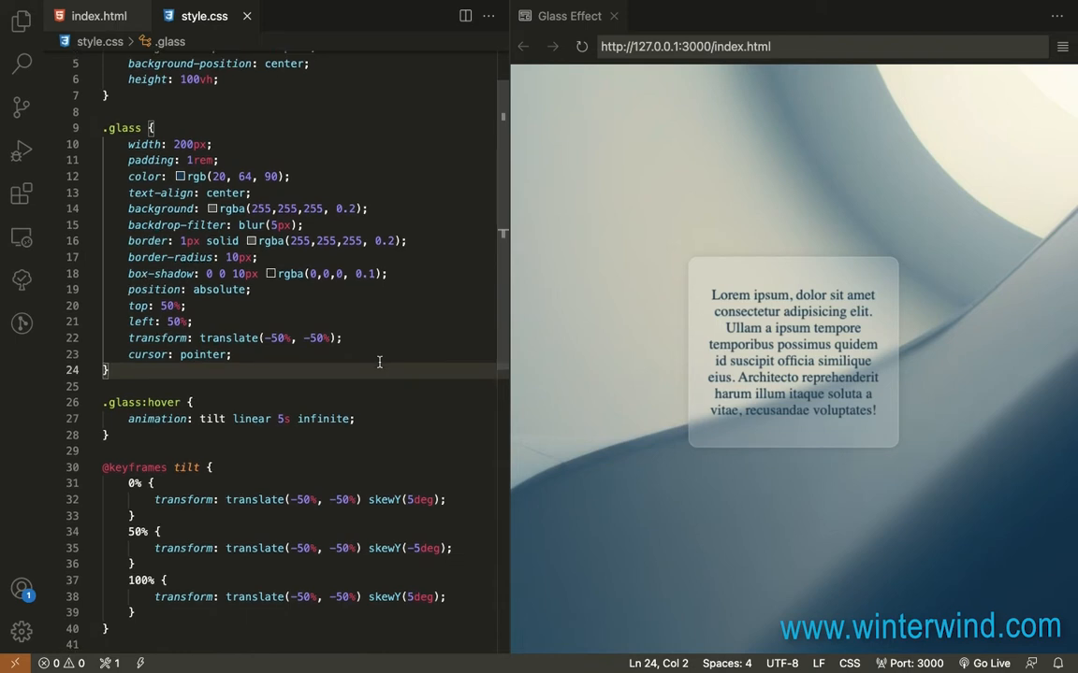
{"action": "scroll", "scroll_direction": "down", "scroll_amount": 3}
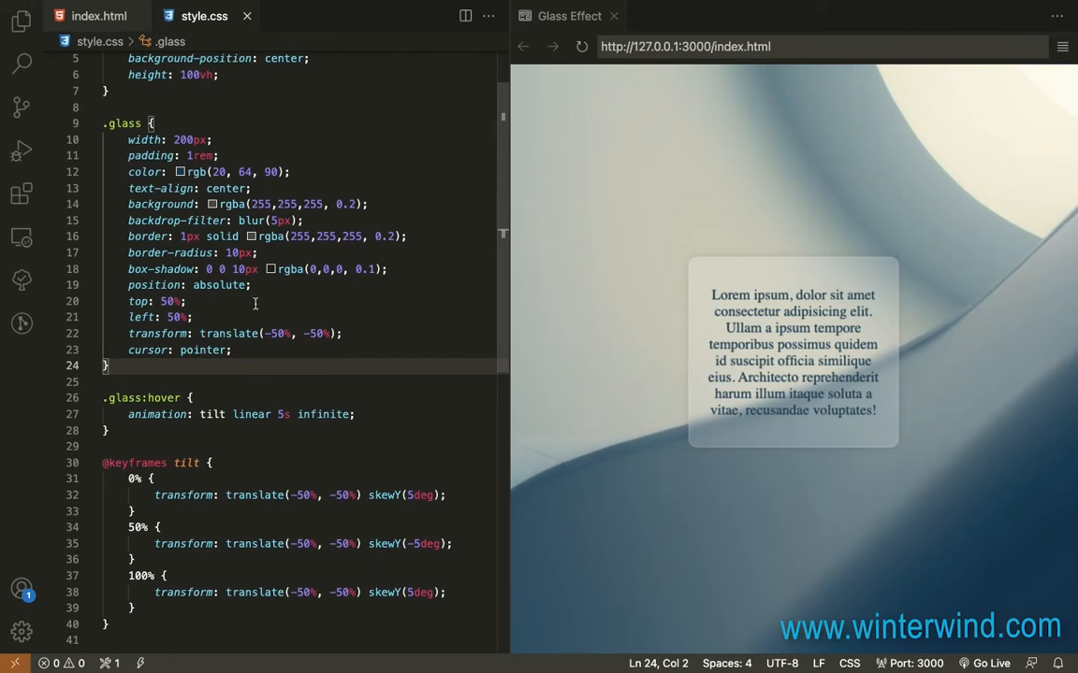
{"action": "mouse_move", "coordinate": [187, 382]}
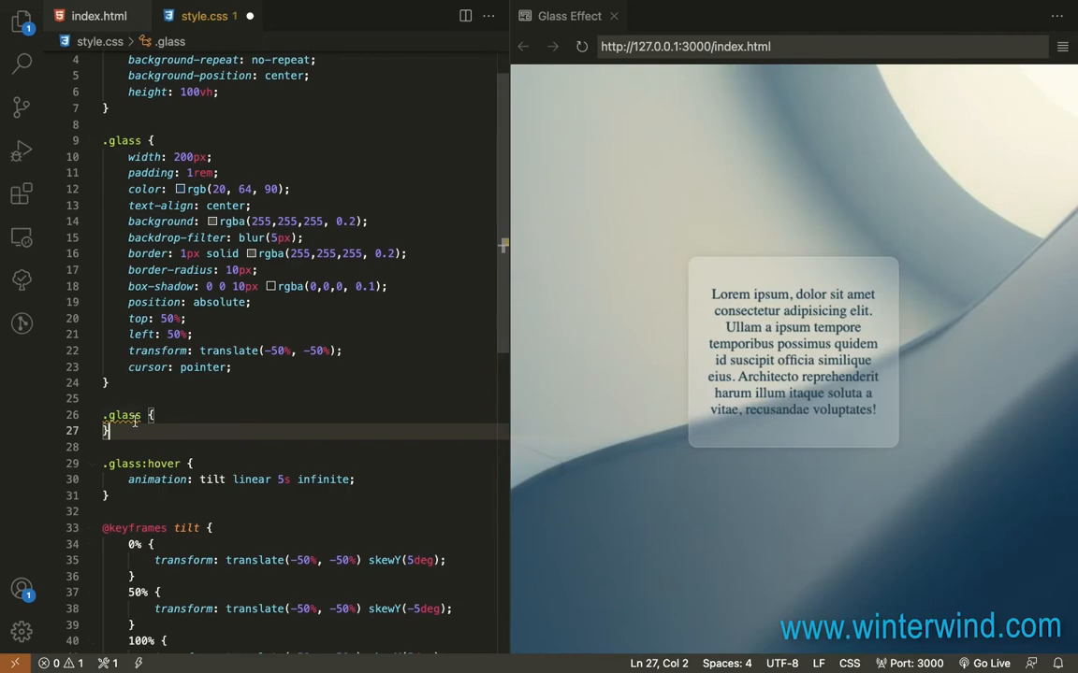
Create a .glass:before rule with content: '' and position: absolute.
{"action": "type", "text": ":before"}
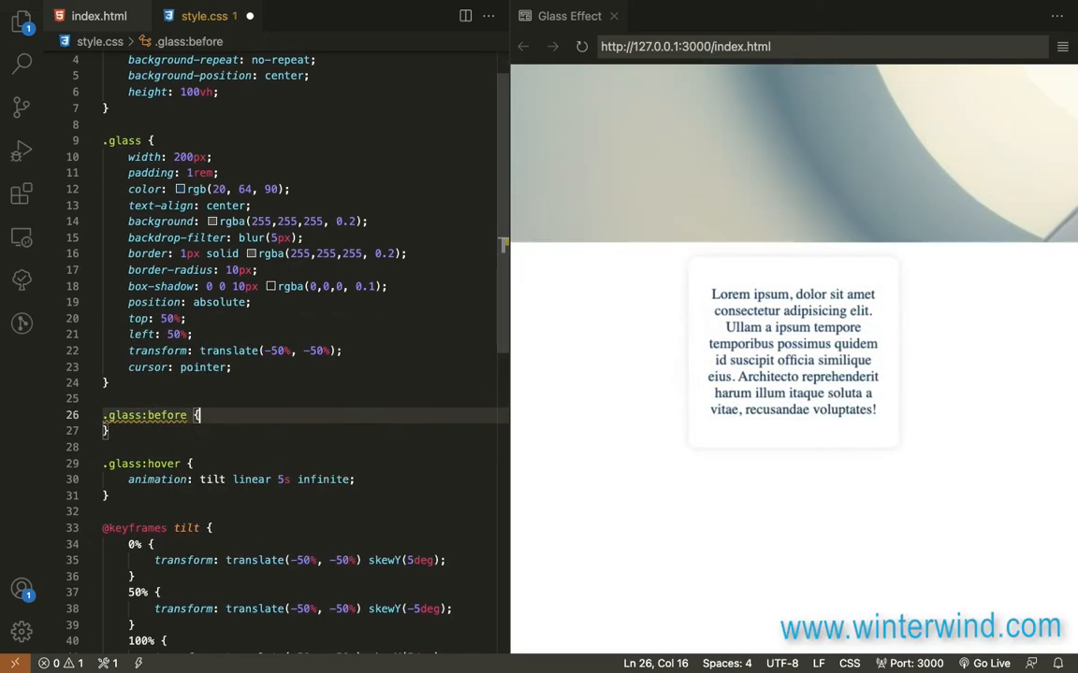
{"action": "type", "text": "content: '';"}
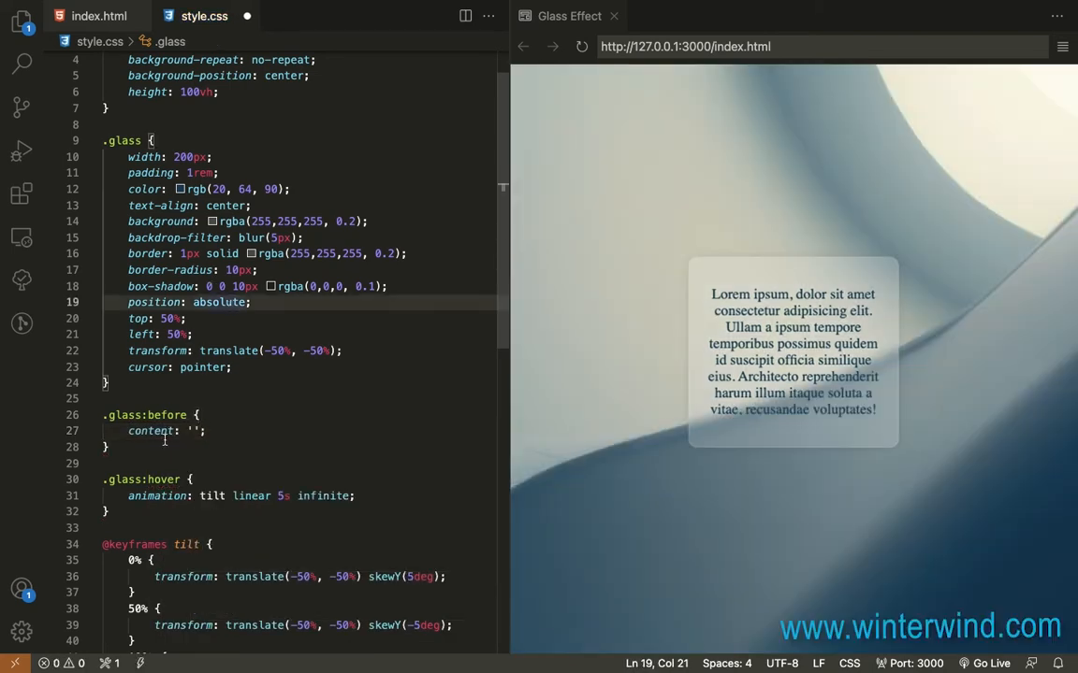
{"action": "type", "text": "position: absolute;"}
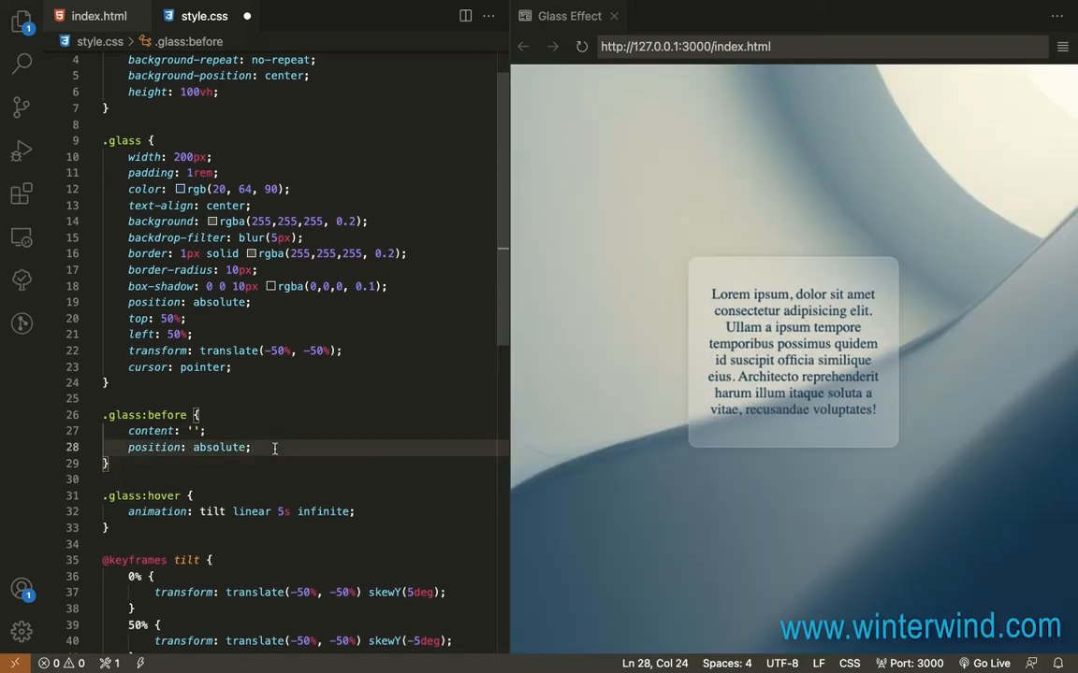
Give .glass:before height: 340px and width: 20px, correcting the width value.
{"action": "type", "text": "height: 340p"}
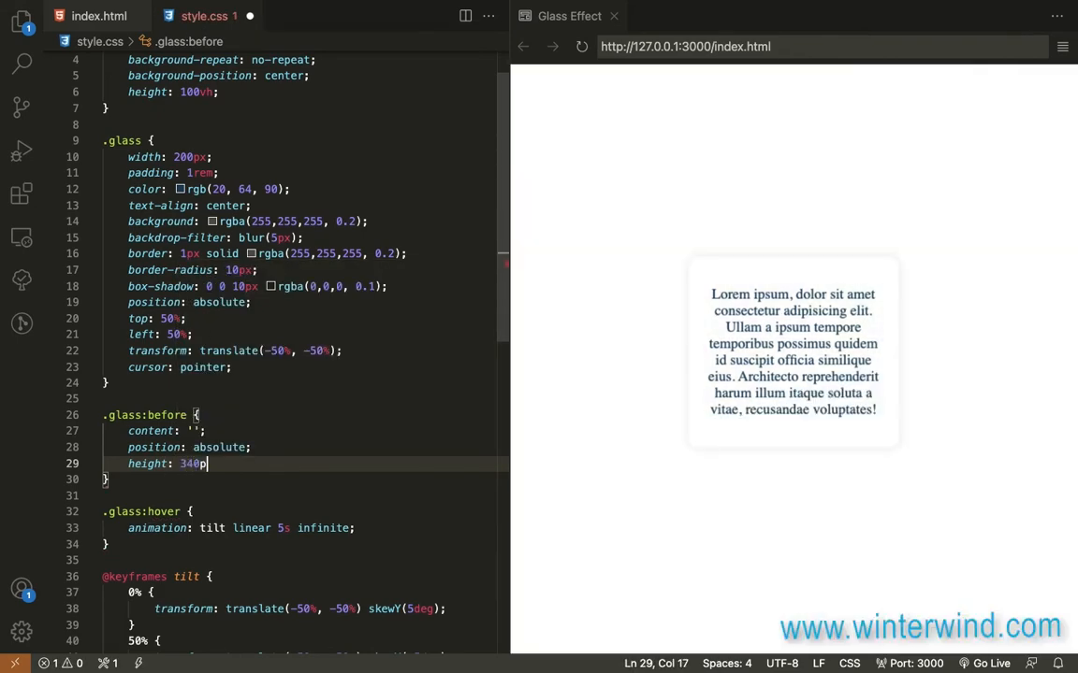
{"action": "type", "text": "x;"}
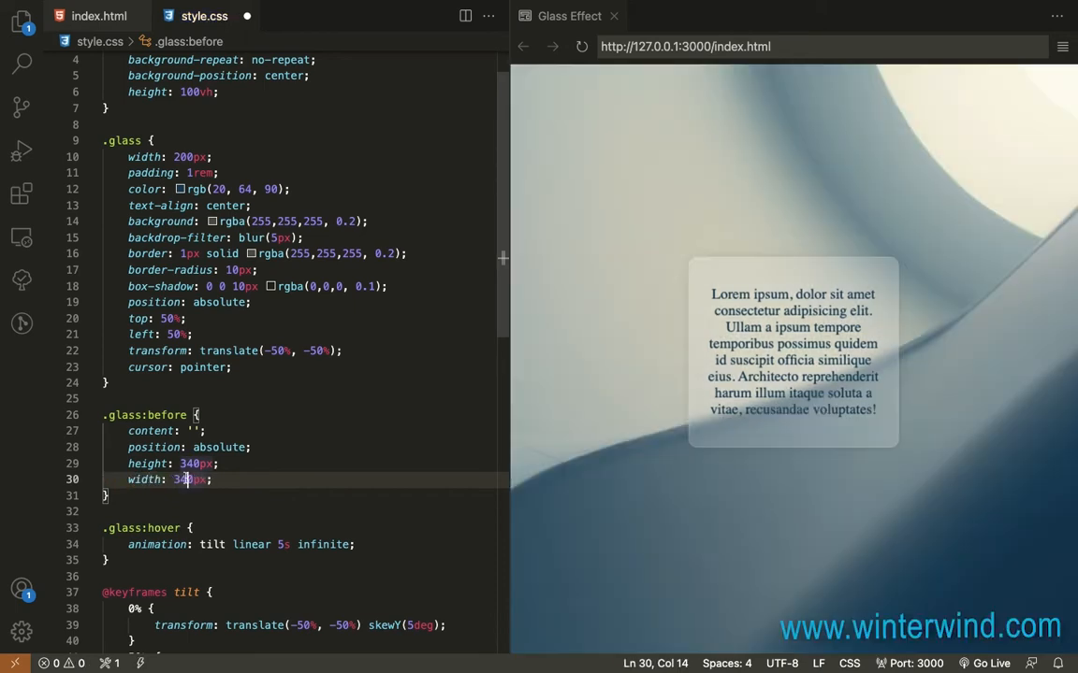
{"action": "double_click", "coordinate": [186, 479]}
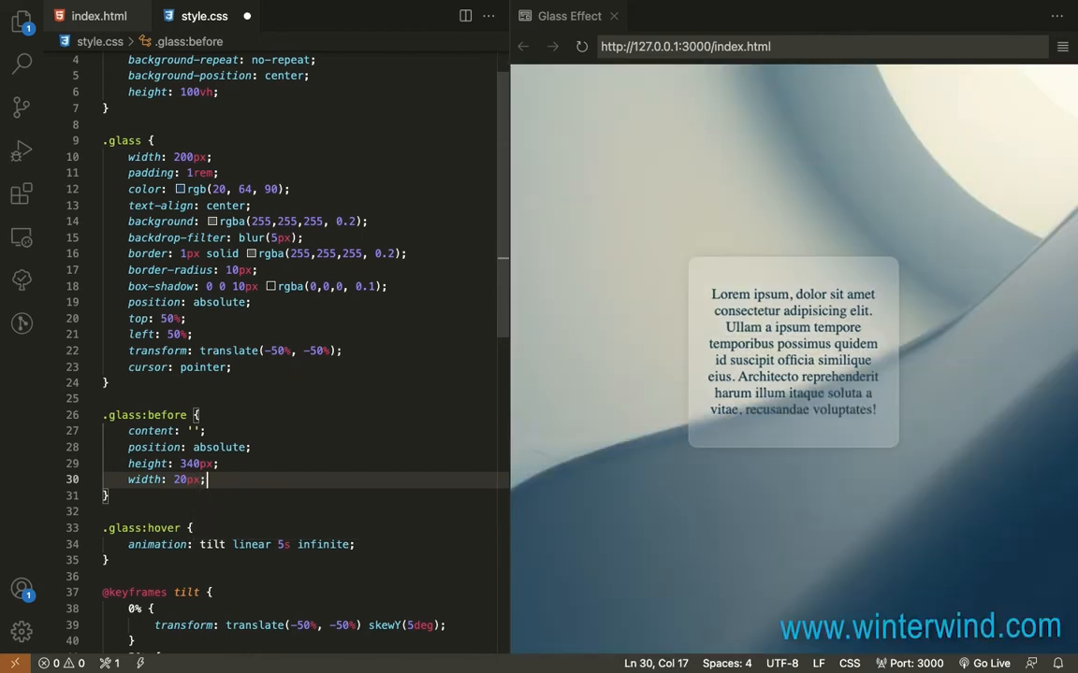
{"action": "key", "text": "Enter"}
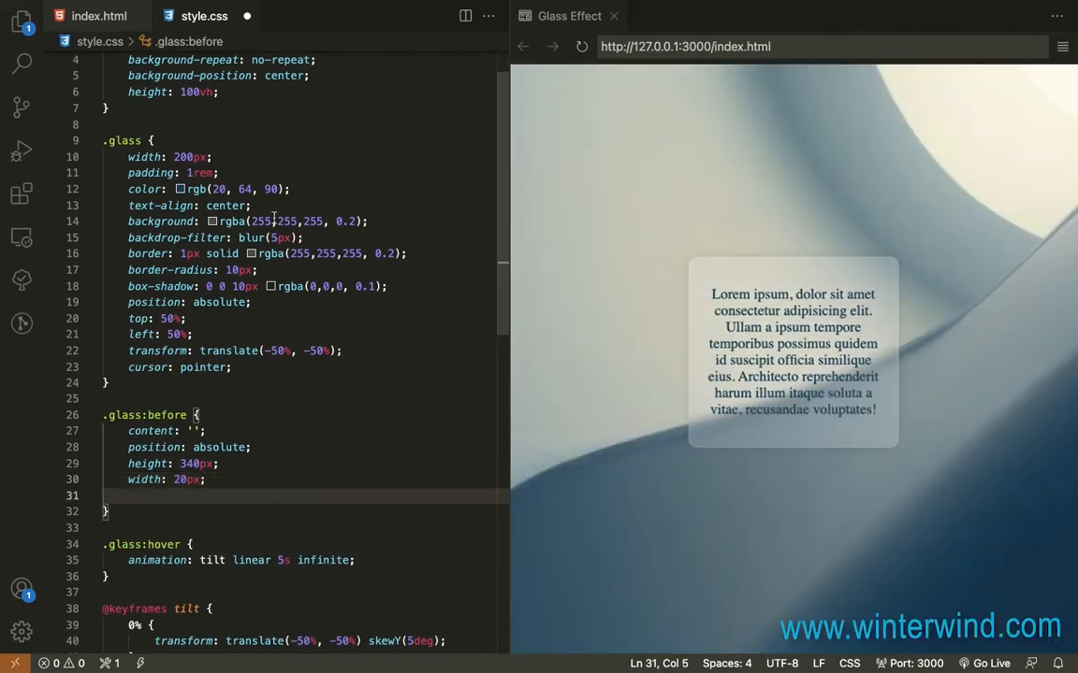
{"action": "left_click", "coordinate": [282, 221]}
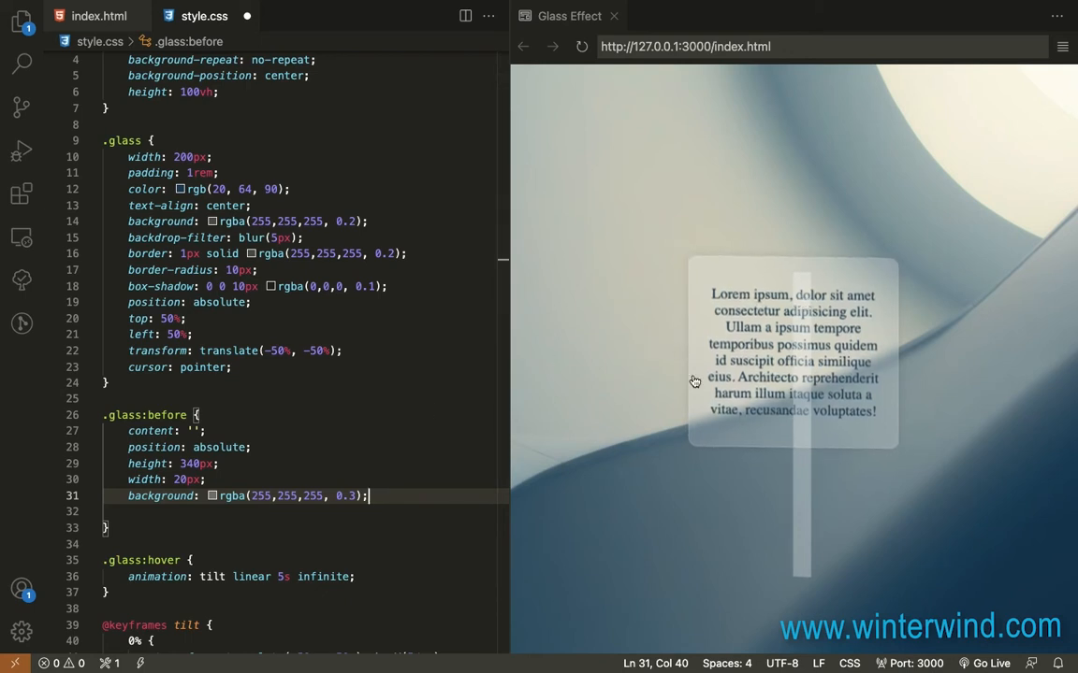
{"action": "mouse_move", "coordinate": [333, 523]}
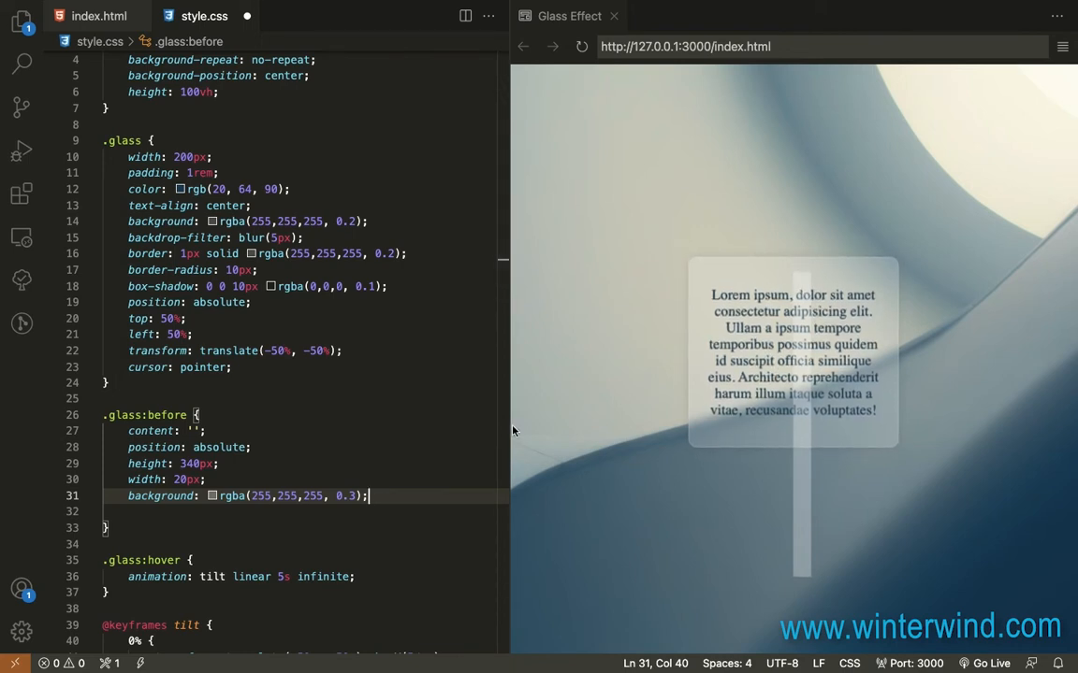
{"action": "mouse_move", "coordinate": [213, 516]}
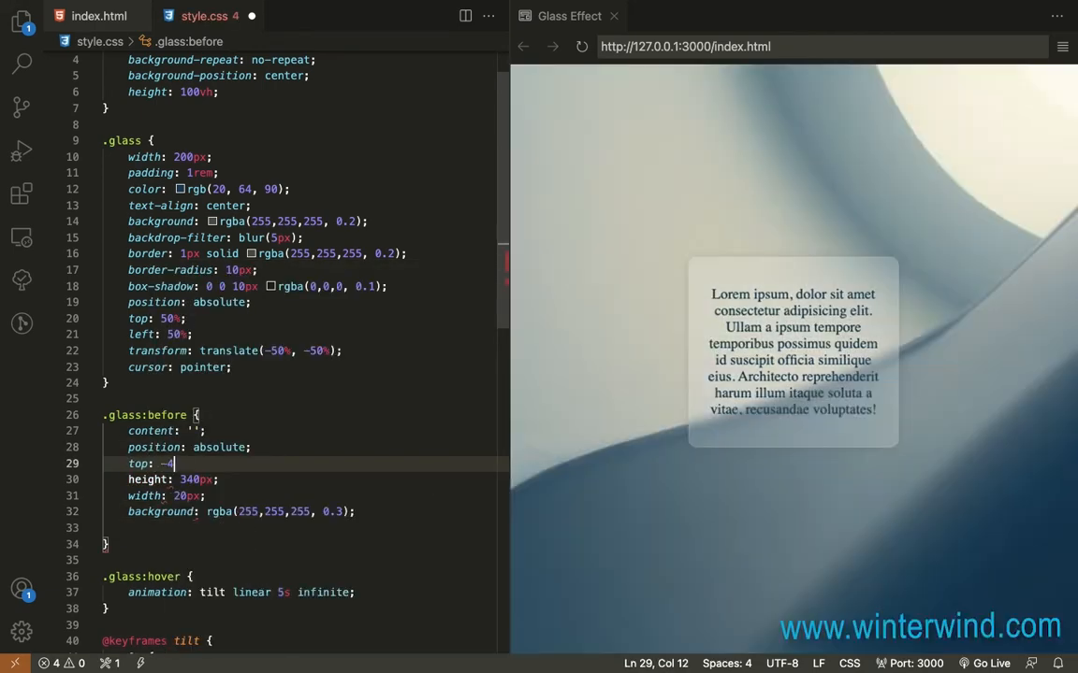
Set .glass:before background rgba(255,255,255,0.3) and top: -40%.
{"action": "type", "text": "0%;"}
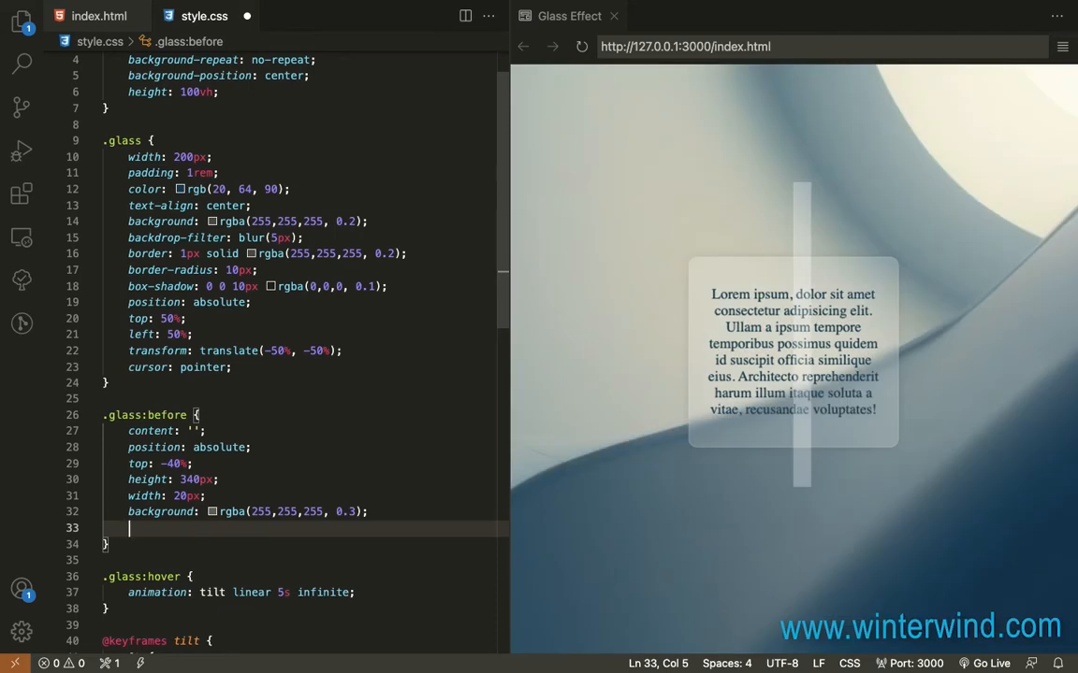
Add transform: rotate(25deg) translateX(-200px) to the .glass:before stripe.
{"action": "type", "text": "tra"}
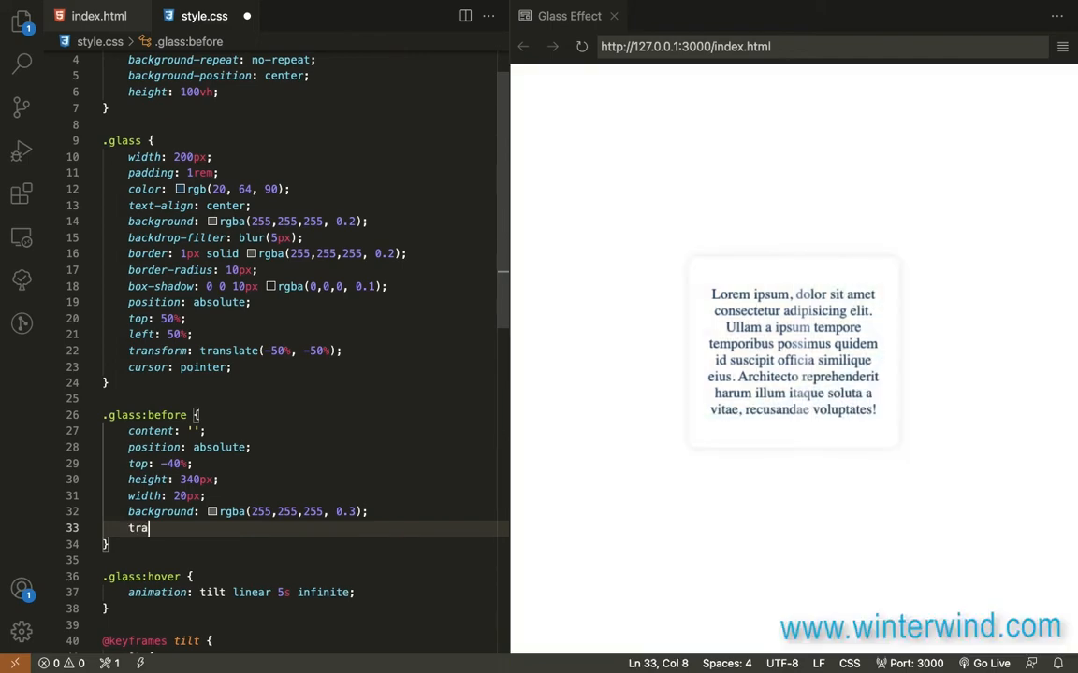
{"action": "type", "text": "nsform"}
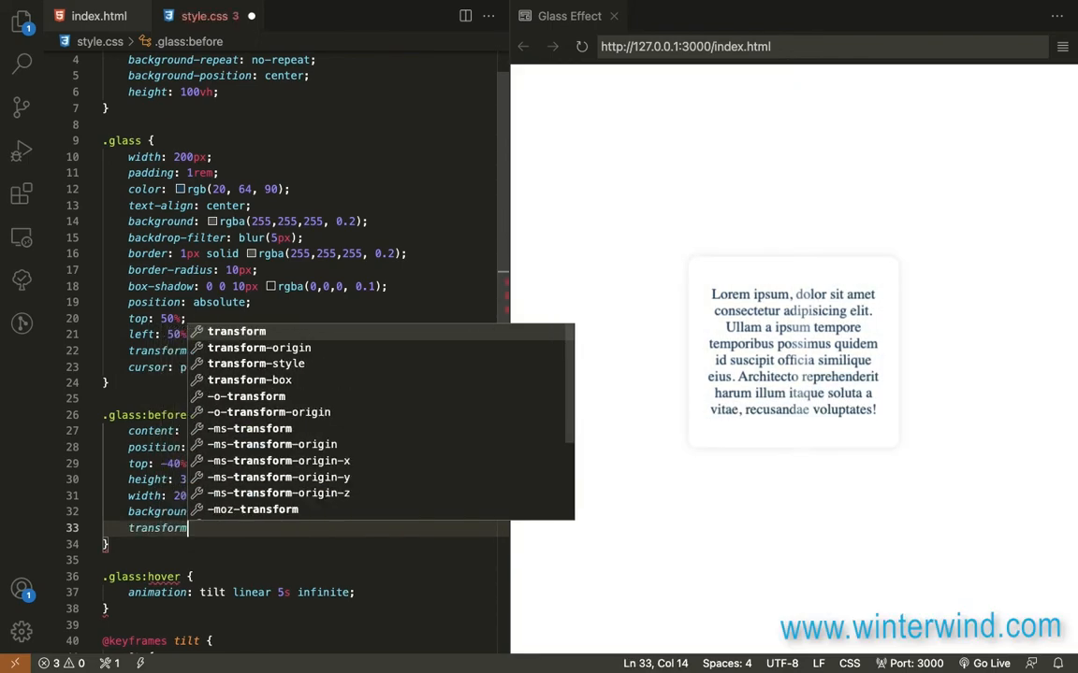
{"action": "type", "text": "ro"}
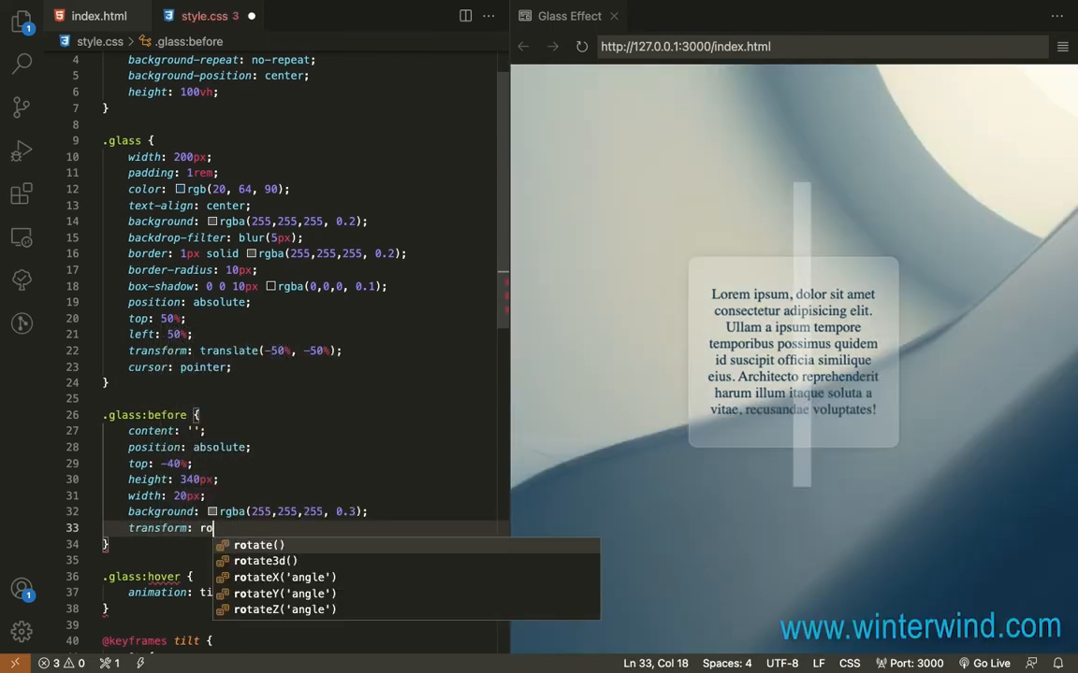
{"action": "type", "text": "tate("}
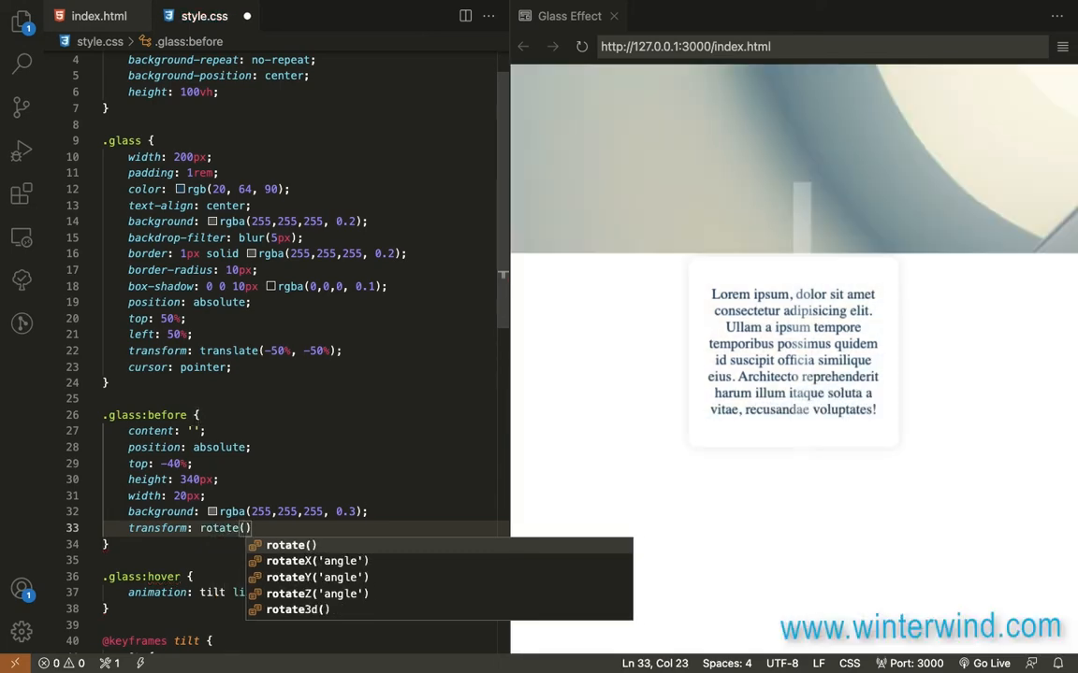
{"action": "type", "text": "25deg"}
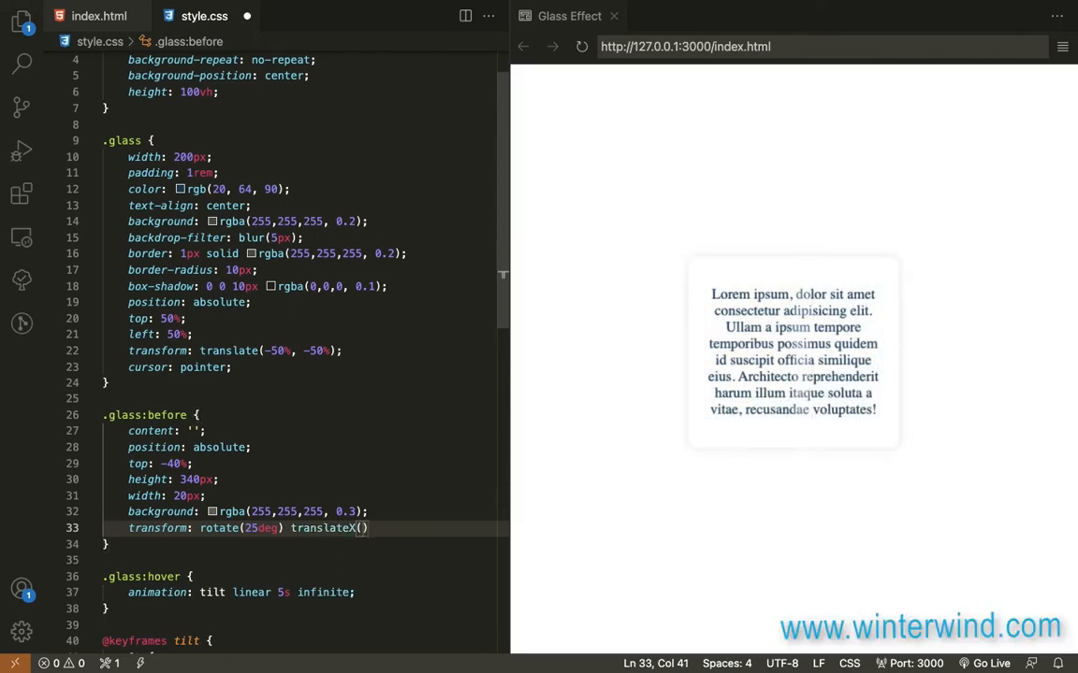
{"action": "type", "text": "-200p"}
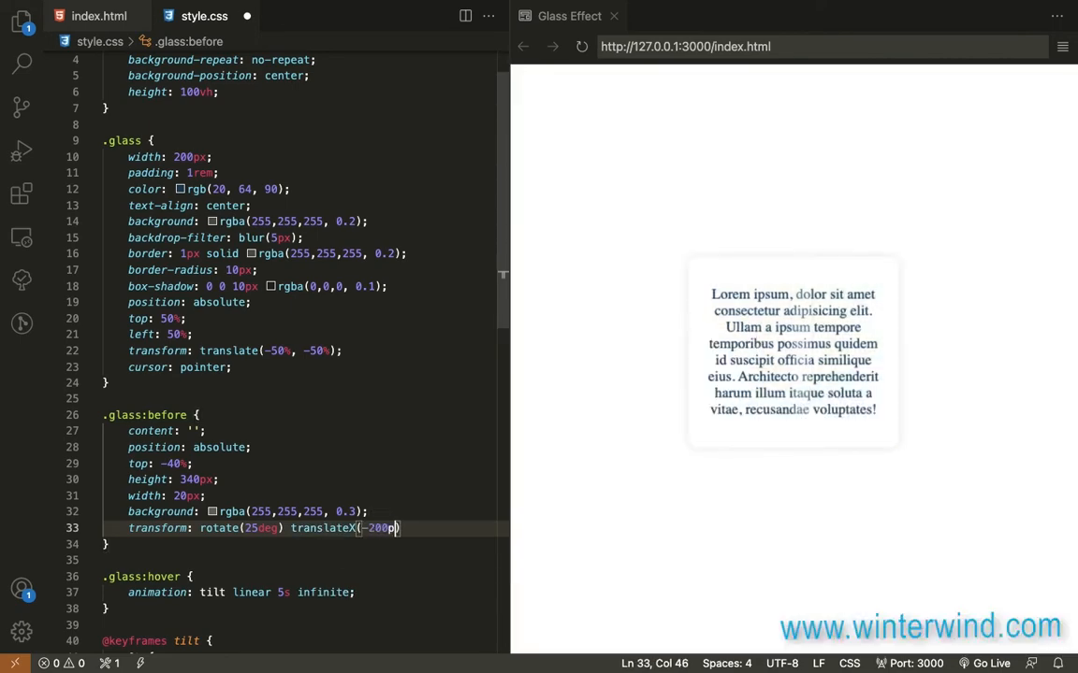
{"action": "type", "text": ";)"}
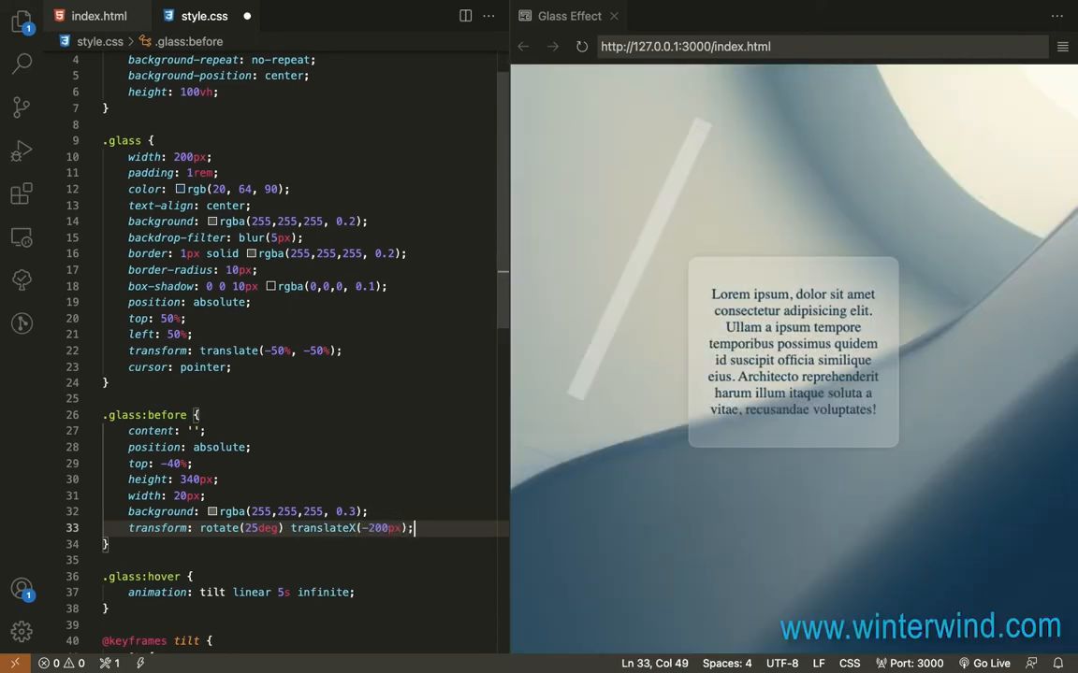
{"action": "mouse_move", "coordinate": [638, 258]}
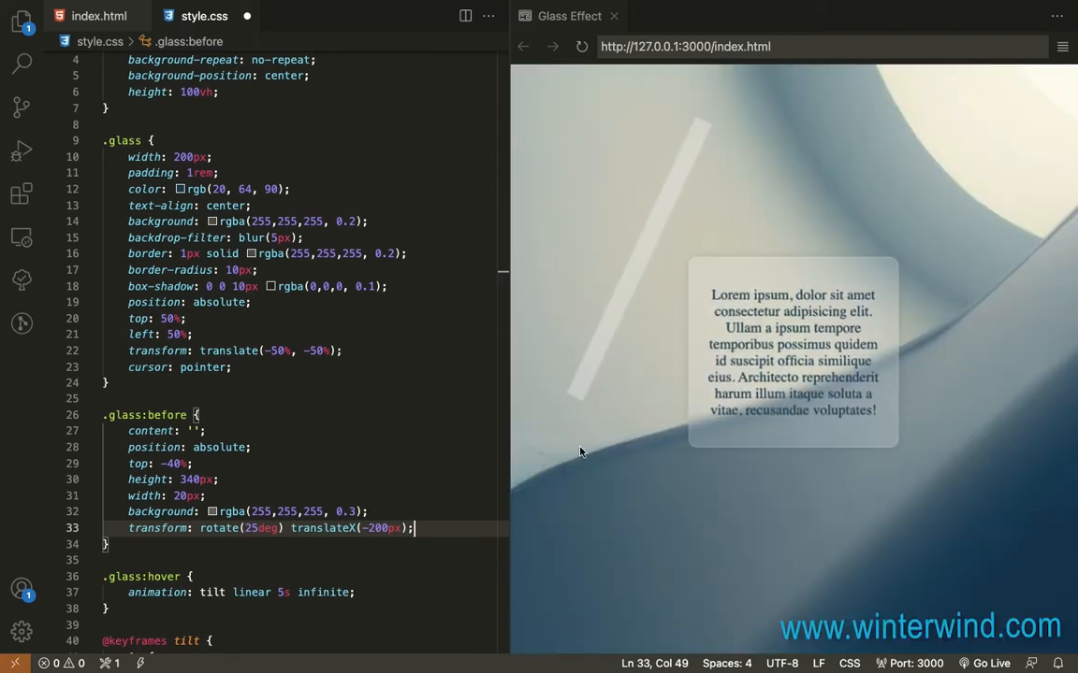
{"action": "mouse_move", "coordinate": [625, 334]}
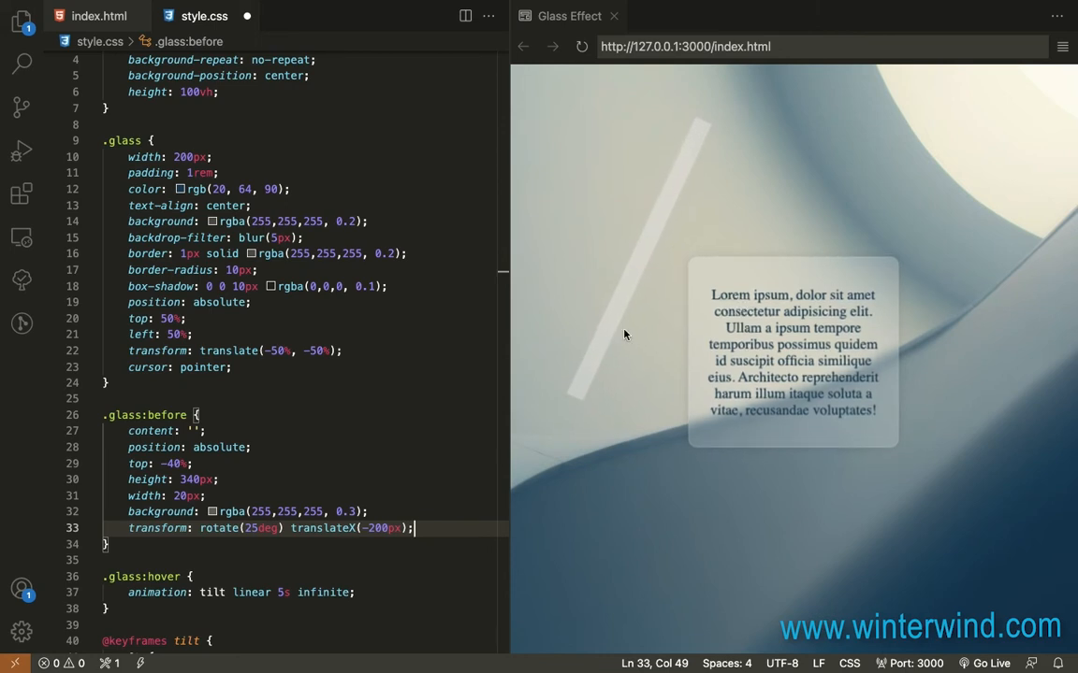
{"action": "mouse_move", "coordinate": [546, 459]}
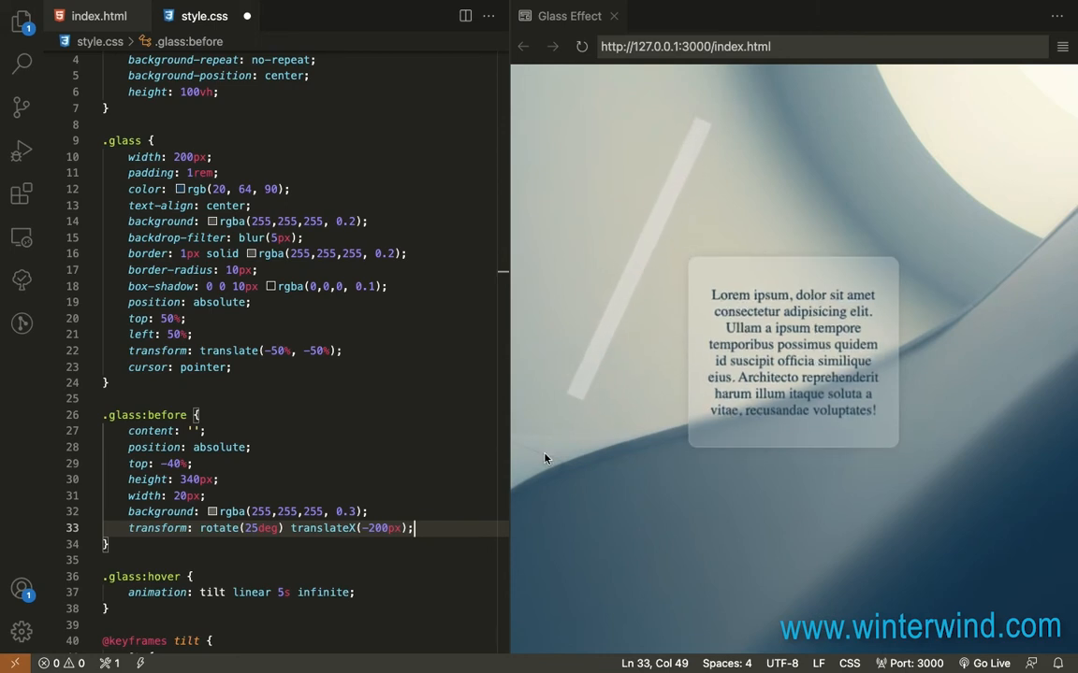
{"action": "mouse_move", "coordinate": [962, 513]}
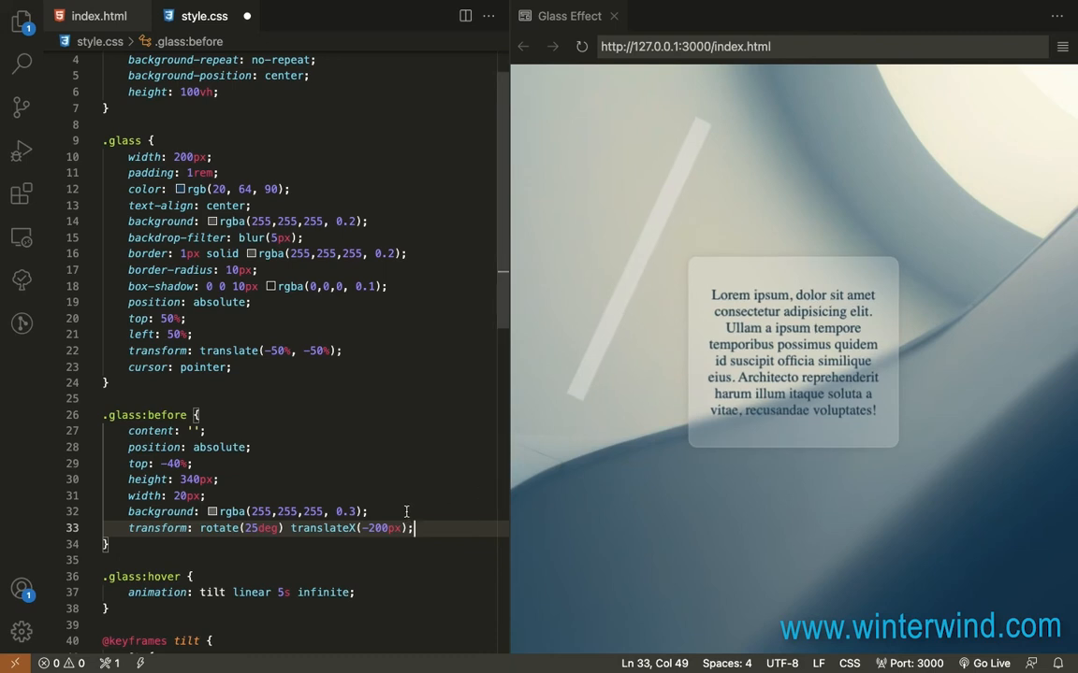
{"action": "mouse_move", "coordinate": [663, 313]}
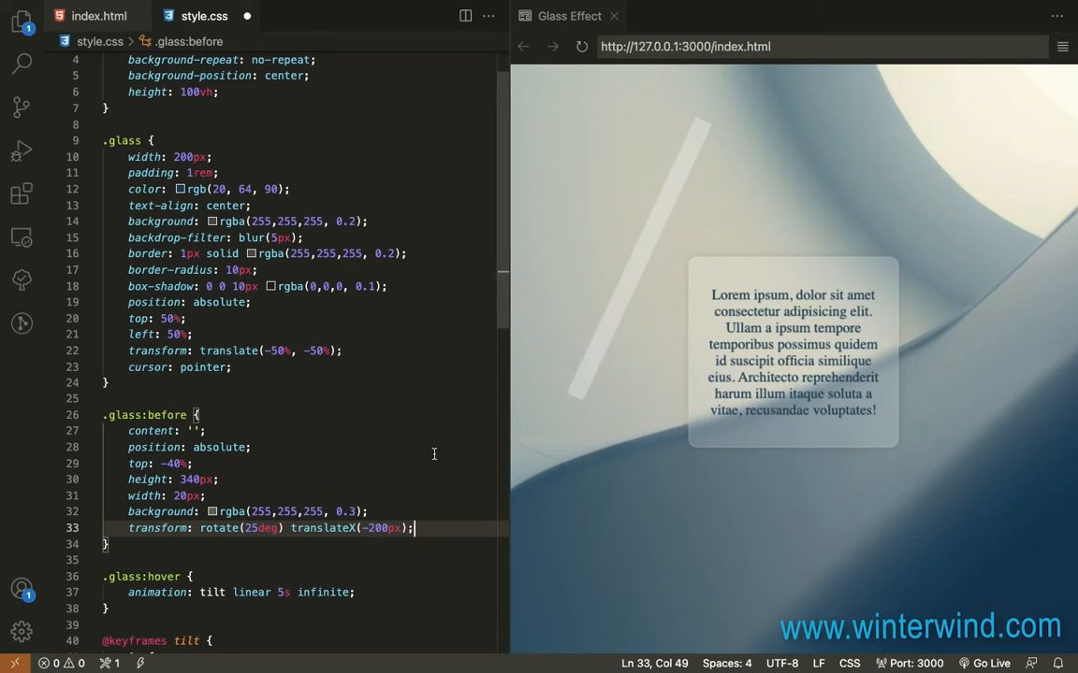
Give the .glass:before stripe filter: blur(1px) and box-shadow: 0 0 10px rgba(255,255,255,0.1).
{"action": "left_click", "coordinate": [371, 513]}
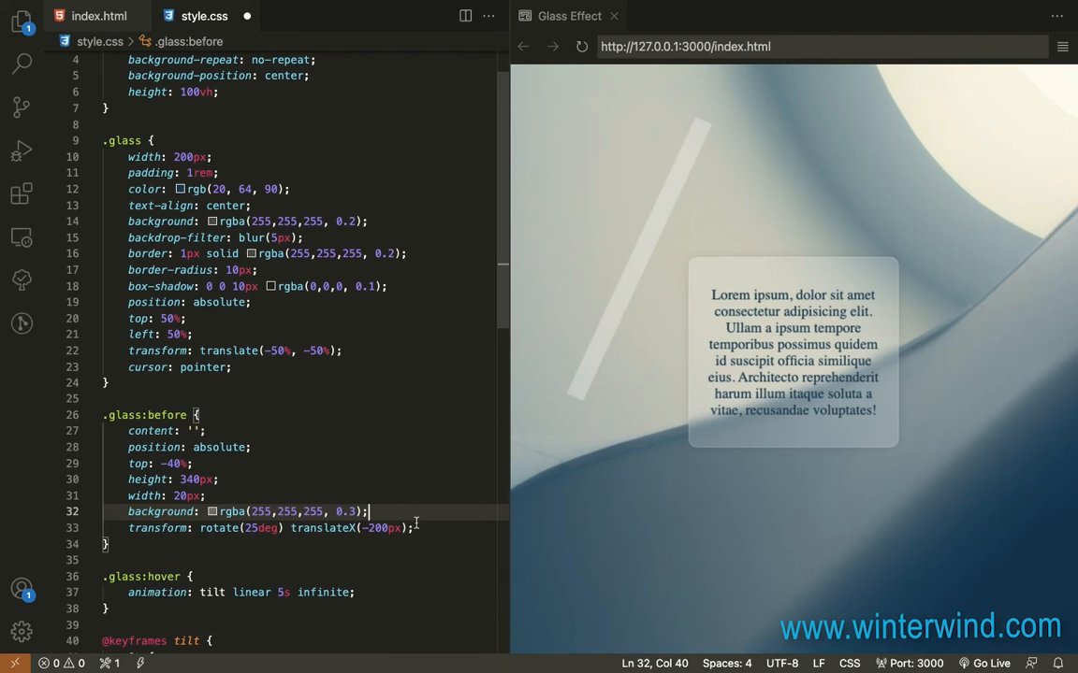
{"action": "left_click", "coordinate": [206, 496]}
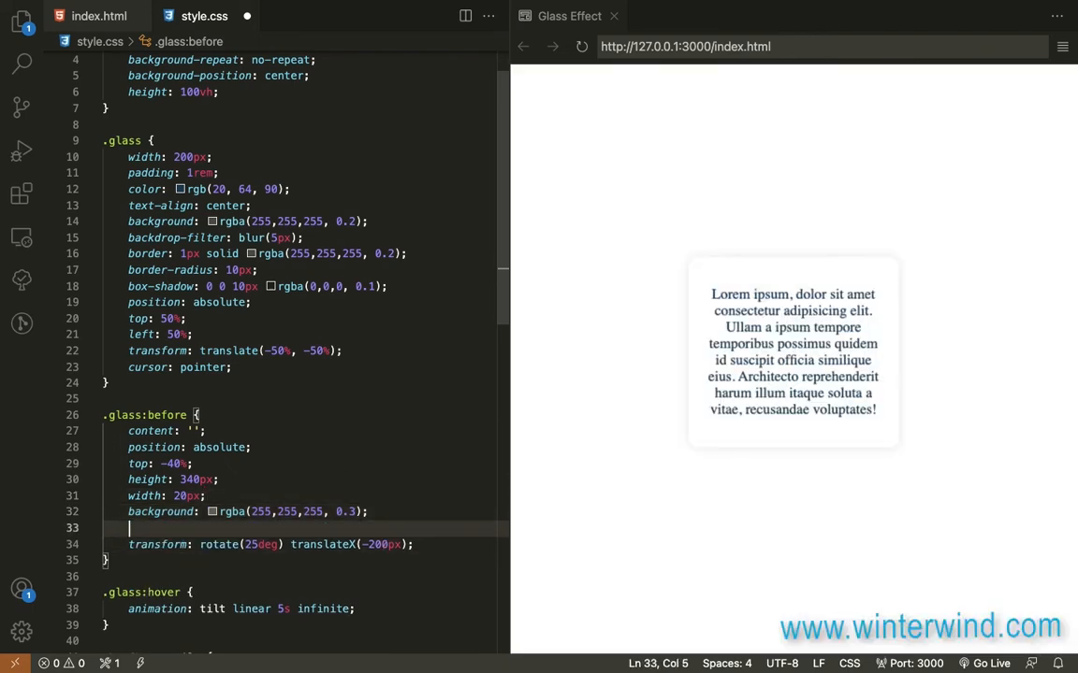
{"action": "type", "text": "filter: blur();"}
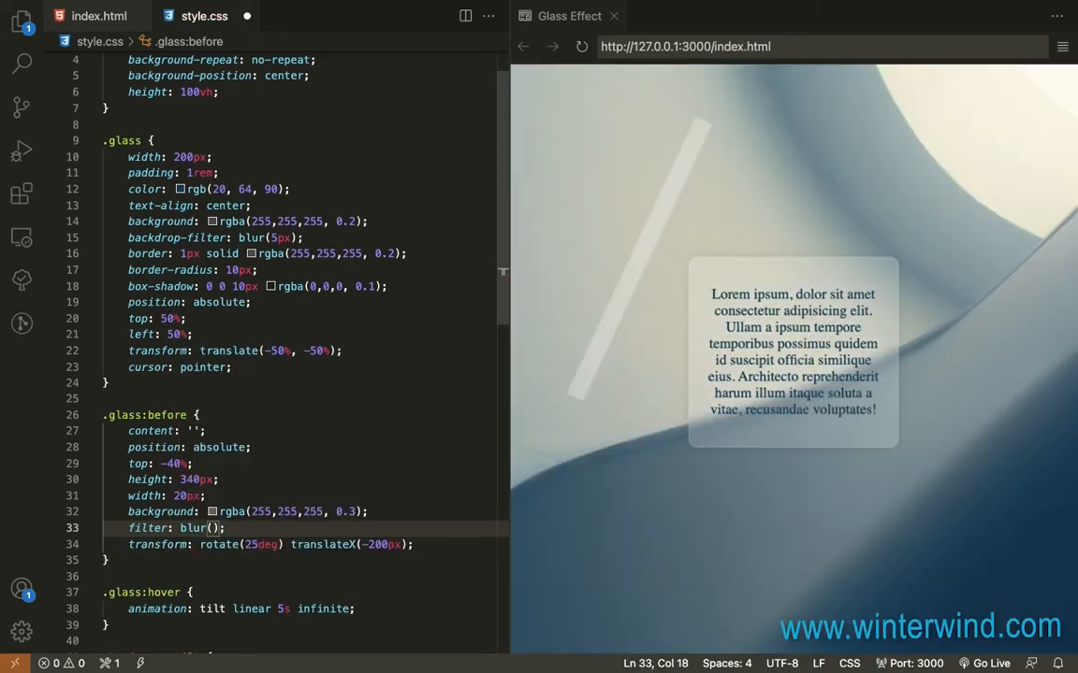
{"action": "type", "text": "1px"}
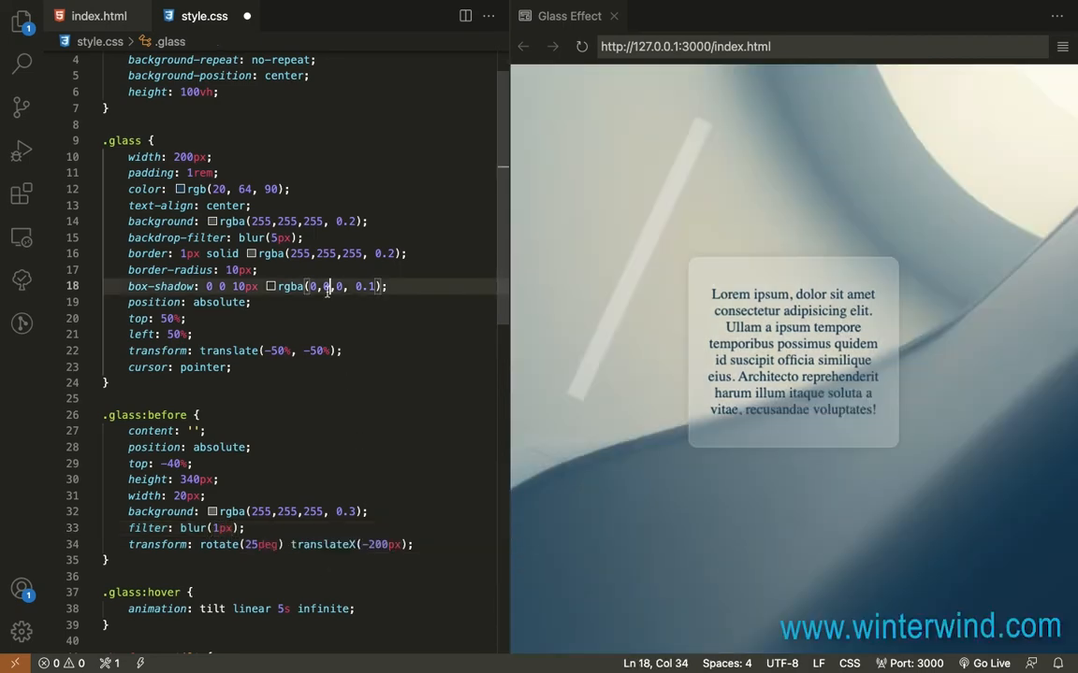
{"action": "scroll", "scroll_direction": "down", "scroll_amount": 3}
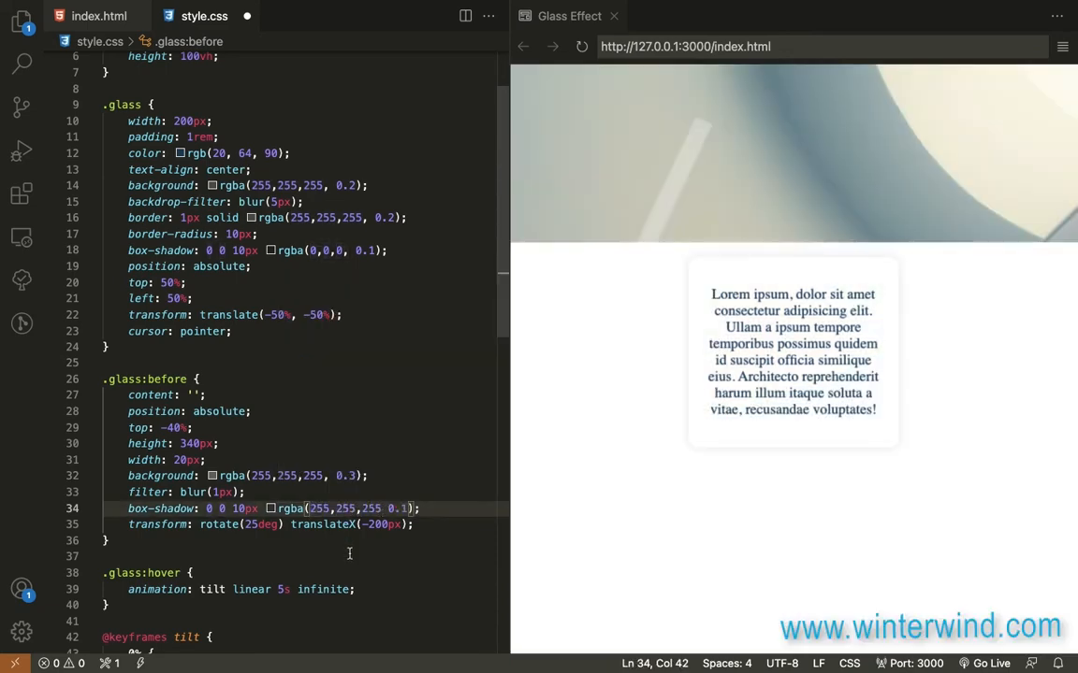
{"action": "left_click", "coordinate": [273, 509]}
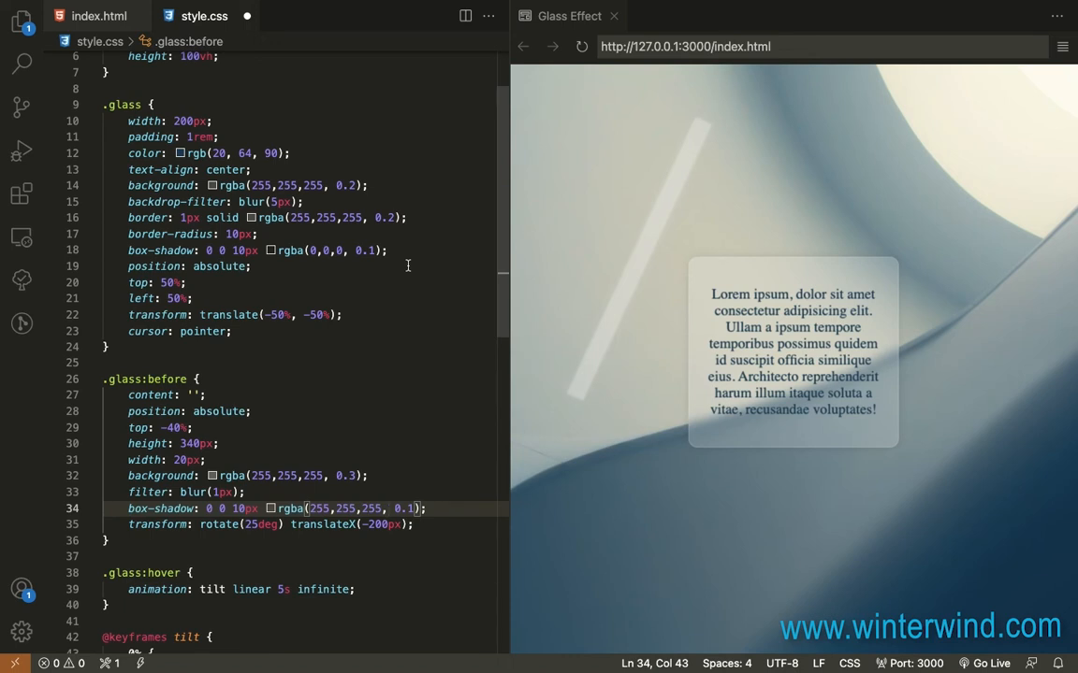
{"action": "scroll", "scroll_direction": "down", "scroll_amount": 3}
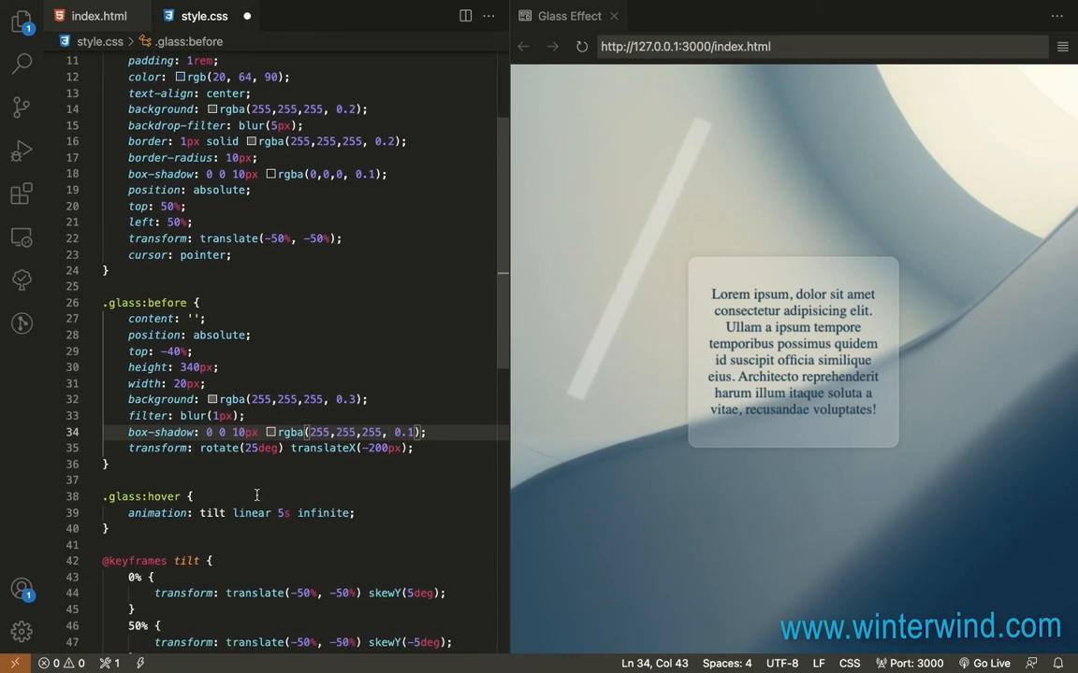
{"action": "mouse_move", "coordinate": [269, 517]}
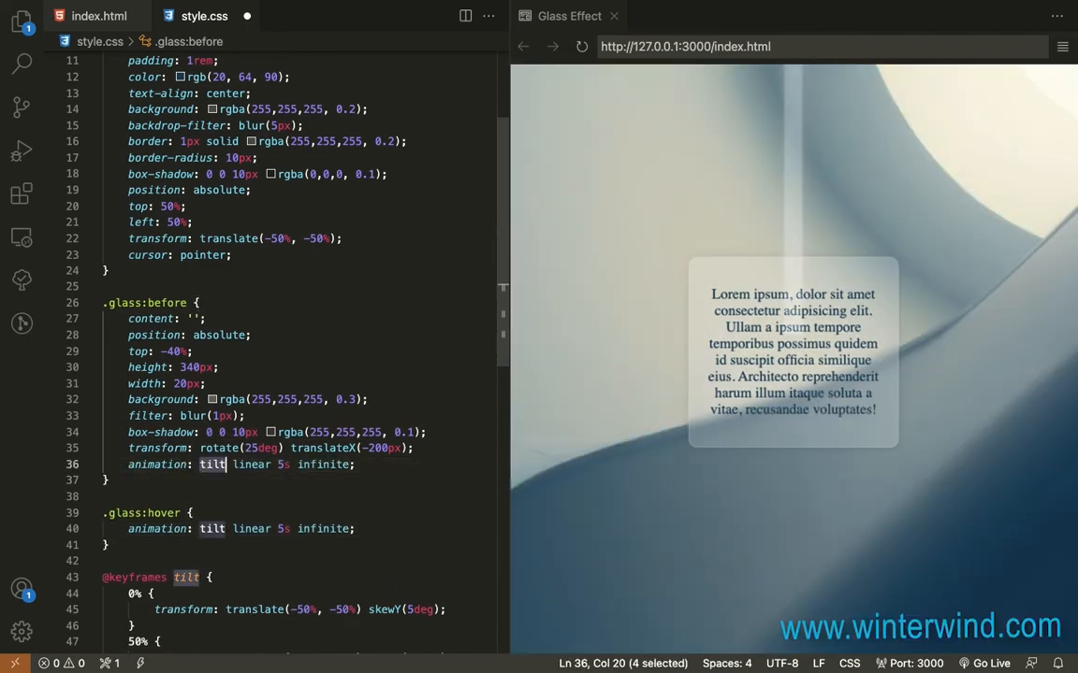
Add animation: shine linear 5s infinite to .glass:before and rename duplicated keyframes to shine.
{"action": "type", "text": "shine"}
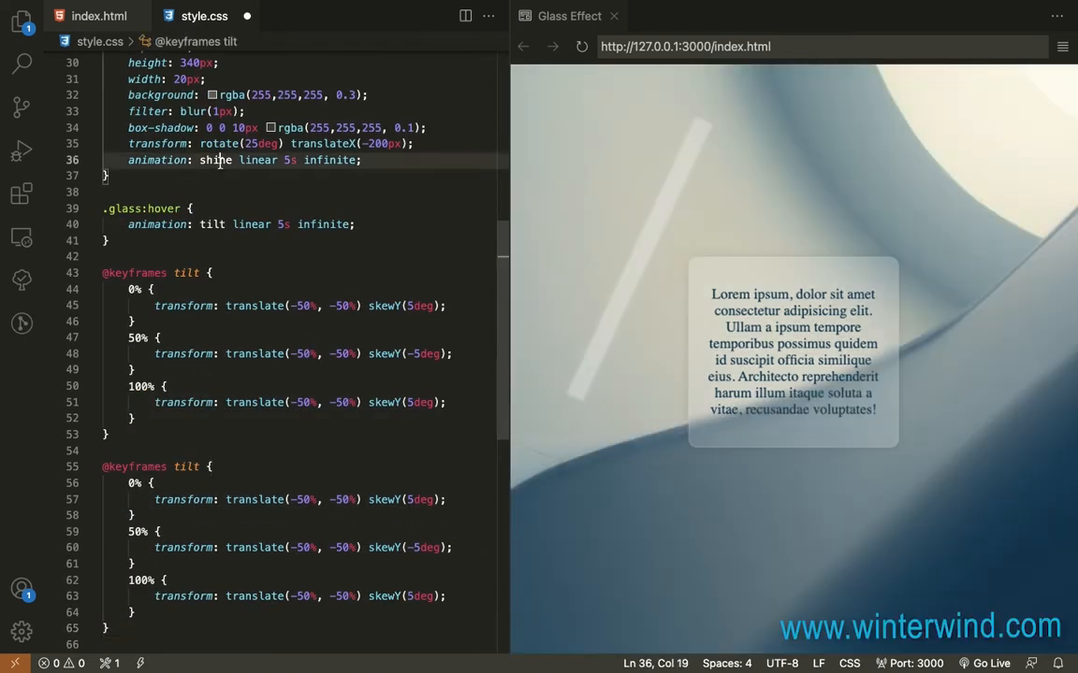
{"action": "double_click", "coordinate": [187, 468]}
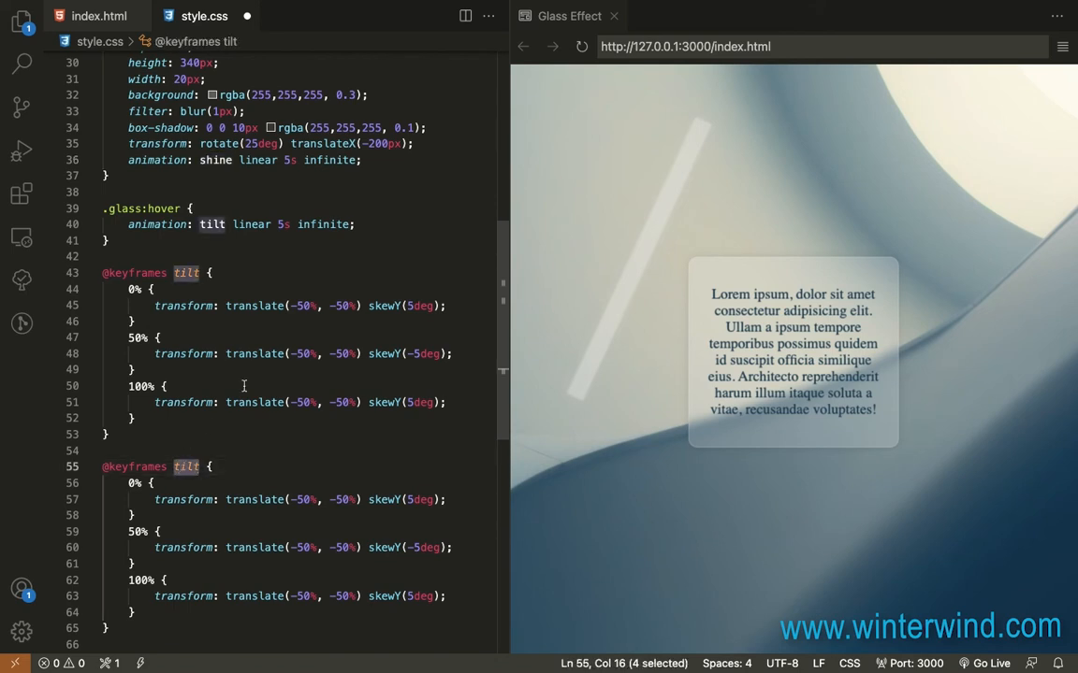
{"action": "type", "text": "shine"}
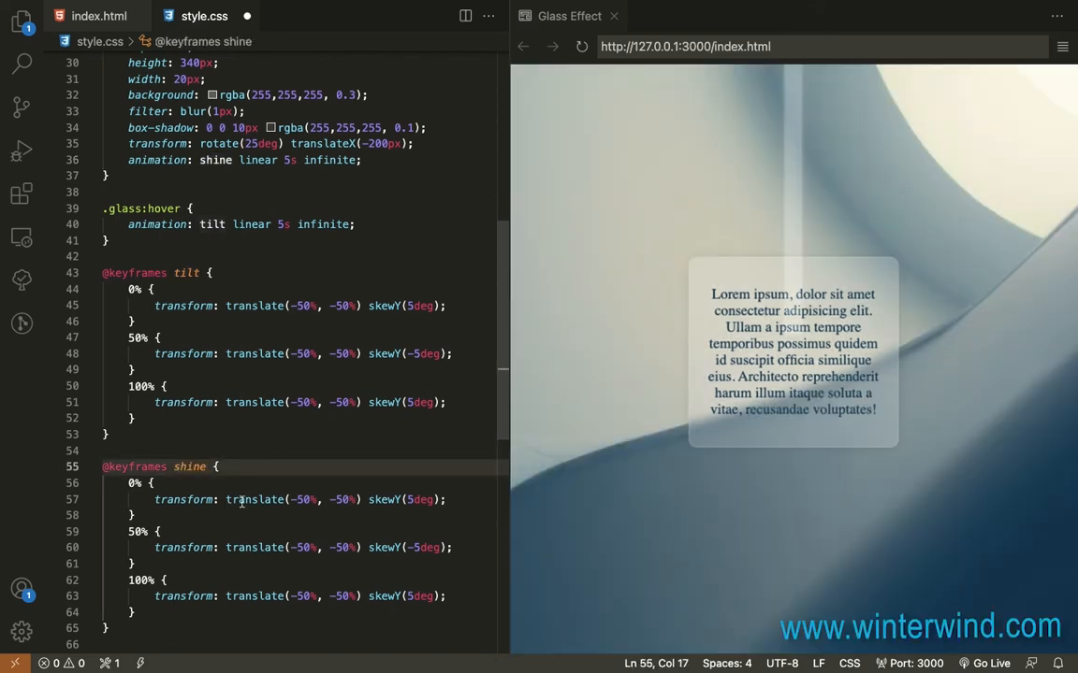
Set shine steps to rotate(25deg) with translateX from -200px to 180px.
{"action": "double_click", "coordinate": [255, 499]}
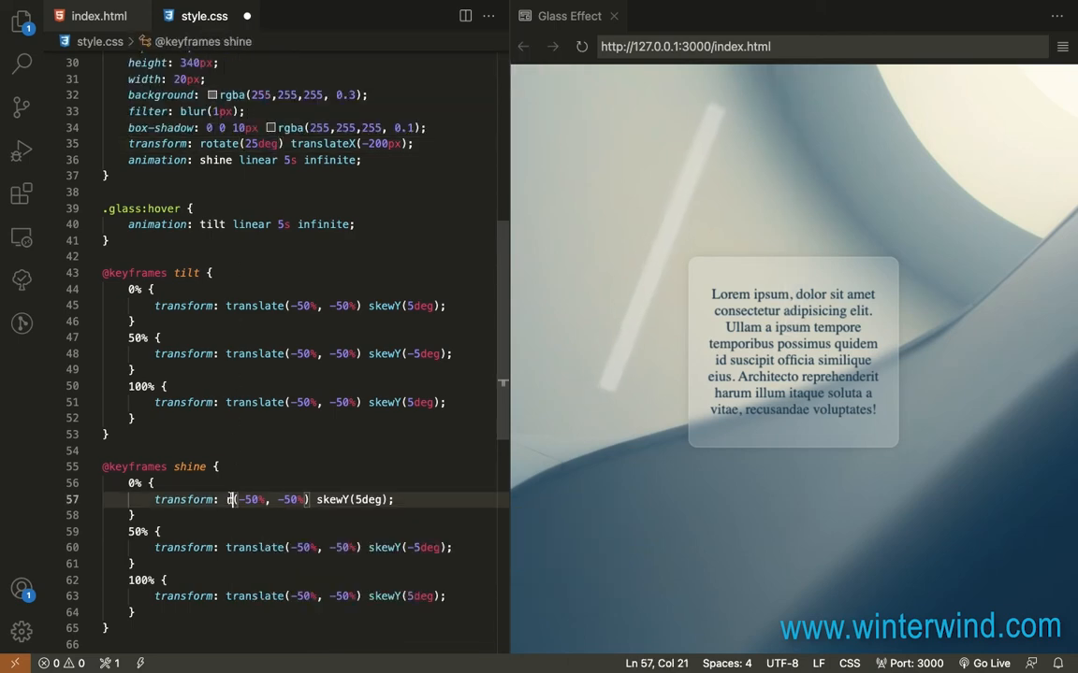
{"action": "type", "text": "rotate(25deg) translateX(-200px)"}
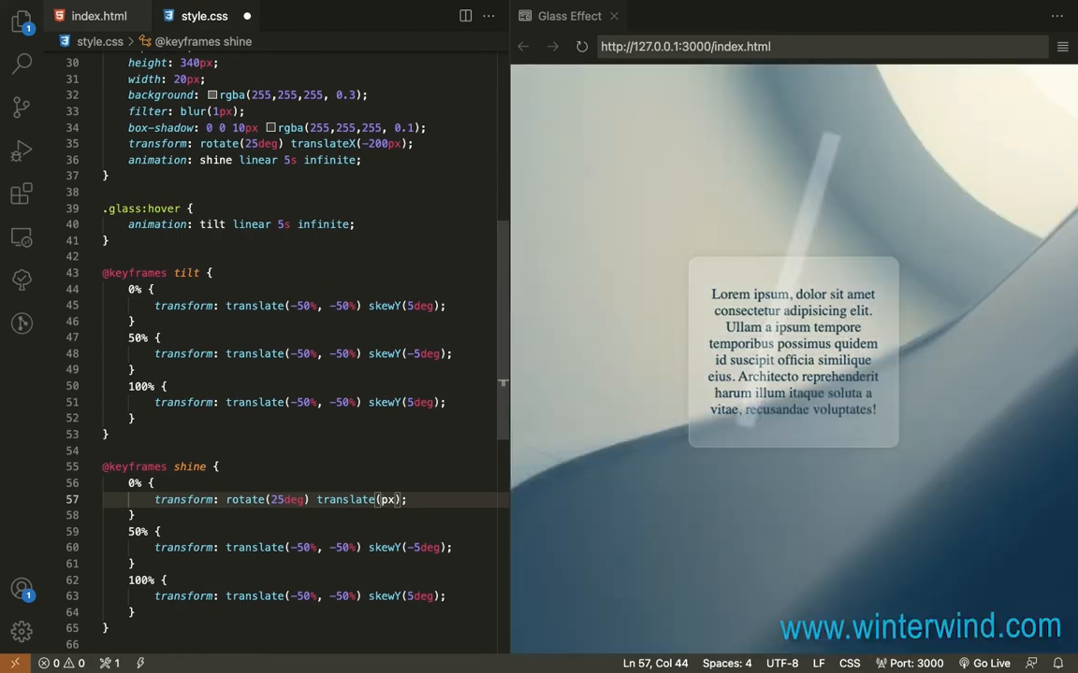
{"action": "type", "text": "180px, 70"}
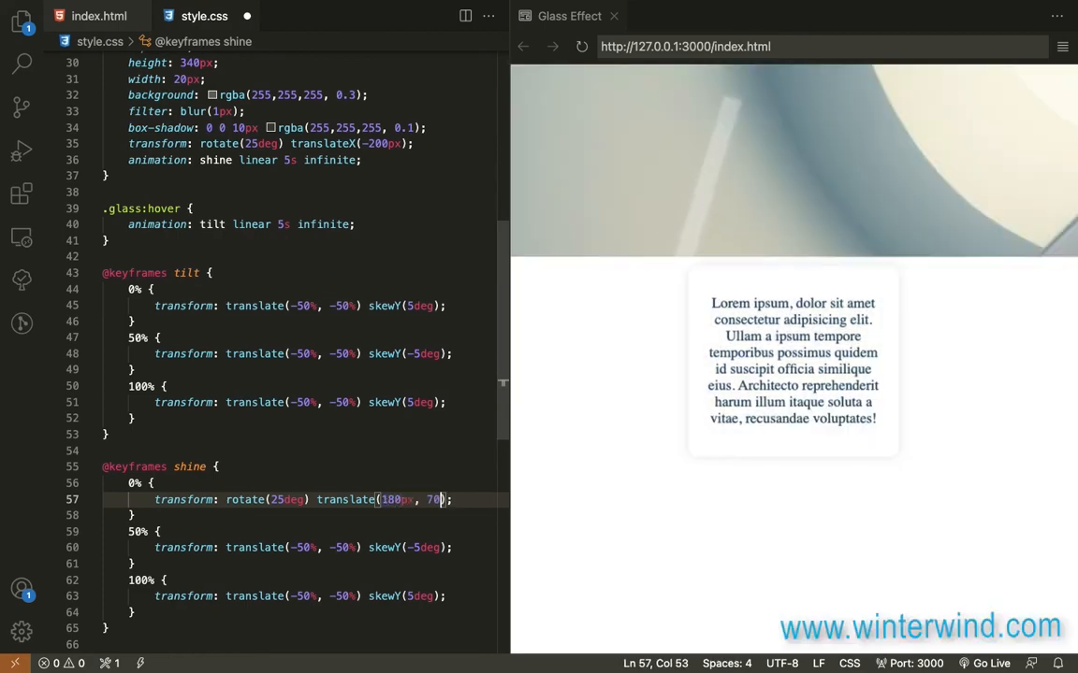
{"action": "type", "text": "px"}
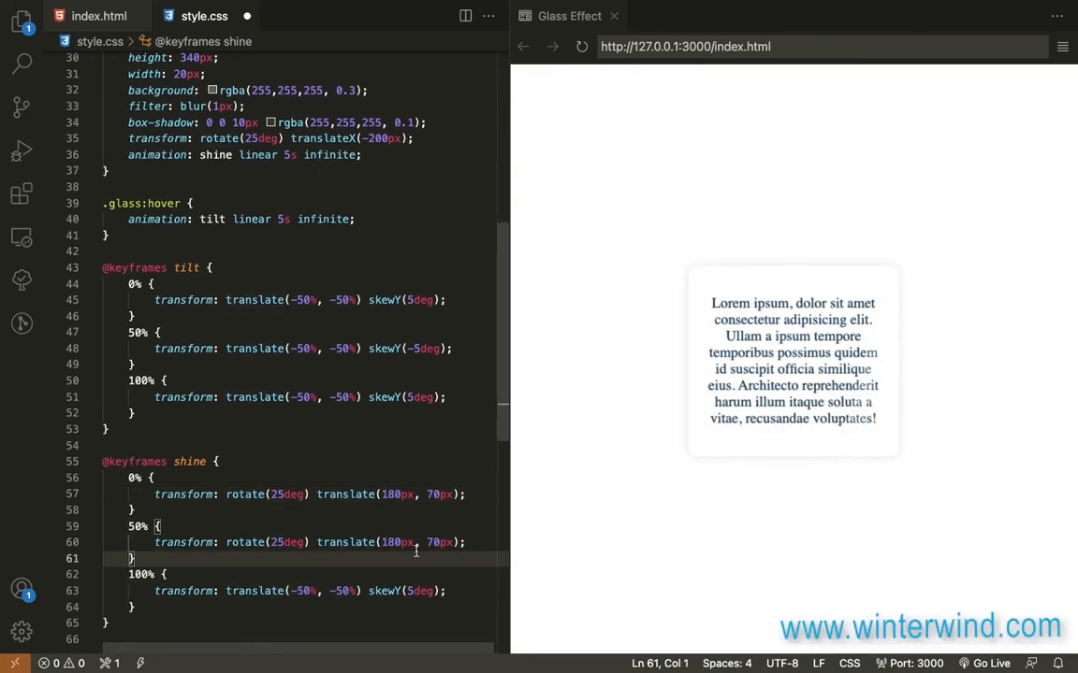
{"action": "type", "text": "-"}
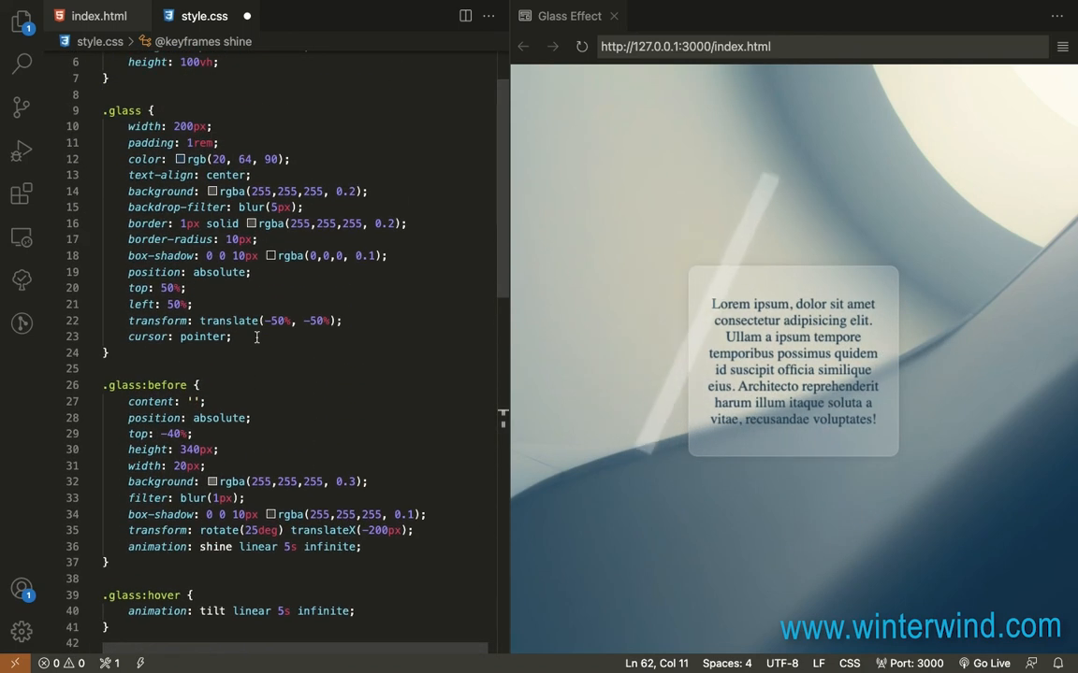
Add overflow: hidden to the .glass rule so the stripe is clipped.
{"action": "left_click", "coordinate": [231, 336]}
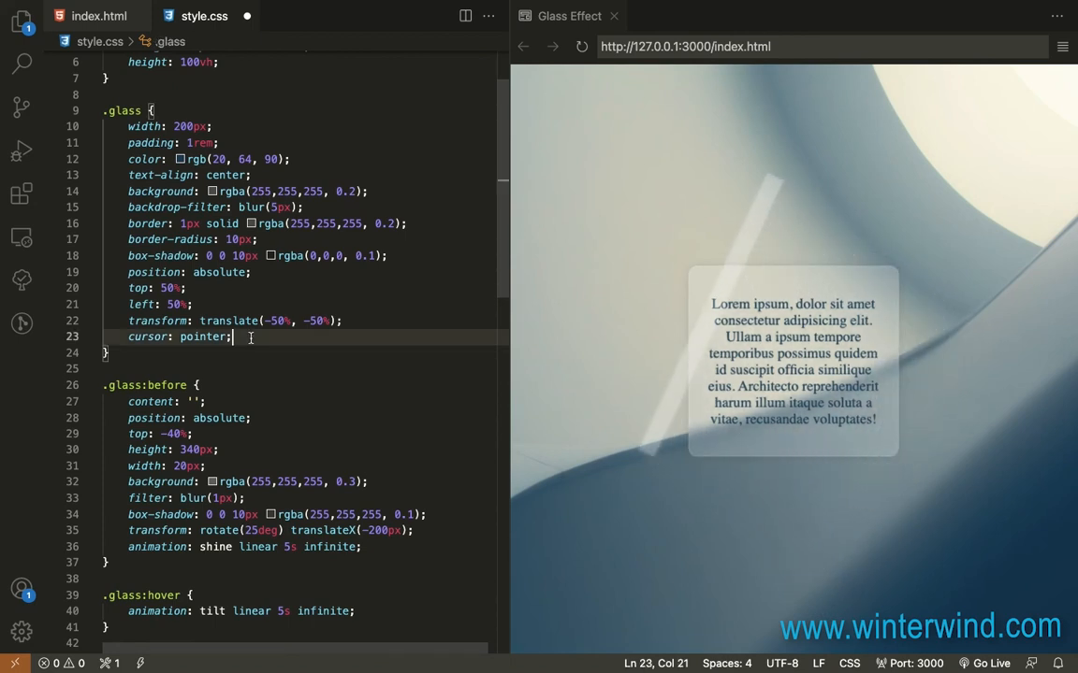
{"action": "key", "text": "Enter"}
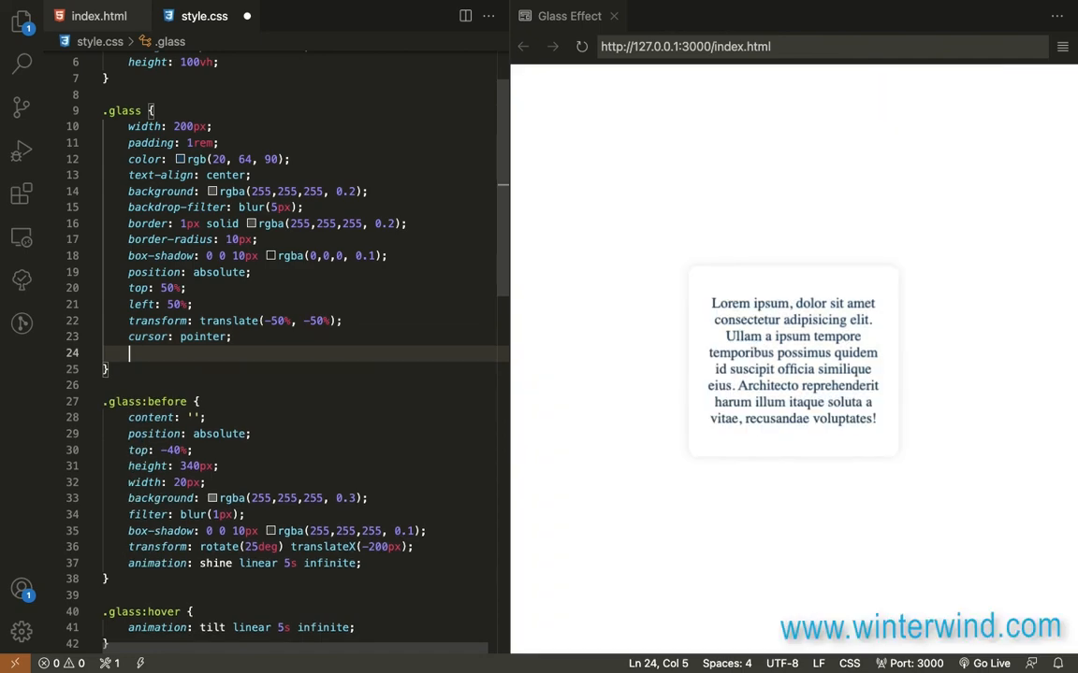
{"action": "type", "text": "overflow"}
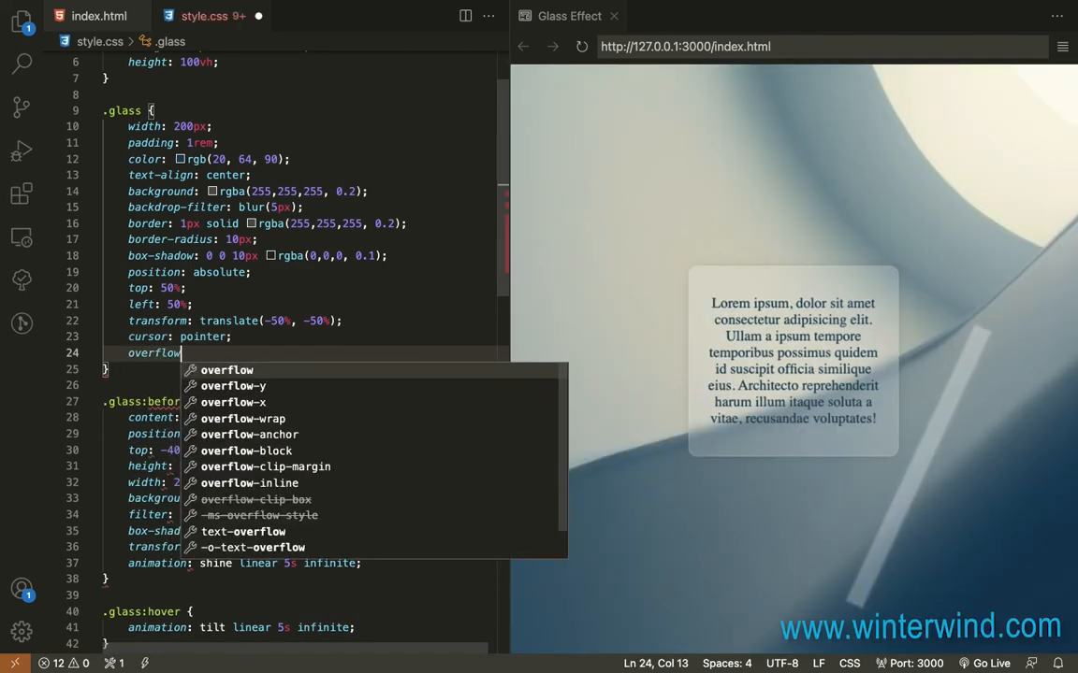
{"action": "type", "text": "hidden;"}
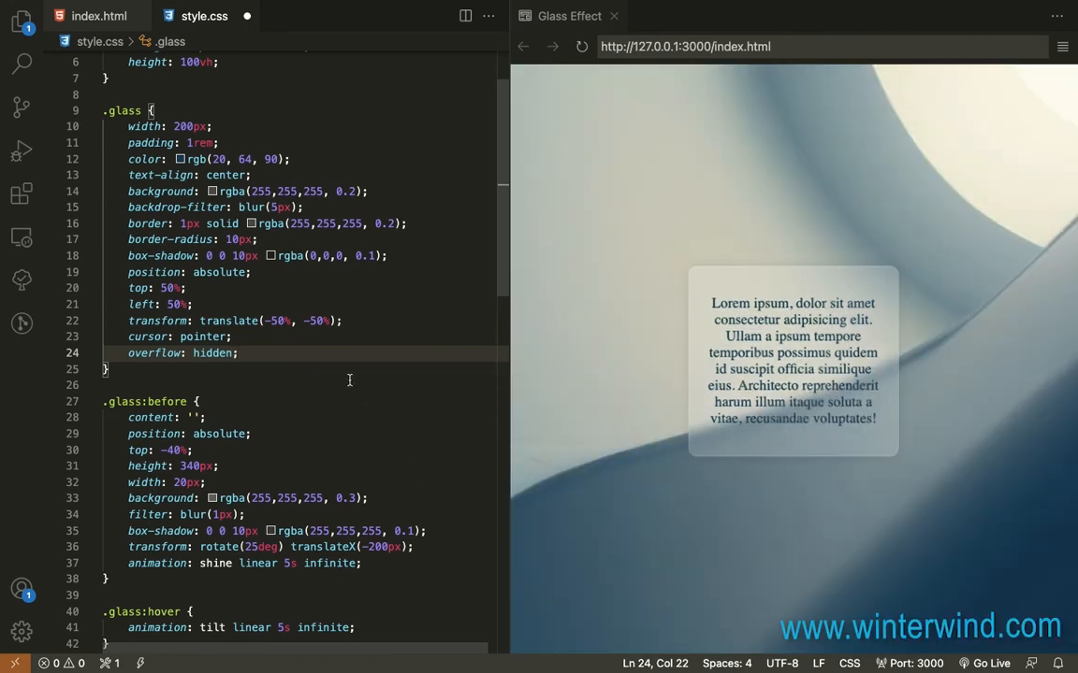
{"action": "scroll", "scroll_direction": "down", "scroll_amount": 3}
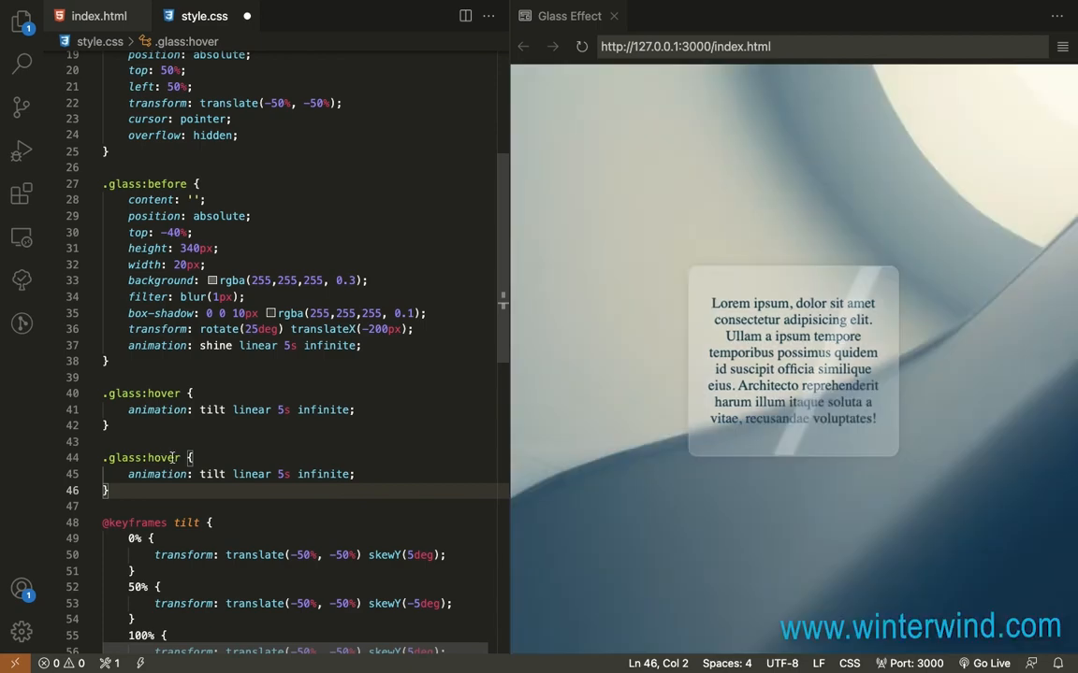
Create .glass:hover:before with animation shine so the stripe animates only on hover.
{"action": "type", "text": "before"}
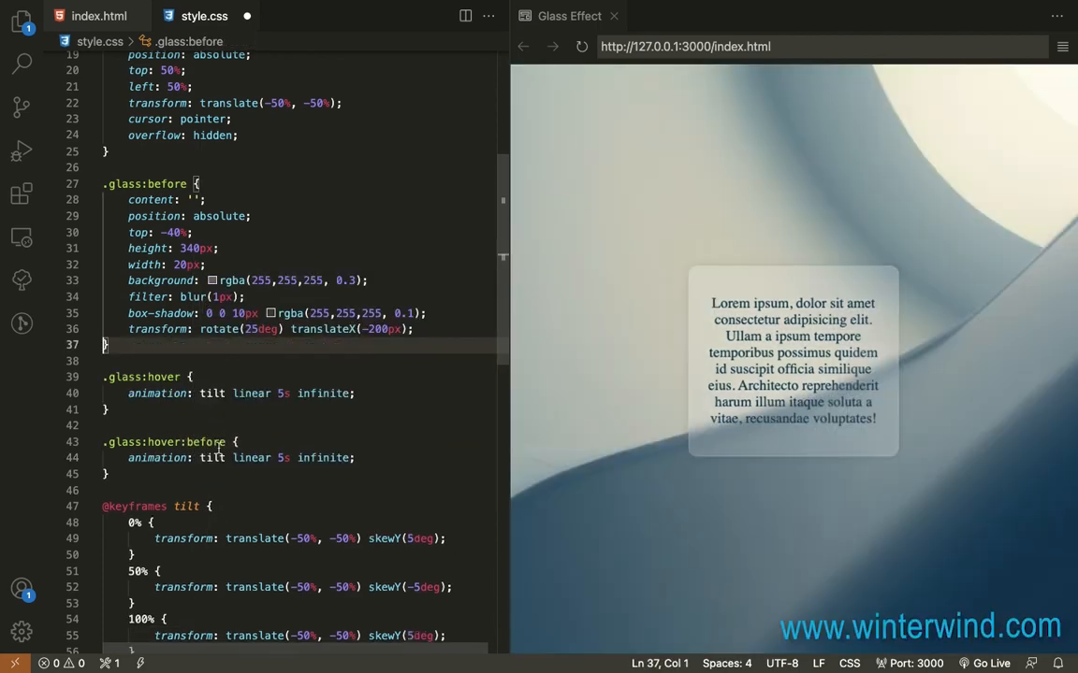
{"action": "type", "text": "shine"}
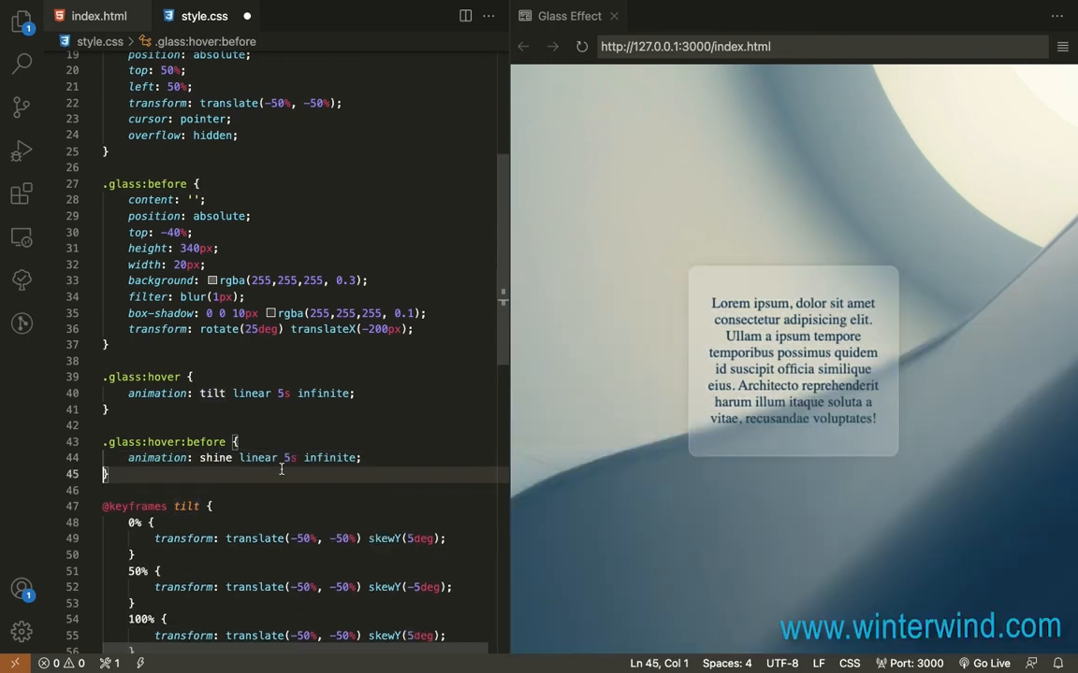